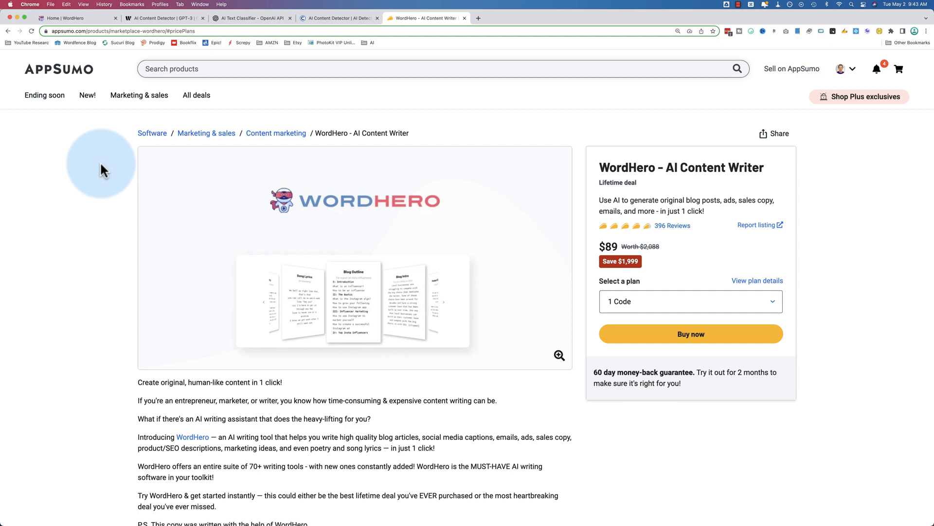
Scroll the AppSumo WordHero deal to Plans & features, comparing the $89, $178 and $267 plans
{"action": "scroll", "scroll_direction": "down", "scroll_amount": 3}
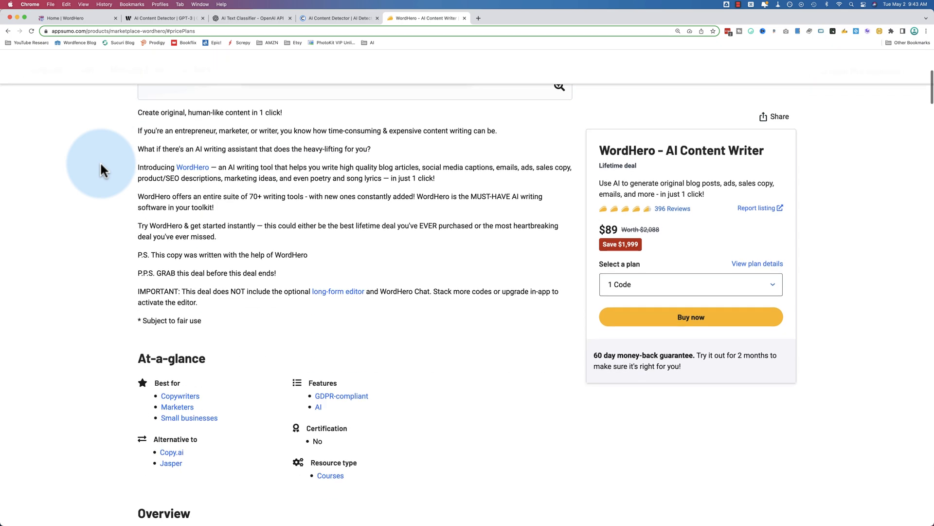
{"action": "scroll", "scroll_direction": "down", "scroll_amount": 3}
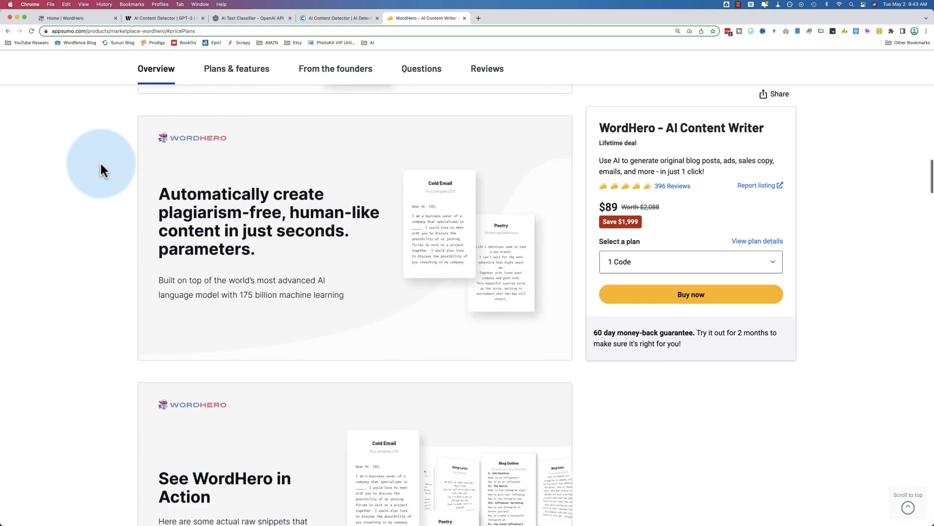
{"action": "scroll", "scroll_direction": "down", "scroll_amount": 3}
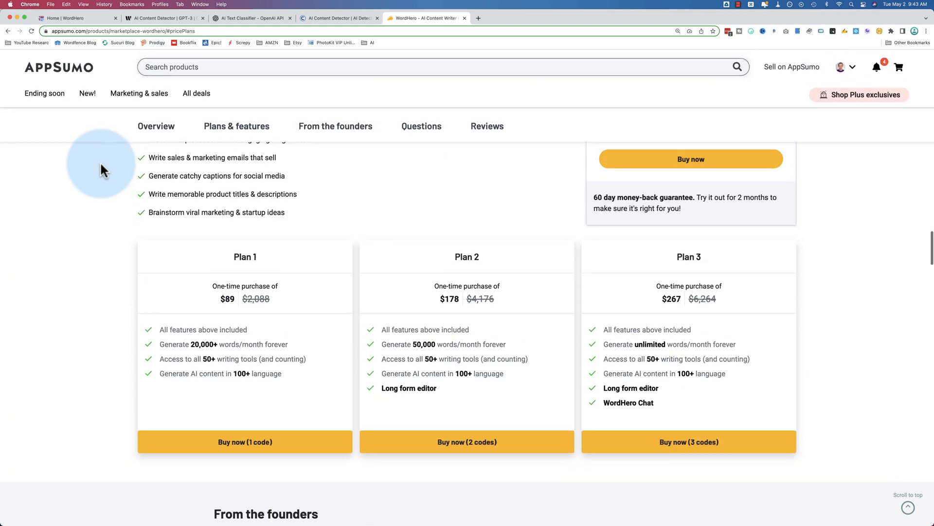
{"action": "scroll", "scroll_direction": "up", "scroll_amount": 3}
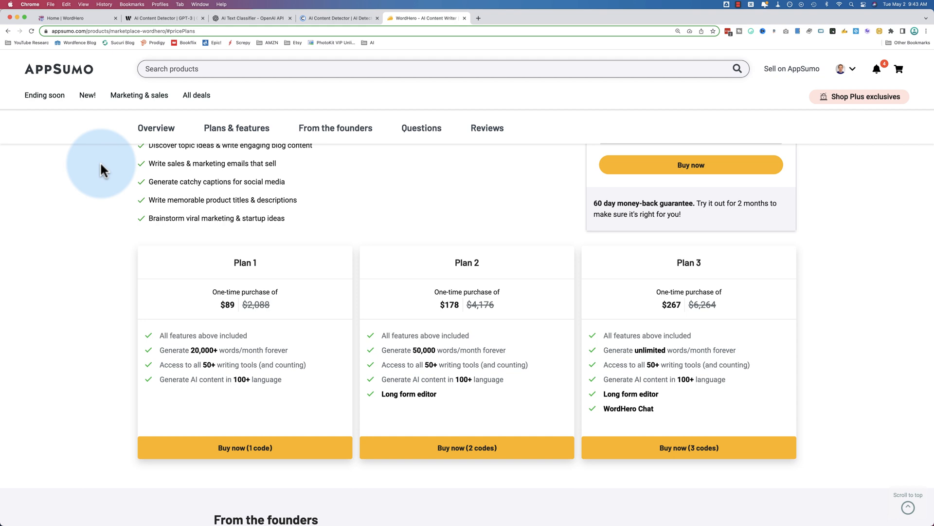
{"action": "mouse_move", "coordinate": [315, 371]}
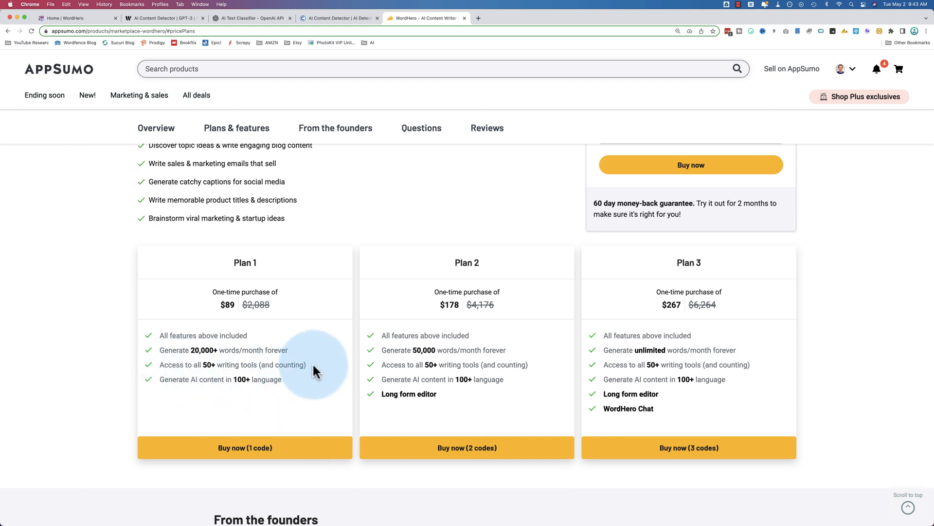
{"action": "mouse_move", "coordinate": [457, 375]}
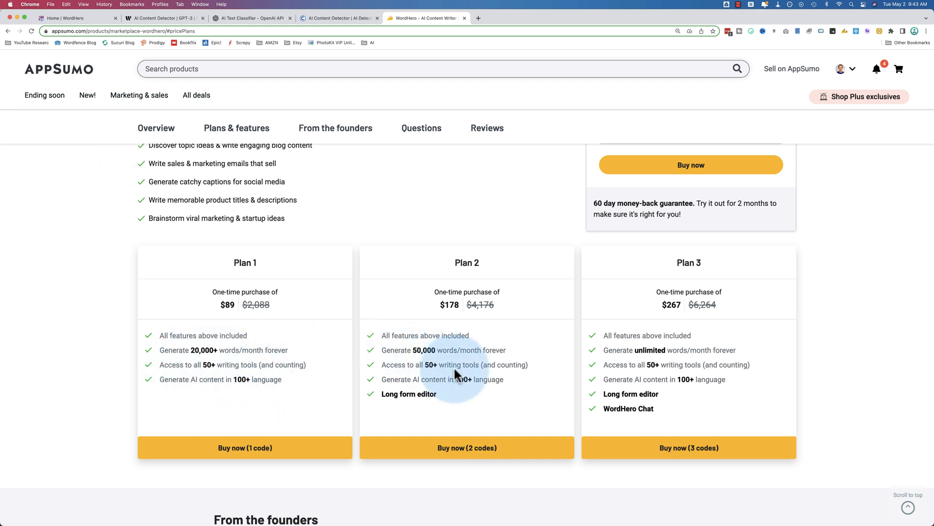
{"action": "mouse_move", "coordinate": [303, 366]}
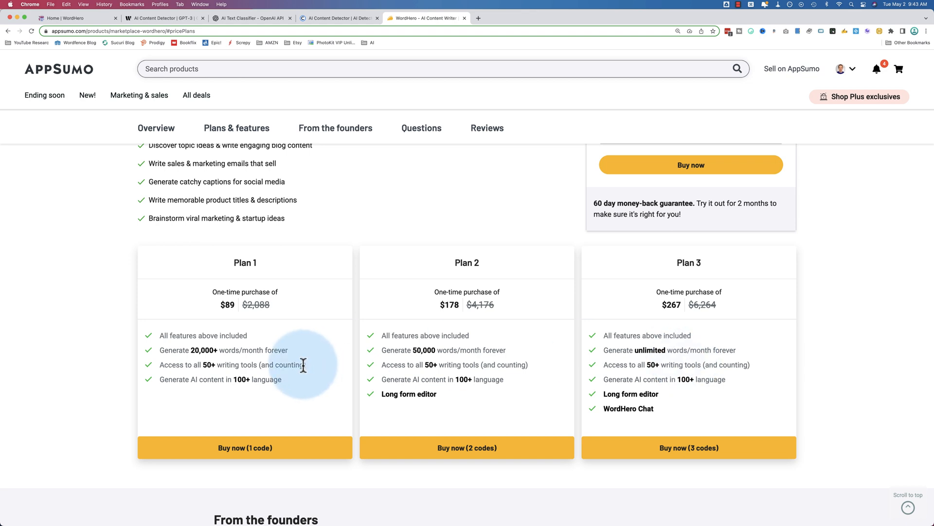
{"action": "mouse_move", "coordinate": [202, 364]}
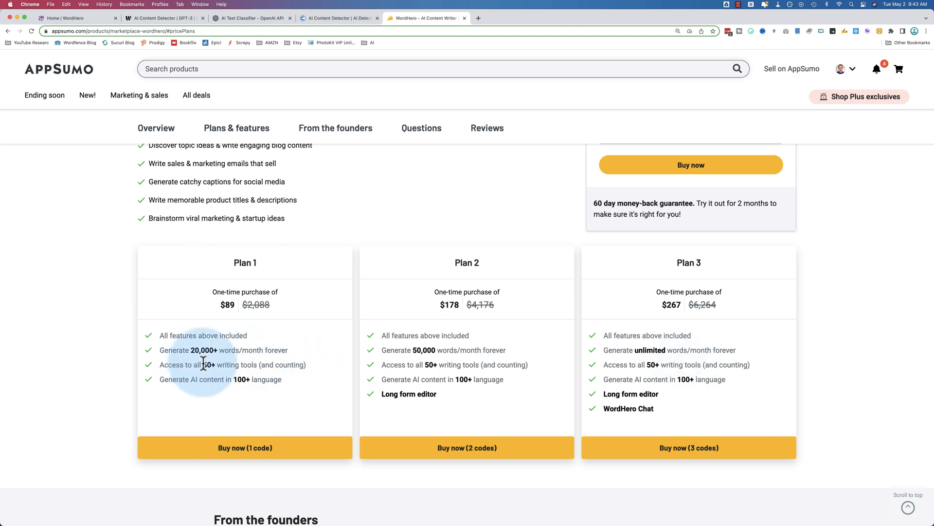
{"action": "mouse_move", "coordinate": [215, 364]}
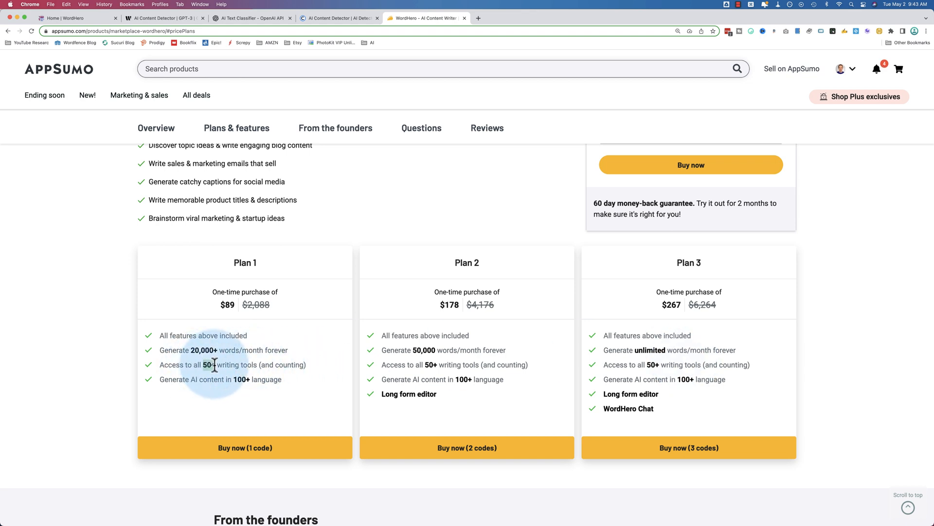
{"action": "mouse_move", "coordinate": [250, 385]}
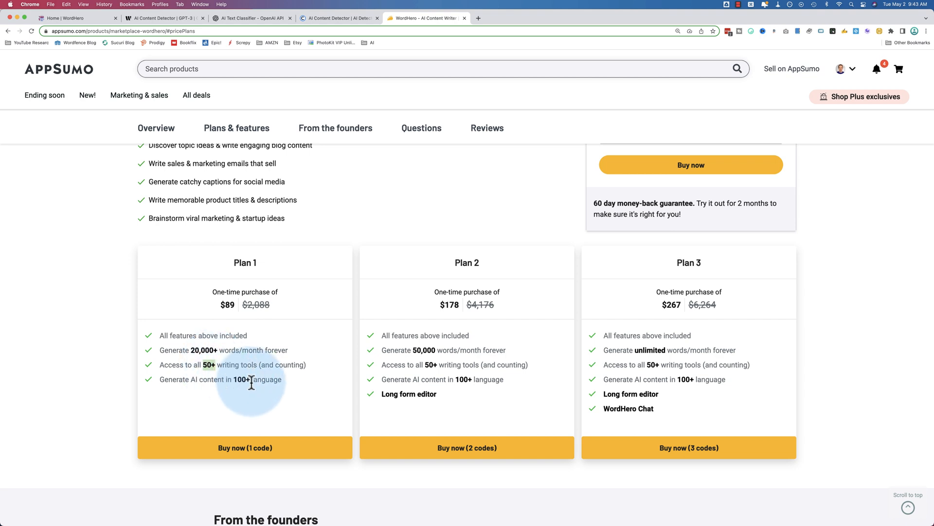
{"action": "mouse_move", "coordinate": [556, 373]}
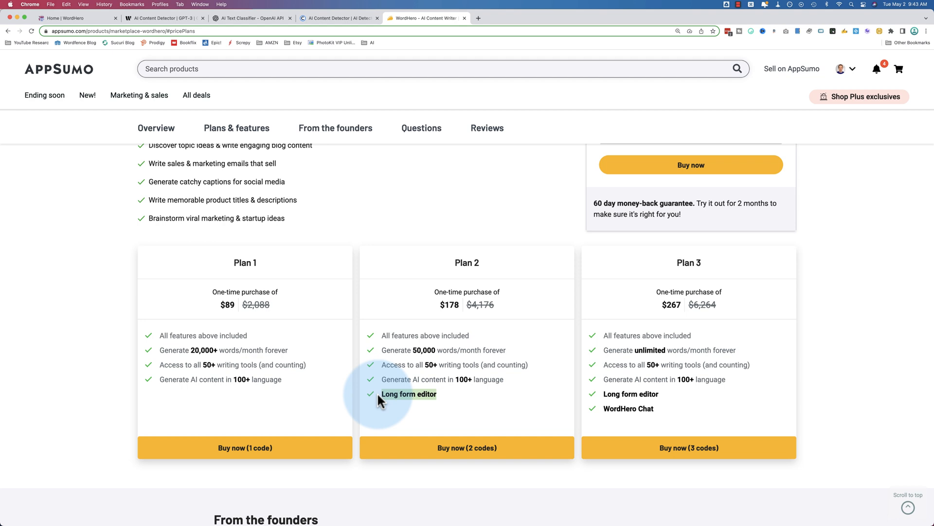
{"action": "mouse_move", "coordinate": [742, 448]}
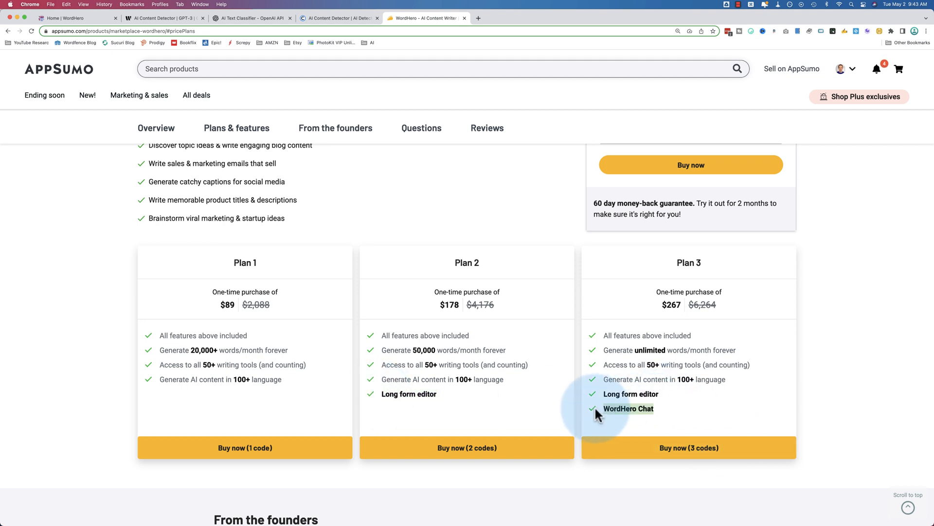
{"action": "mouse_move", "coordinate": [633, 407]}
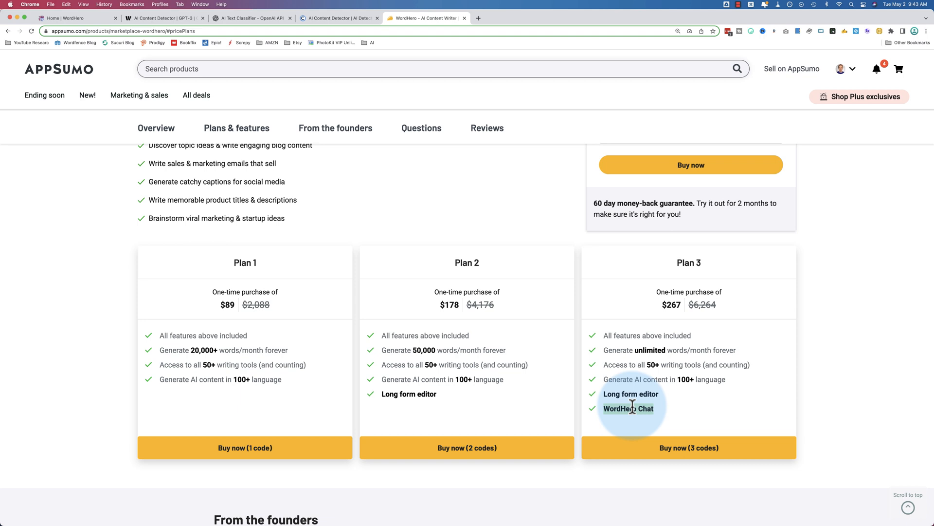
{"action": "mouse_move", "coordinate": [632, 409]}
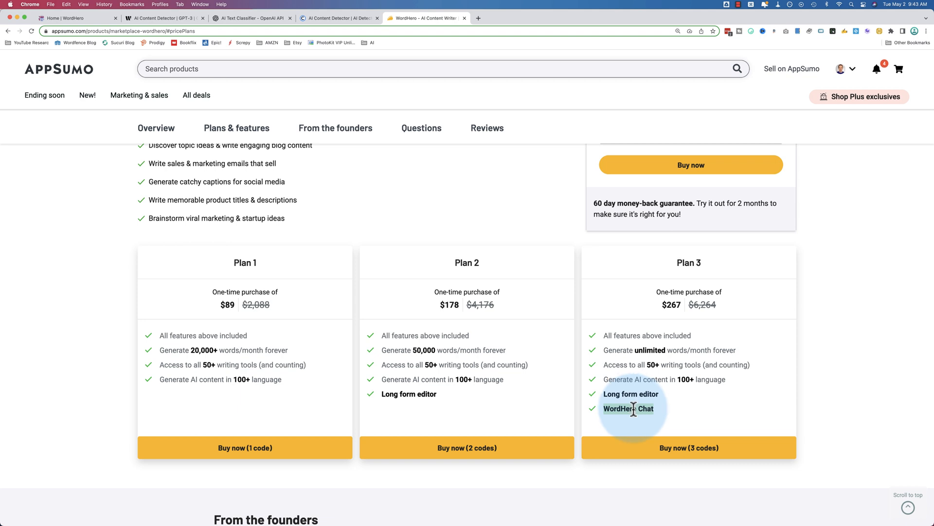
Switch to the WordHero tab and browse its tool catalogue from AIDA Copywriting to Welcome Emails
{"action": "left_click", "coordinate": [72, 18]}
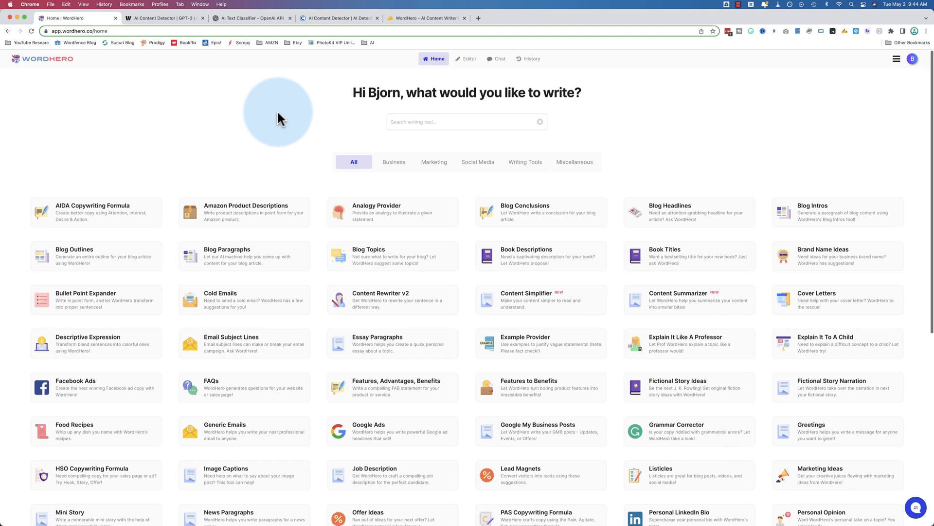
{"action": "scroll", "scroll_direction": "down", "scroll_amount": 3}
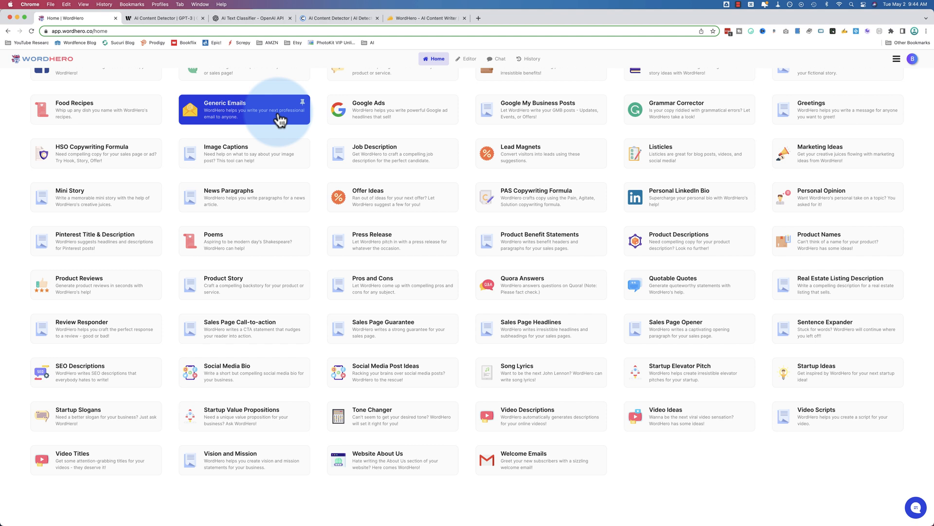
{"action": "mouse_move", "coordinate": [539, 284]}
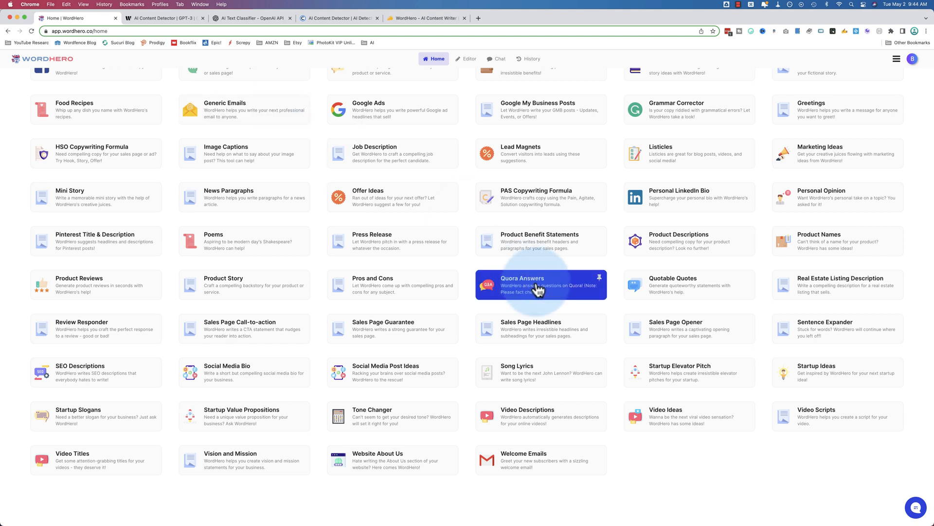
{"action": "mouse_move", "coordinate": [540, 417]}
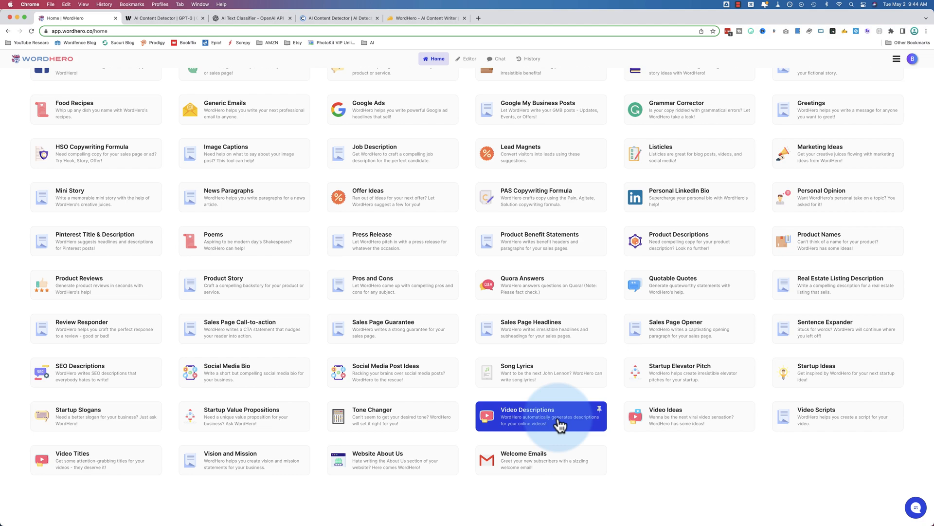
{"action": "mouse_move", "coordinate": [689, 435]}
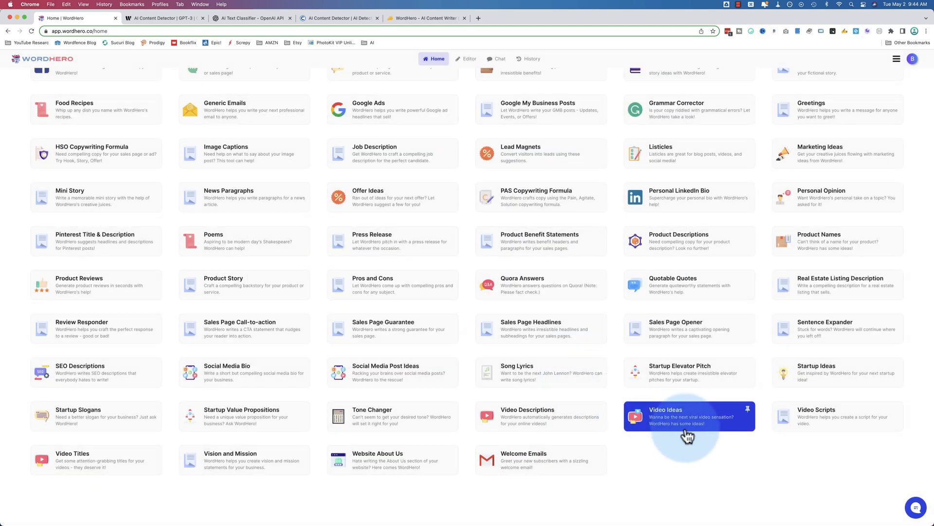
{"action": "mouse_move", "coordinate": [169, 482]}
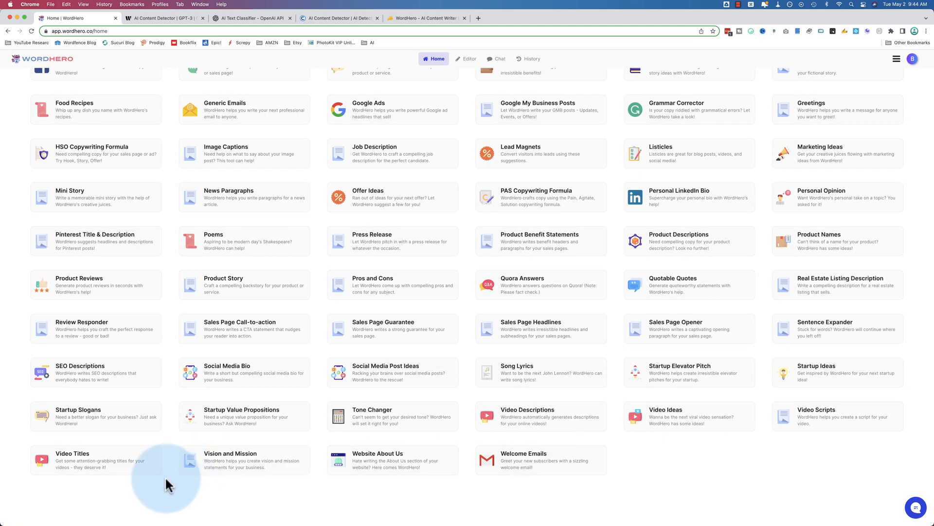
{"action": "left_click", "coordinate": [73, 459]}
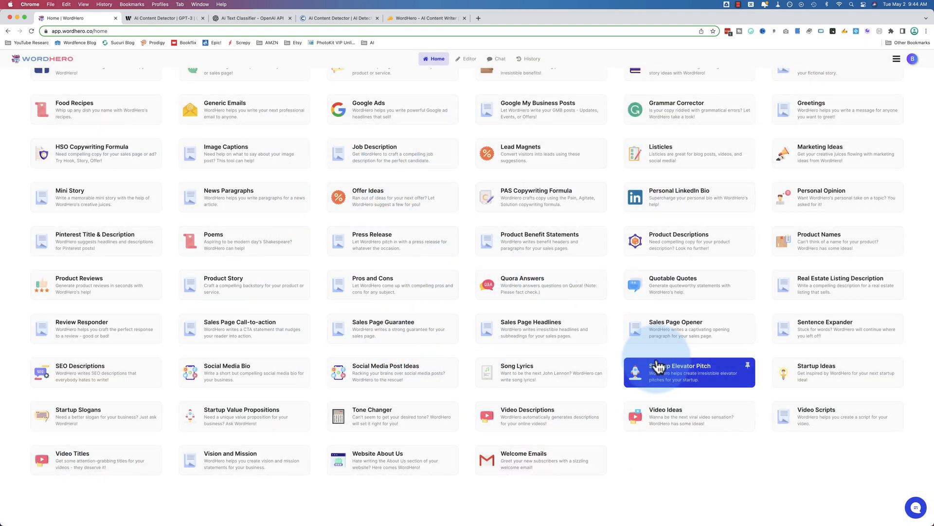
{"action": "mouse_move", "coordinate": [539, 417]}
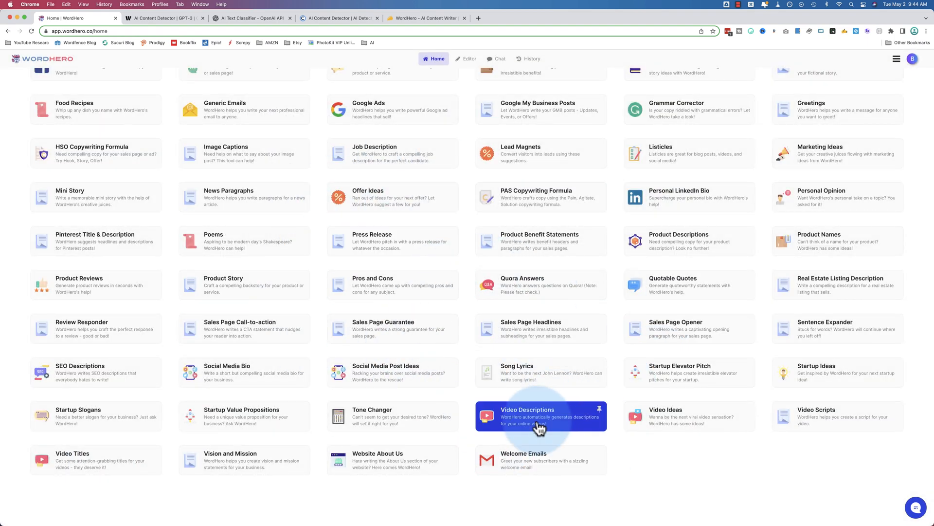
Generate excited-tone Video Descriptions for 'how to get started with bitcoin trading'
{"action": "left_click", "coordinate": [539, 415]}
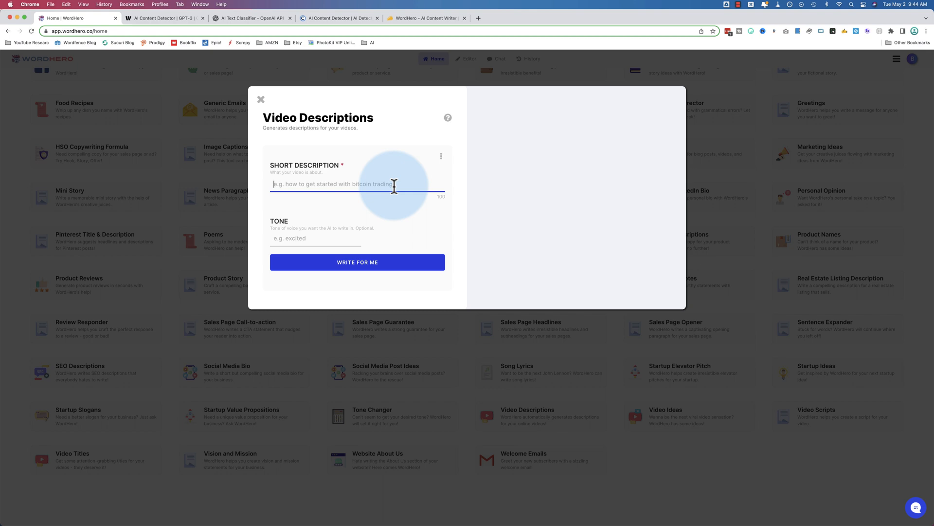
{"action": "type", "text": "how to get started with bitcoin trading"}
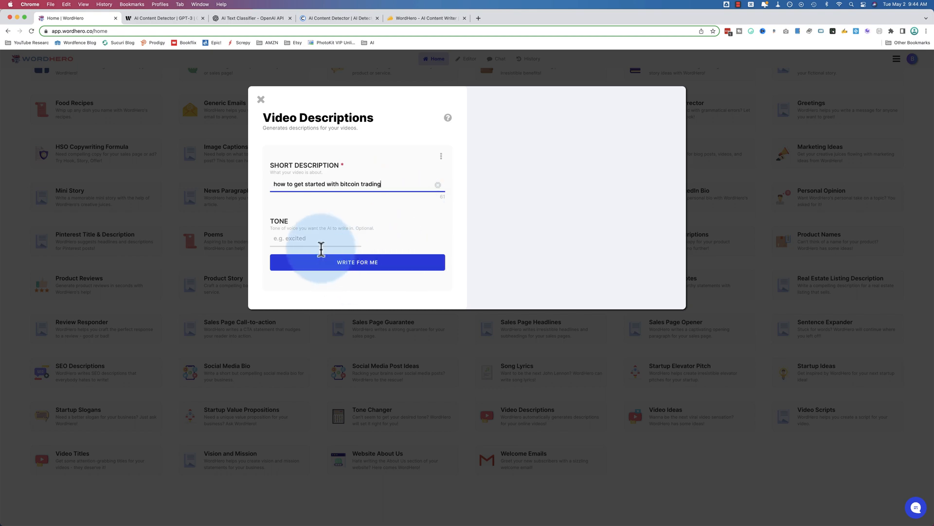
{"action": "type", "text": "excited"}
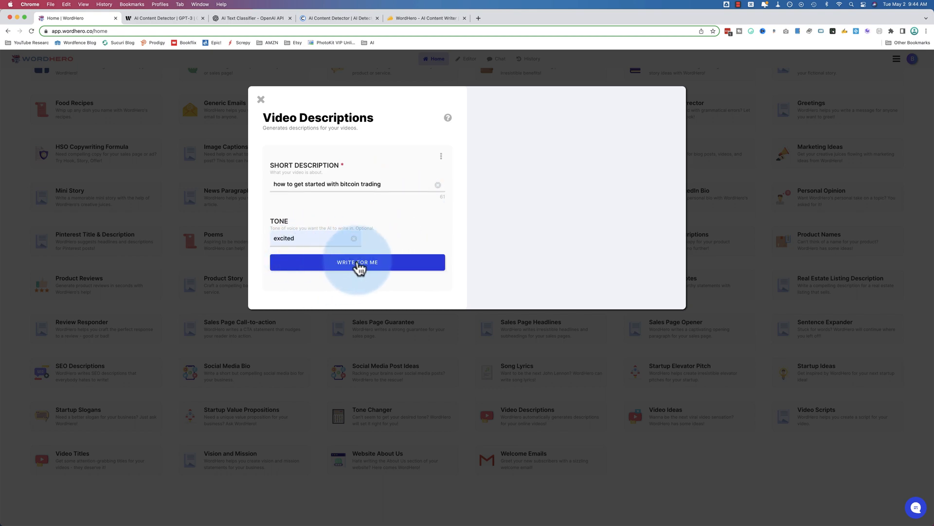
{"action": "left_click", "coordinate": [356, 262]}
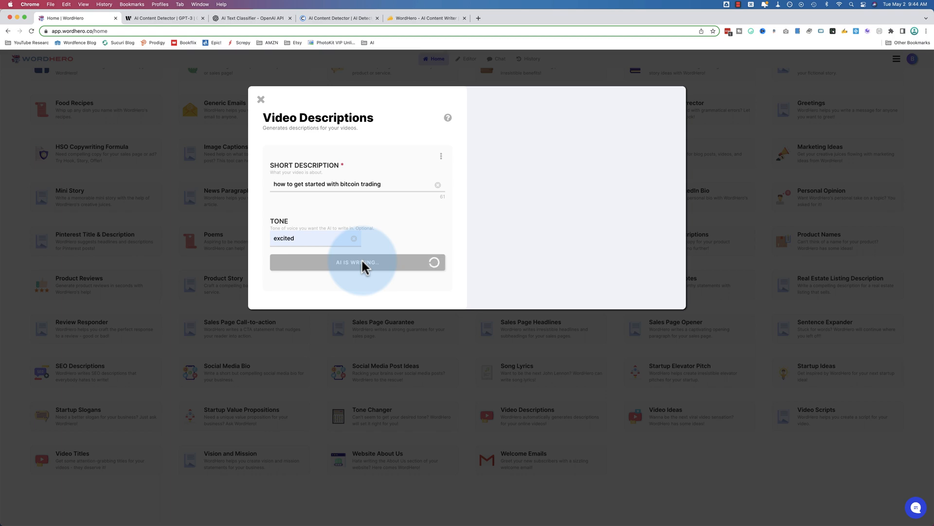
{"action": "mouse_move", "coordinate": [474, 191]}
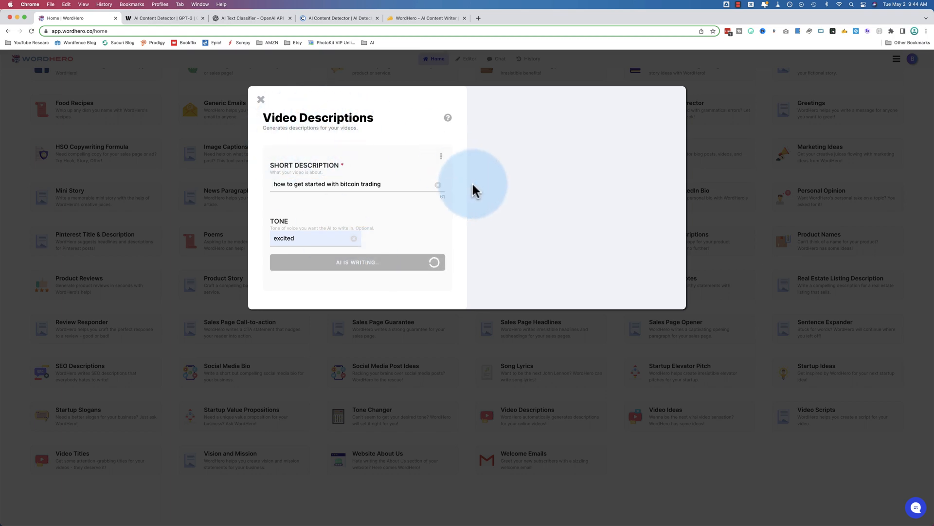
{"action": "mouse_move", "coordinate": [471, 264]}
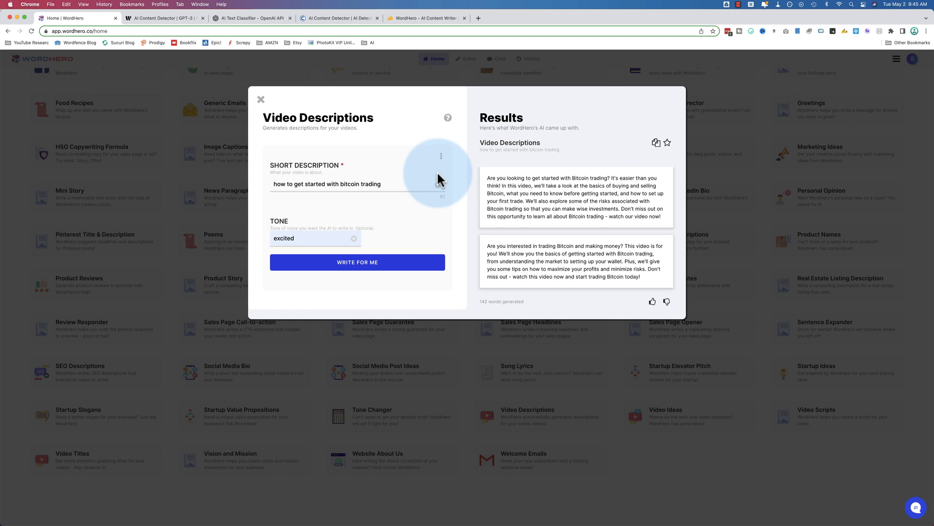
{"action": "mouse_move", "coordinate": [473, 294]}
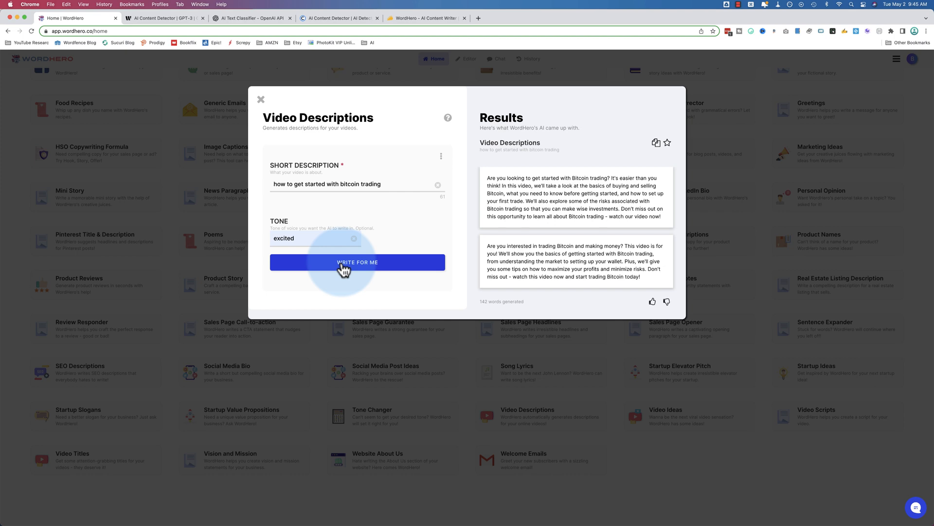
{"action": "mouse_move", "coordinate": [371, 324]}
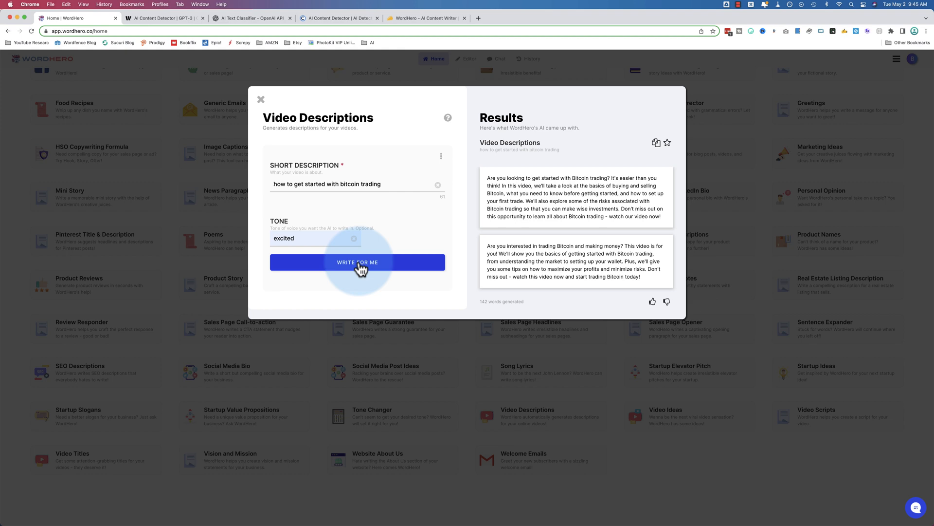
{"action": "mouse_move", "coordinate": [671, 310]}
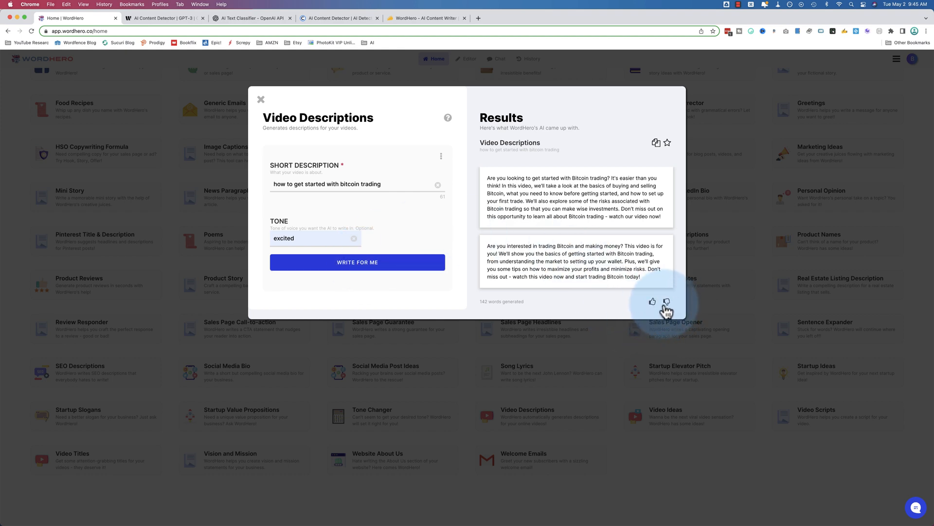
{"action": "mouse_move", "coordinate": [656, 150]}
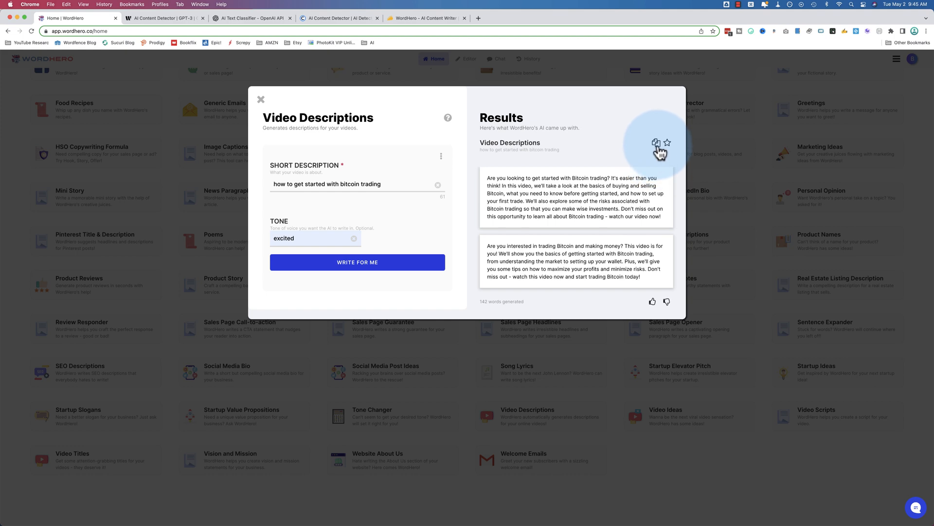
{"action": "mouse_move", "coordinate": [657, 146]}
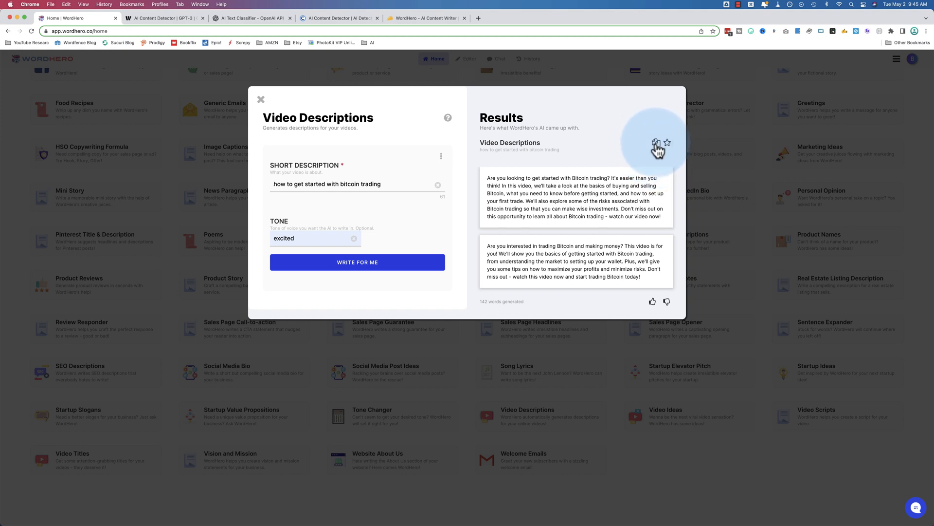
{"action": "mouse_move", "coordinate": [630, 203]}
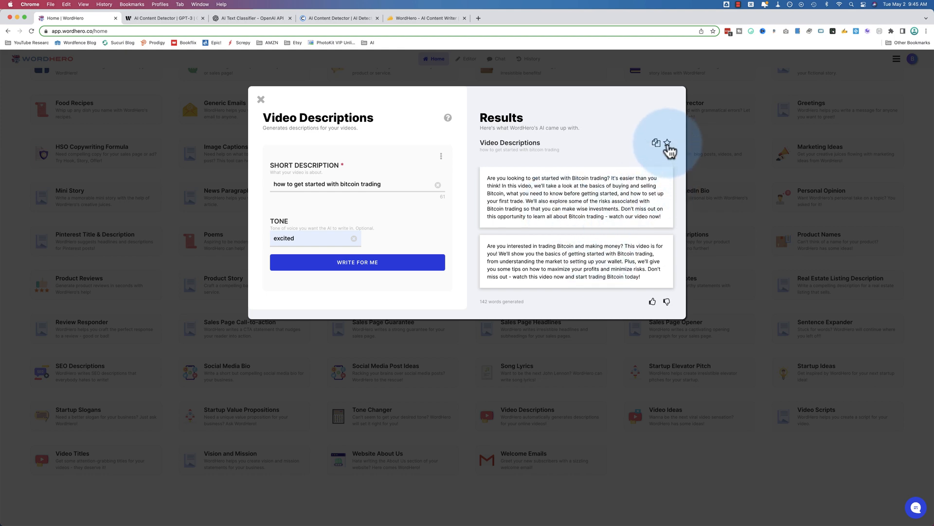
Close Video Descriptions and generate News Paragraphs about bitcoin trading (128 words)
{"action": "left_click", "coordinate": [260, 99]}
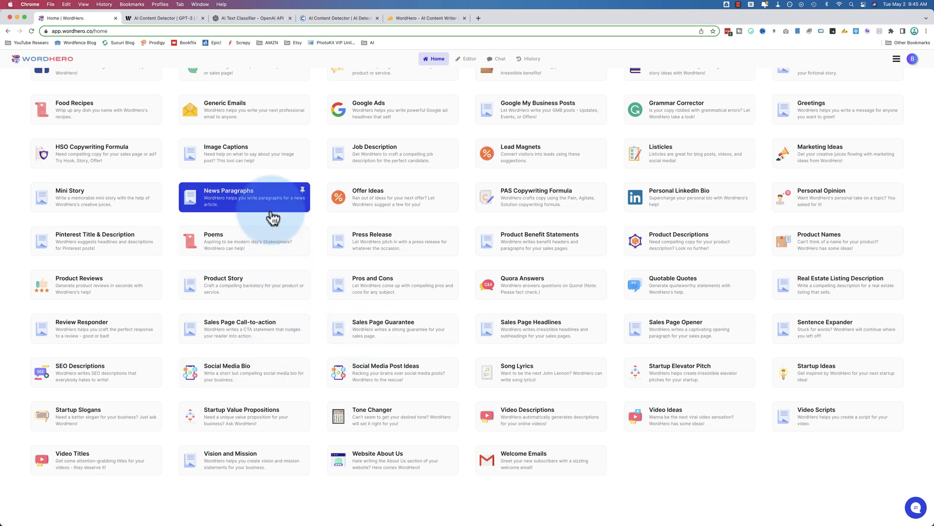
{"action": "left_click", "coordinate": [244, 197]}
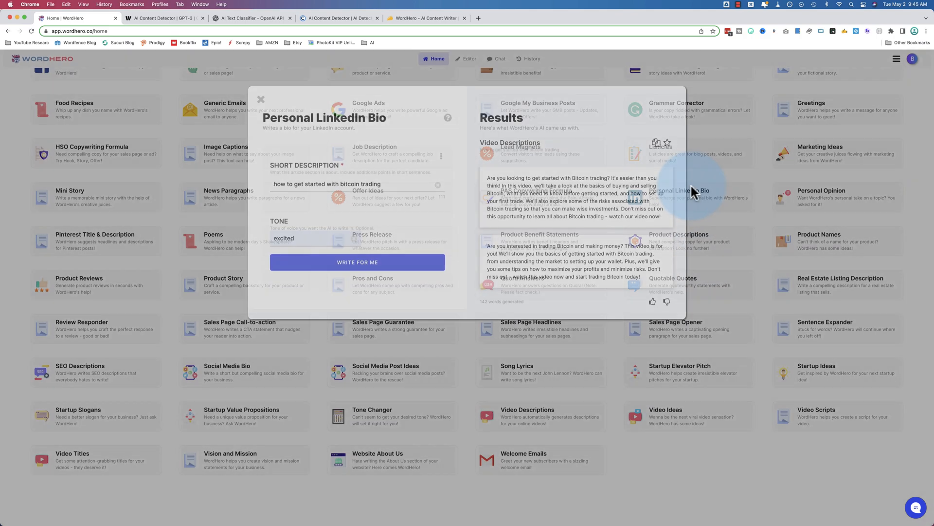
{"action": "left_click", "coordinate": [260, 99]}
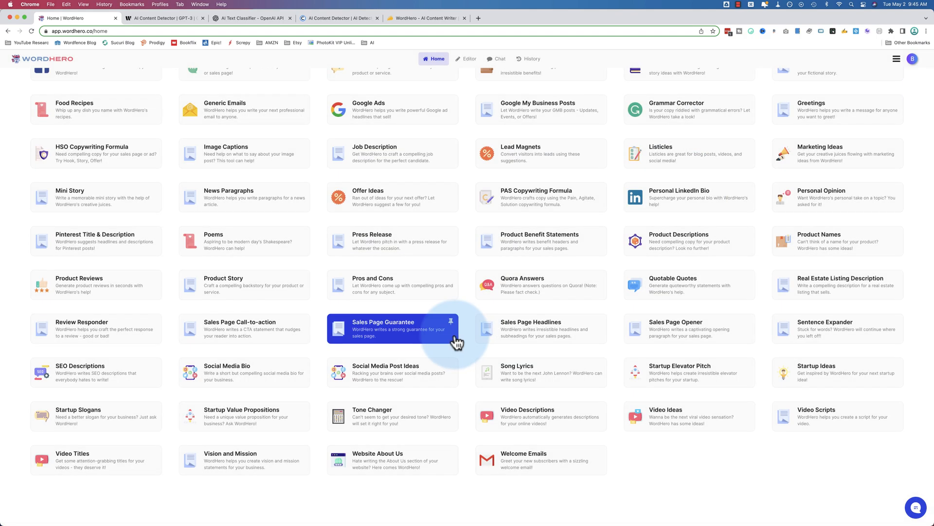
{"action": "left_click", "coordinate": [228, 196]}
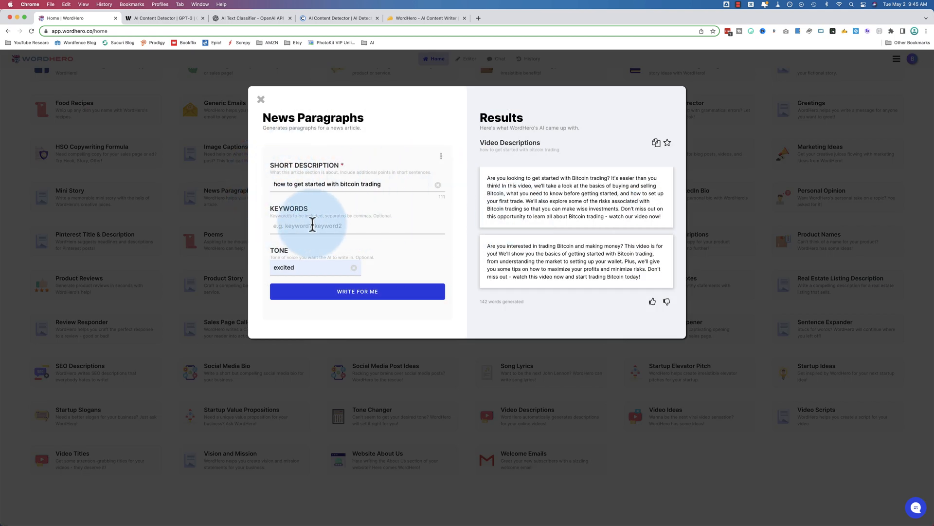
{"action": "left_click", "coordinate": [357, 292]}
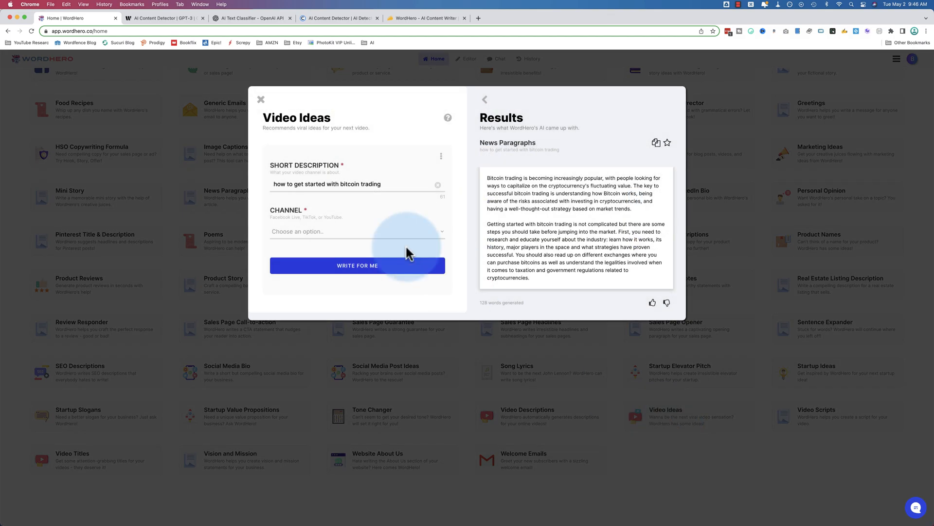
Generate bitcoin trading video ideas for YouTube, then TikTok, then Facebook Live
{"action": "left_click", "coordinate": [358, 265]}
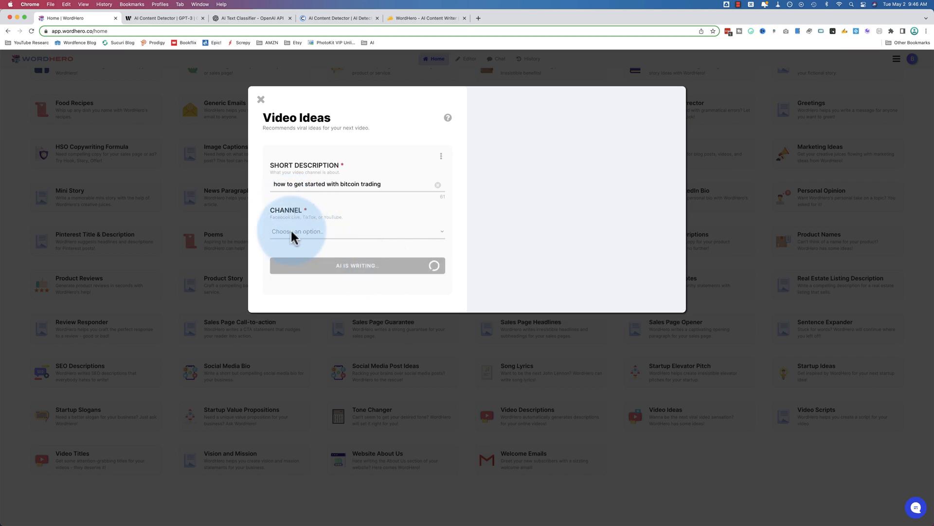
{"action": "mouse_move", "coordinate": [343, 236]}
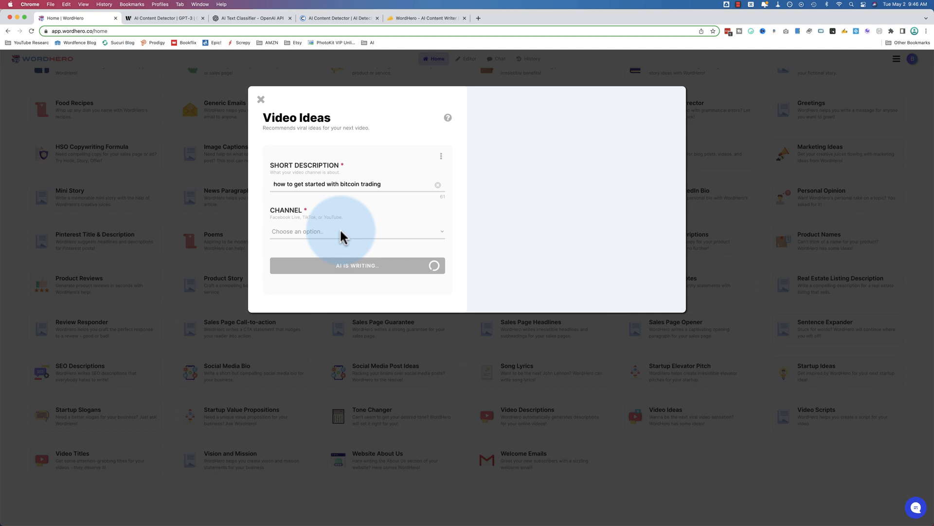
{"action": "mouse_move", "coordinate": [374, 243]}
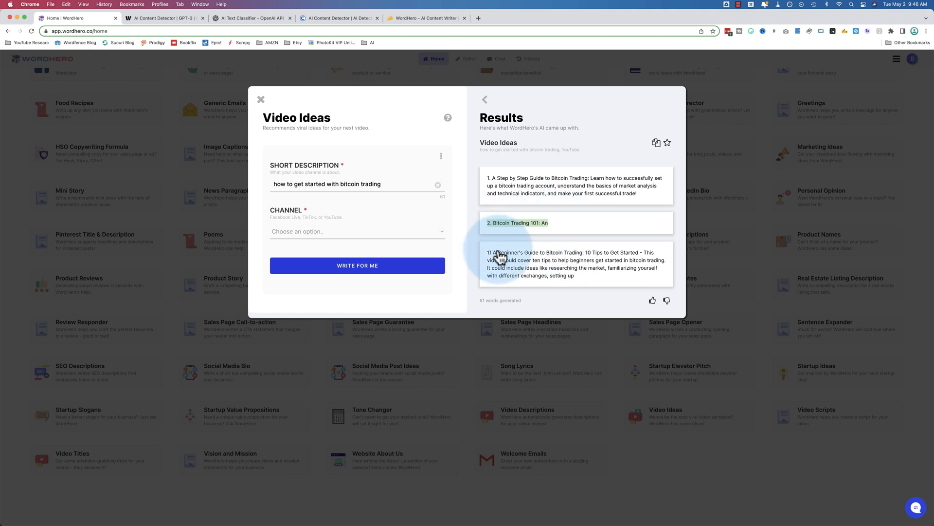
{"action": "left_click", "coordinate": [356, 231]}
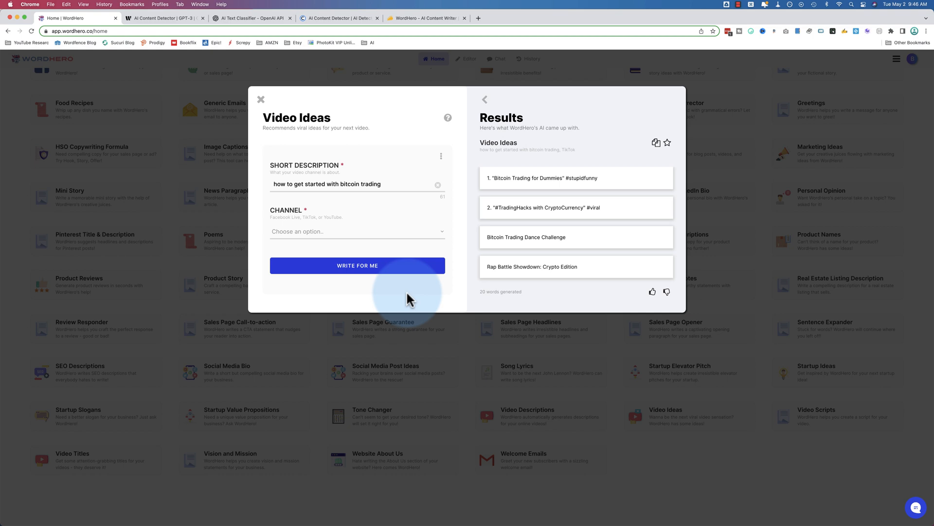
{"action": "mouse_move", "coordinate": [383, 257]}
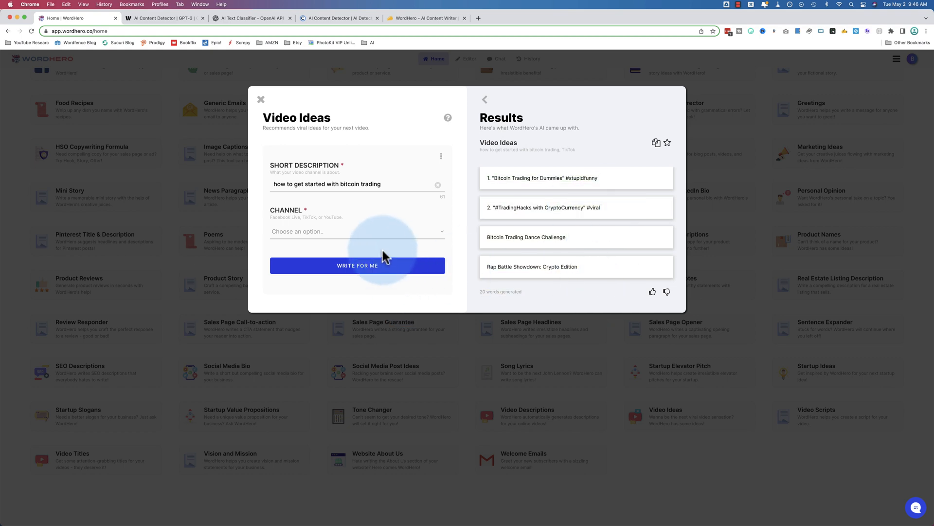
{"action": "left_click", "coordinate": [356, 231]}
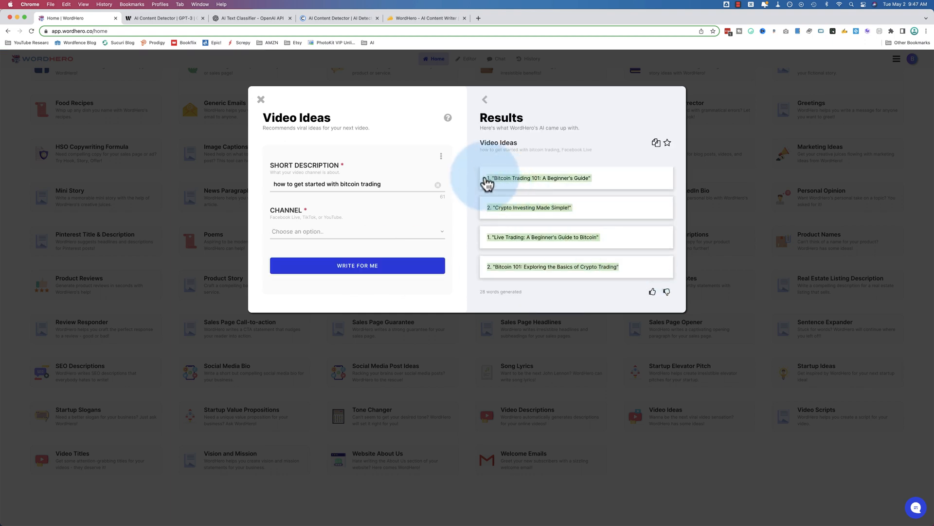
{"action": "mouse_move", "coordinate": [364, 241]}
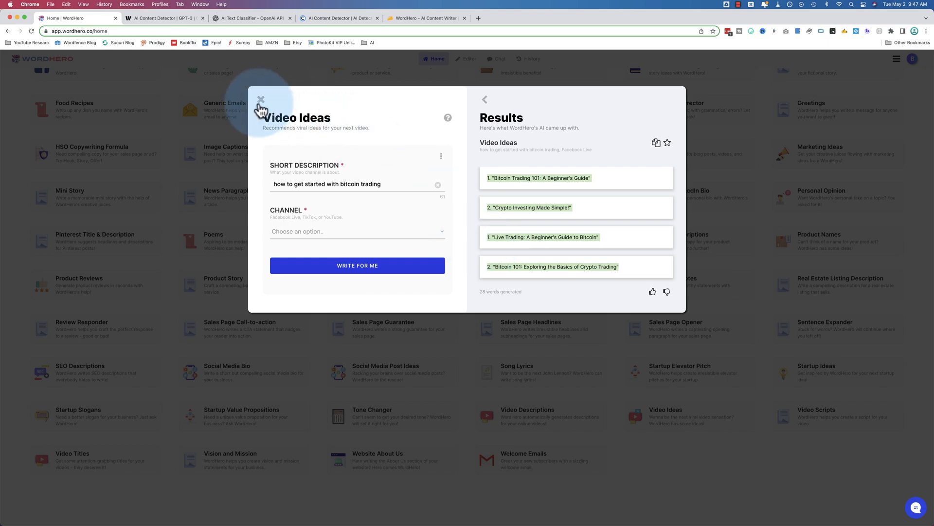
Close Video Ideas and filter the home catalogue to Social Media, then Miscellaneous tools
{"action": "left_click", "coordinate": [261, 99]}
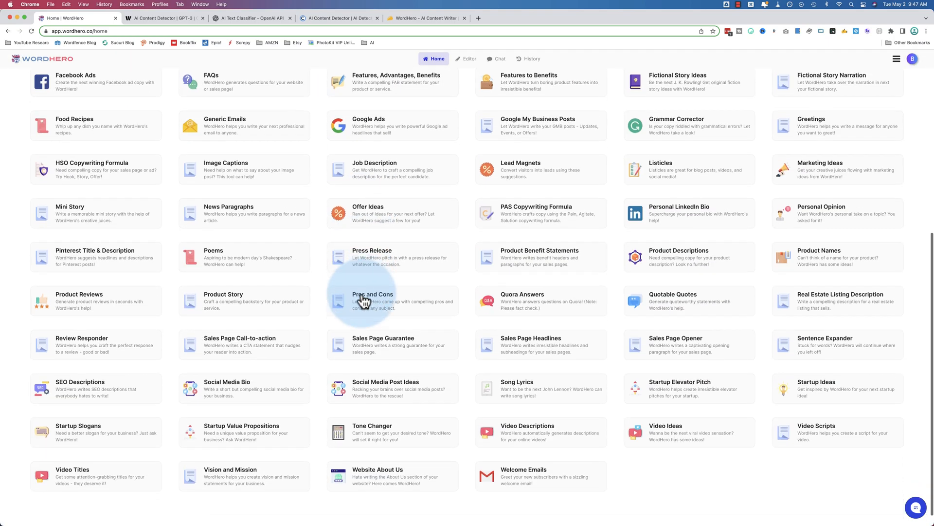
{"action": "scroll", "scroll_direction": "up", "scroll_amount": 3}
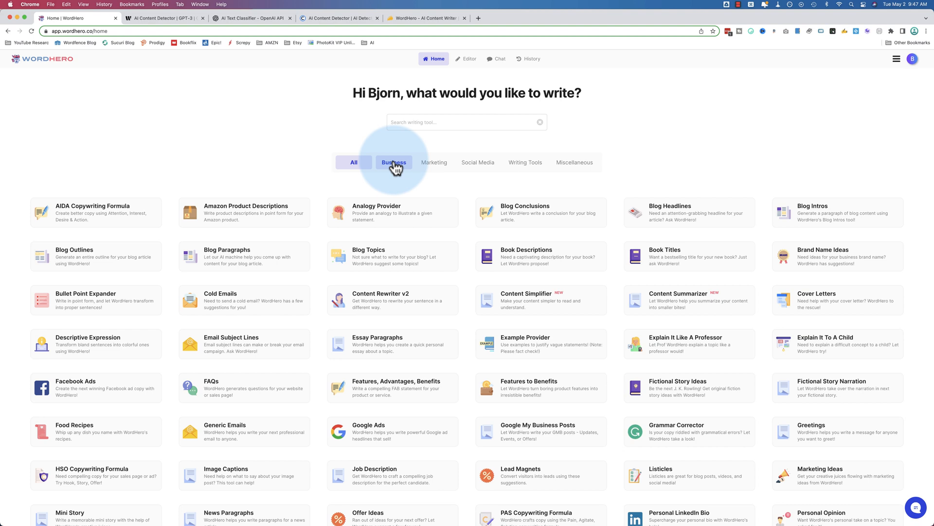
{"action": "left_click", "coordinate": [477, 162]}
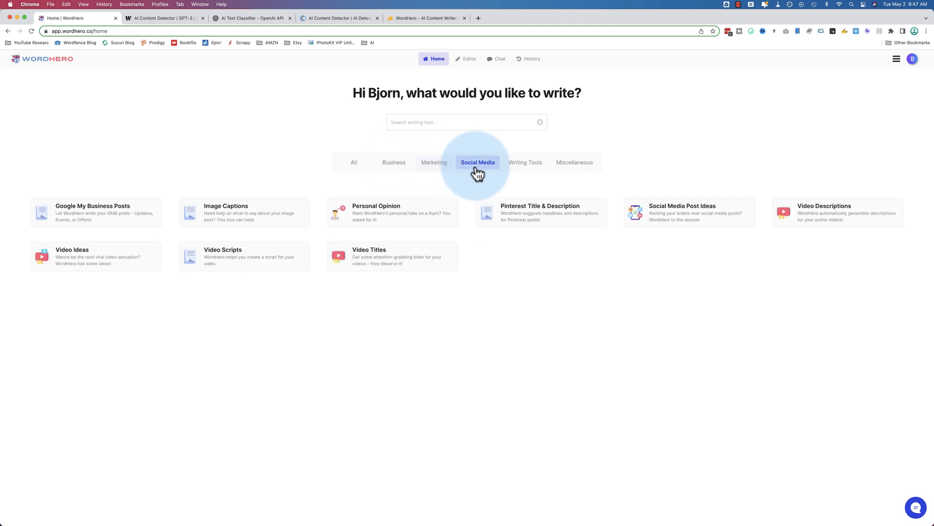
{"action": "left_click", "coordinate": [574, 162]}
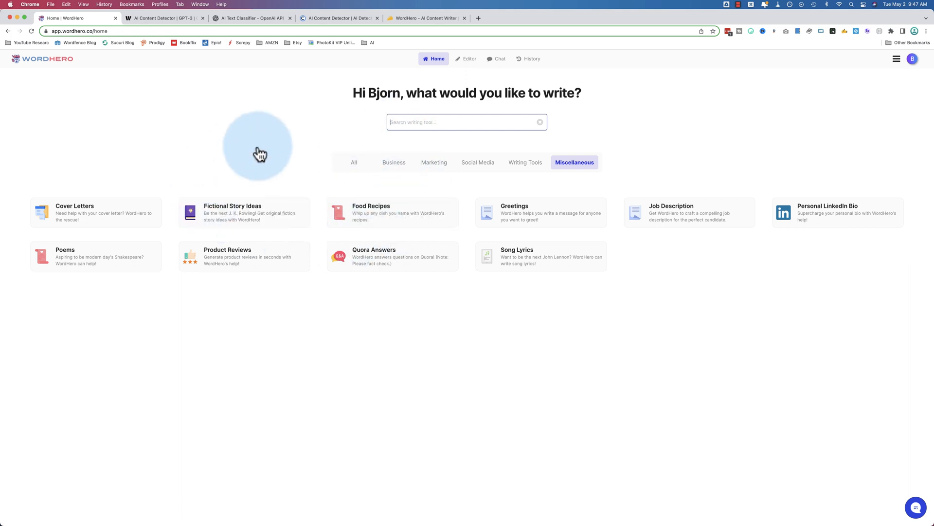
{"action": "mouse_move", "coordinate": [618, 276]}
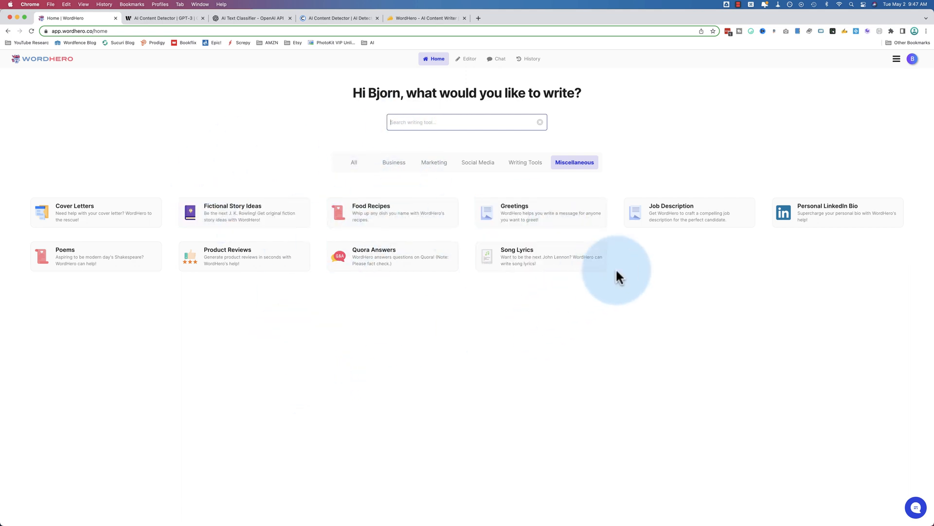
{"action": "mouse_move", "coordinate": [468, 58]}
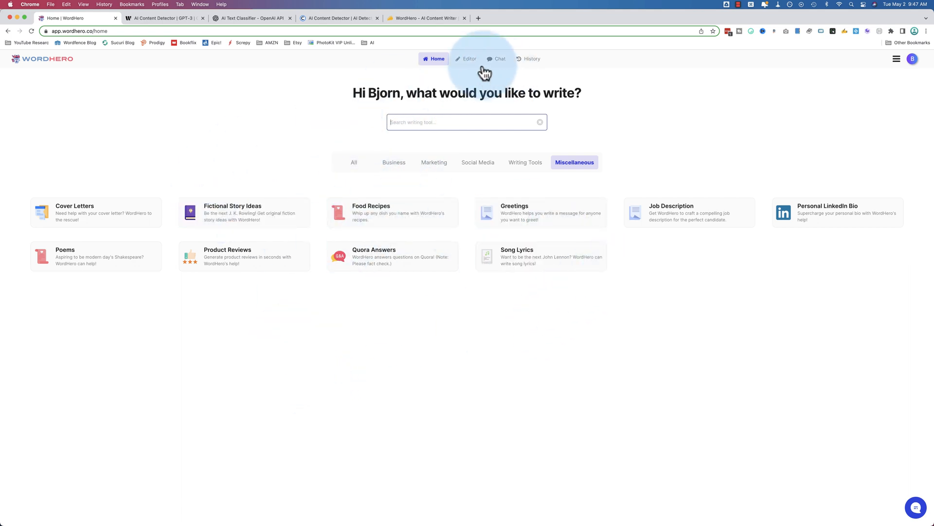
Load the document '6 ways to increase revenue in your business' in the Editor
{"action": "left_click", "coordinate": [468, 58]}
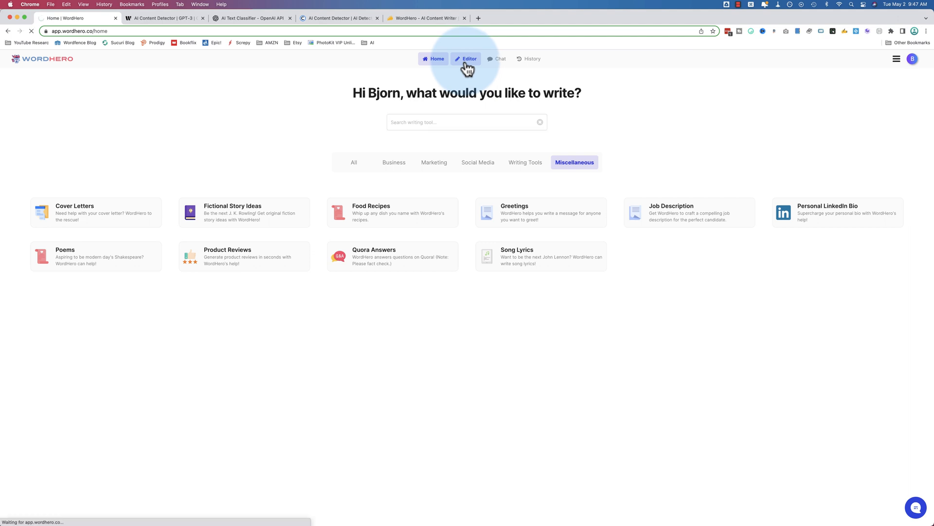
{"action": "left_click", "coordinate": [469, 58]}
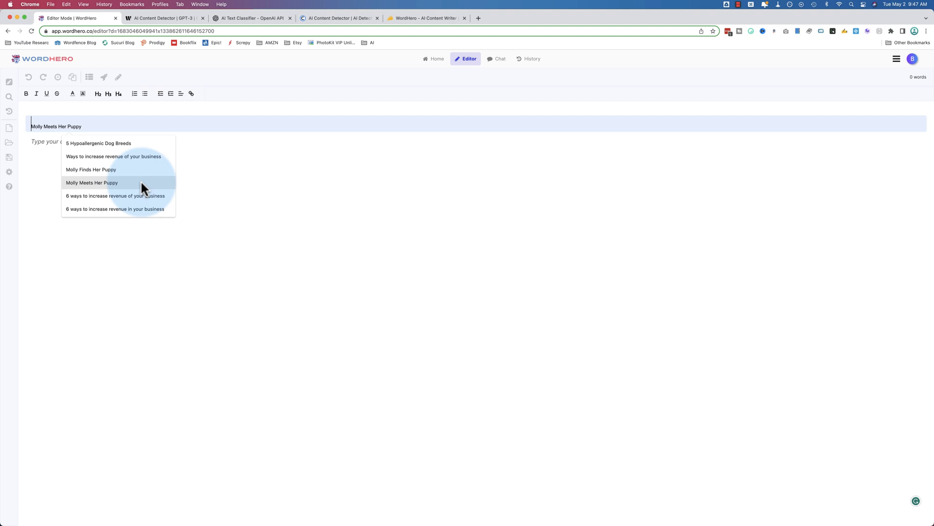
{"action": "left_click", "coordinate": [115, 195]}
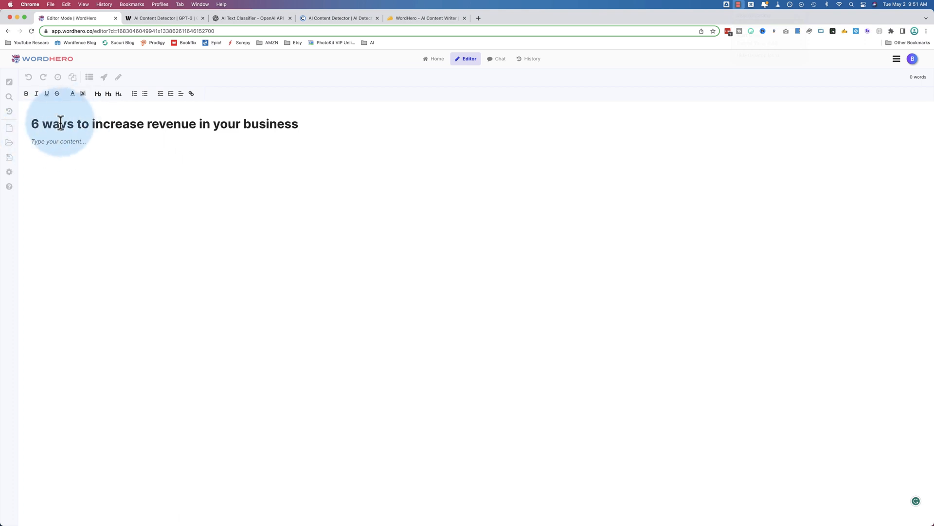
{"action": "mouse_move", "coordinate": [117, 161]}
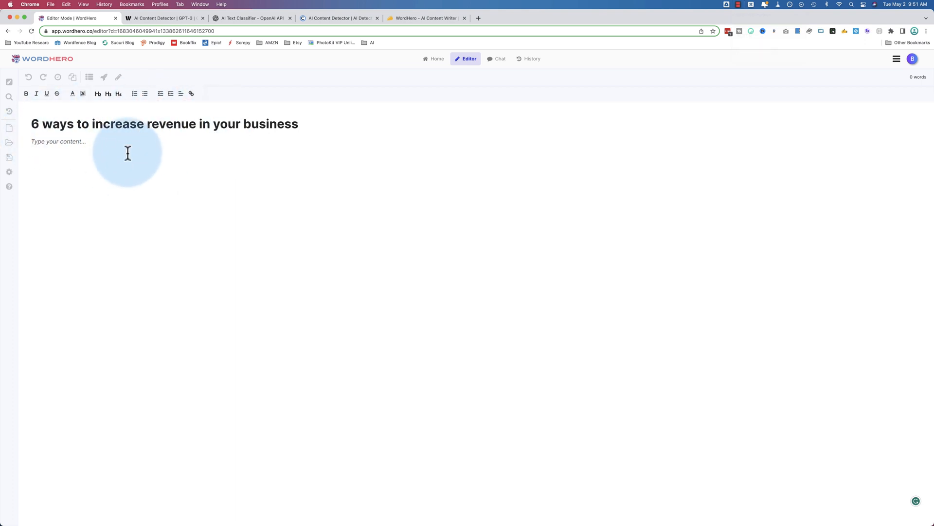
{"action": "mouse_move", "coordinate": [26, 94]}
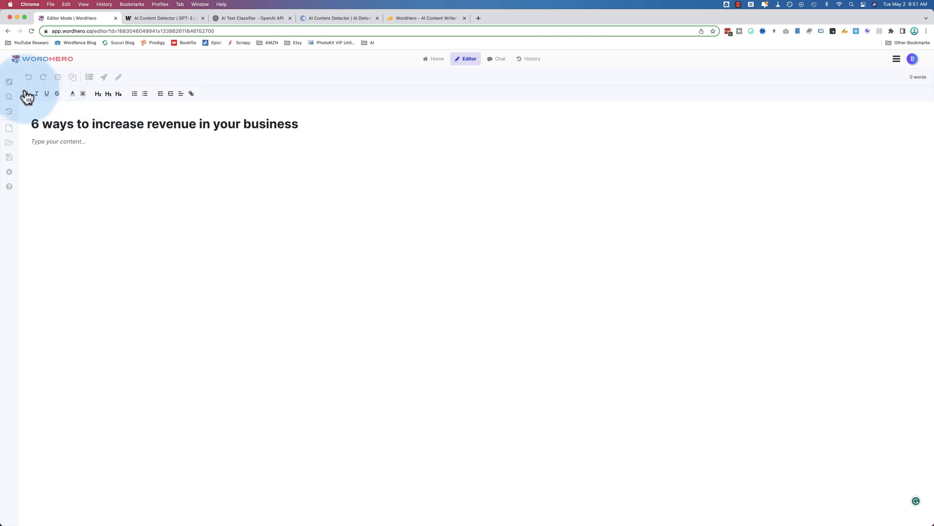
Show the writing tools sidebar beside the document and browse its list
{"action": "left_click", "coordinate": [9, 82]}
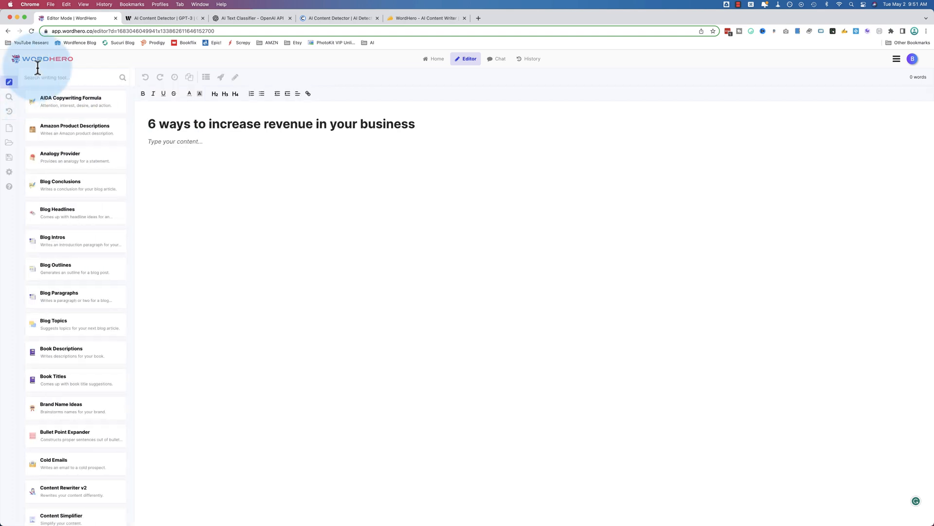
{"action": "scroll", "scroll_direction": "down", "scroll_amount": 3}
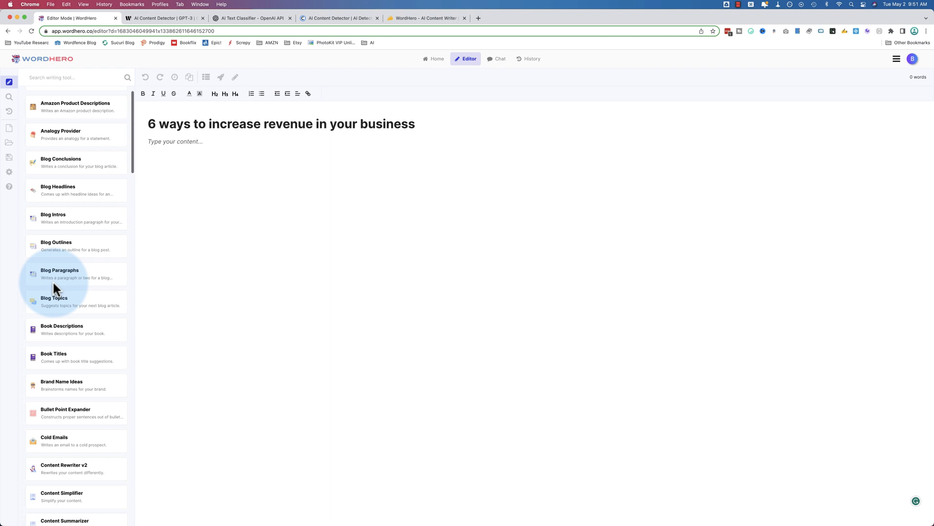
{"action": "scroll", "scroll_direction": "down", "scroll_amount": 3}
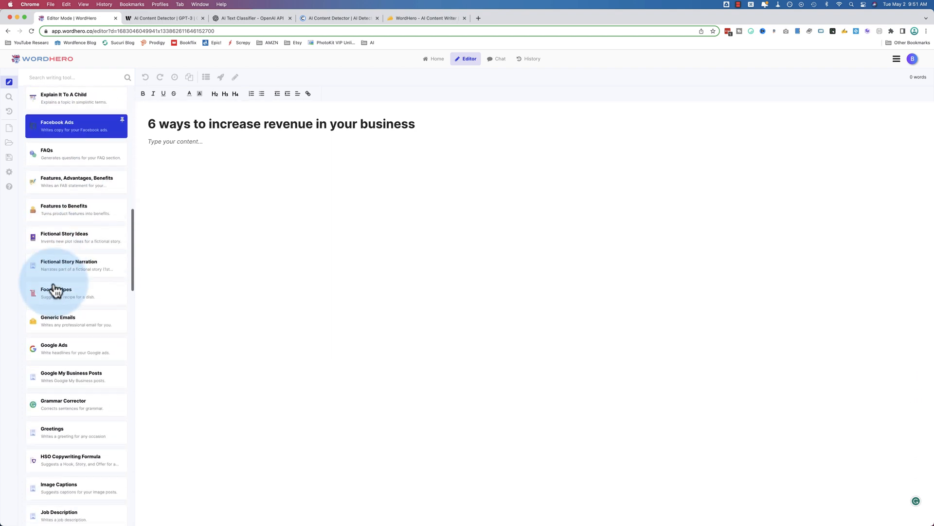
{"action": "scroll", "scroll_direction": "up", "scroll_amount": 3}
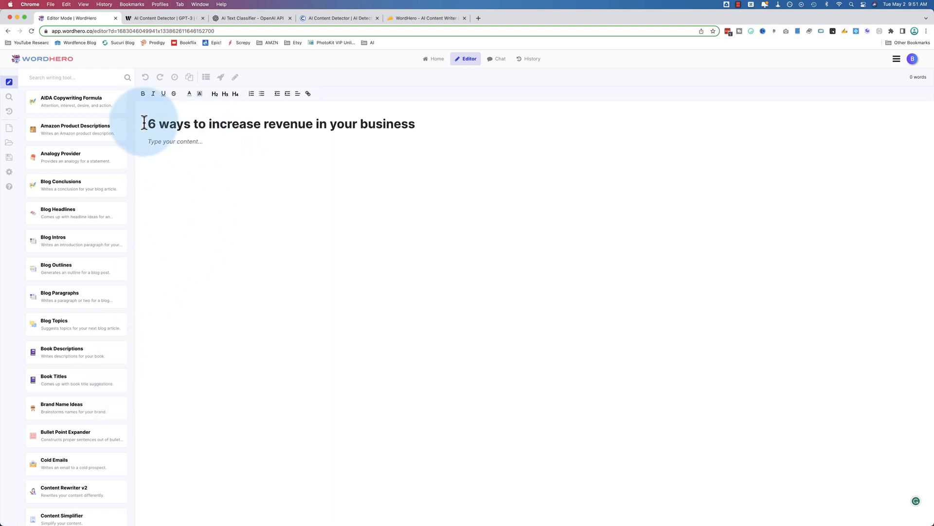
{"action": "mouse_move", "coordinate": [206, 77]}
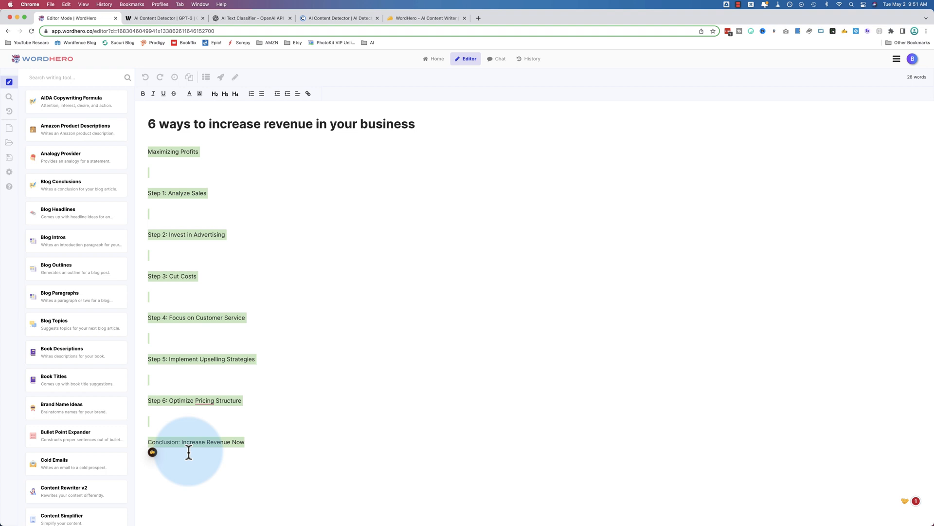
{"action": "mouse_move", "coordinate": [219, 134]}
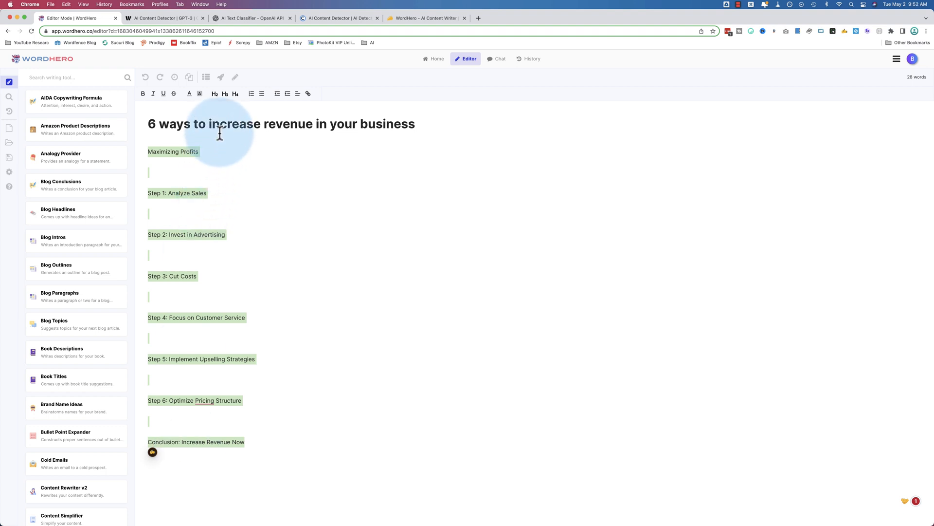
{"action": "mouse_move", "coordinate": [220, 77]}
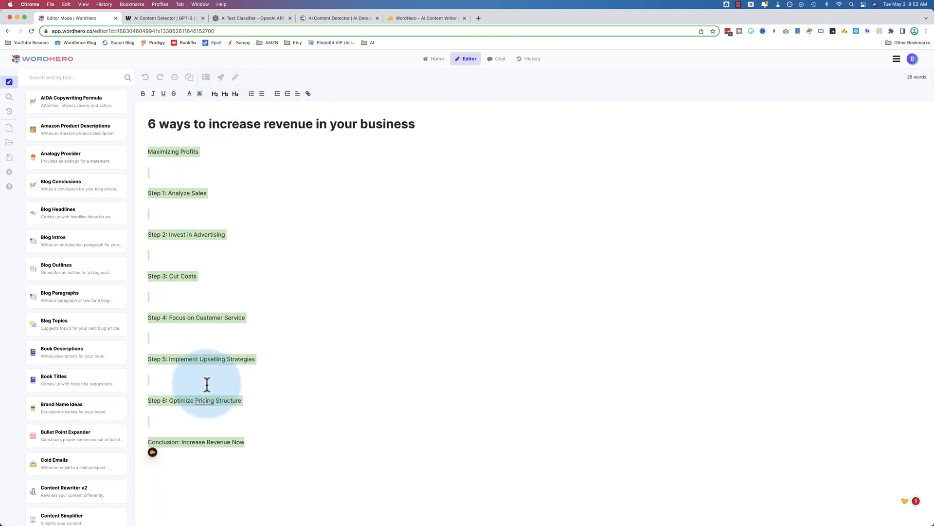
{"action": "mouse_move", "coordinate": [247, 446]}
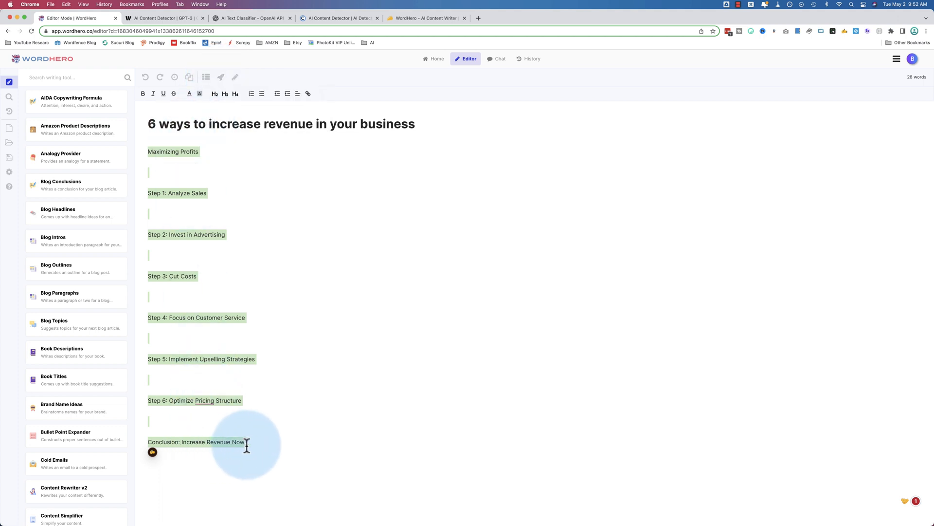
{"action": "mouse_move", "coordinate": [310, 188]}
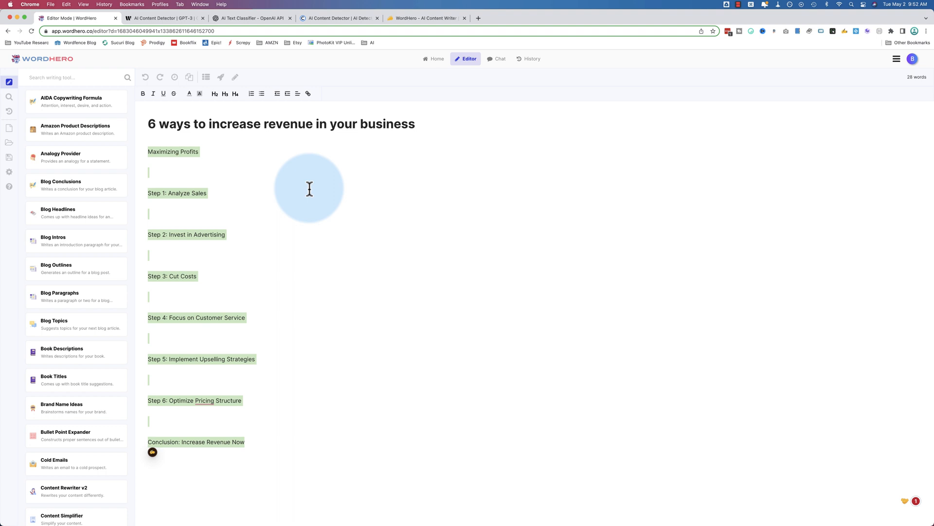
{"action": "mouse_move", "coordinate": [205, 142]}
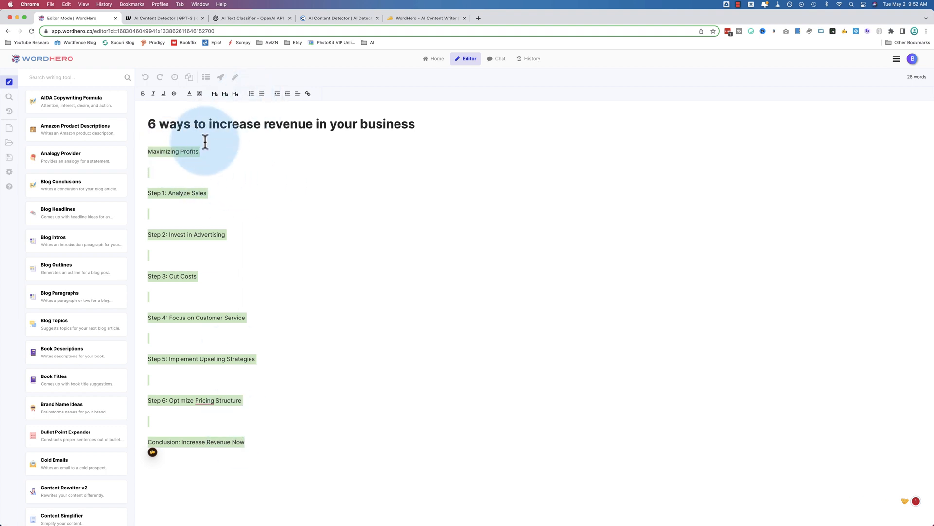
{"action": "mouse_move", "coordinate": [189, 162]}
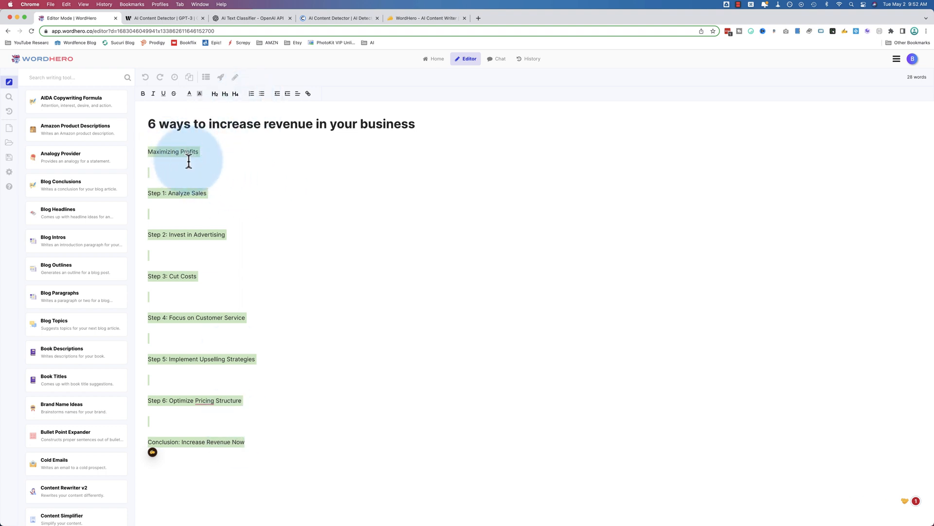
{"action": "mouse_move", "coordinate": [188, 175]}
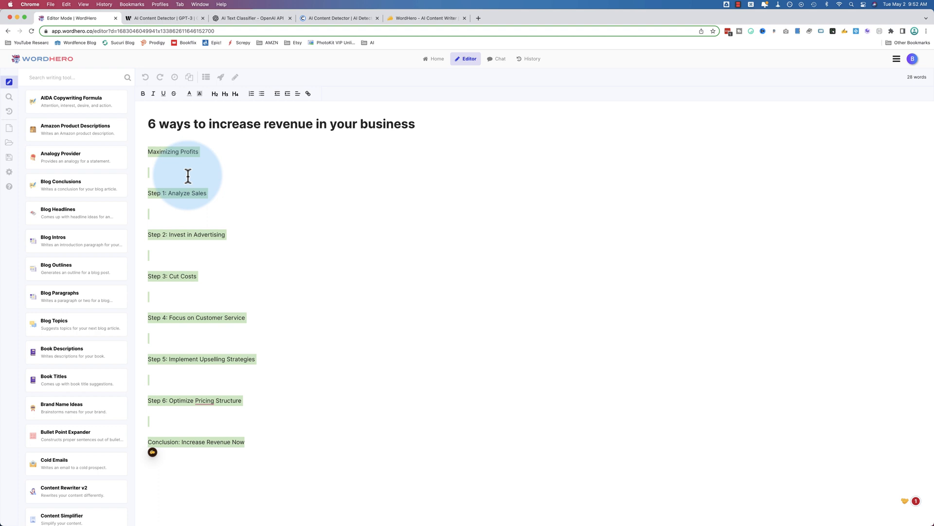
{"action": "mouse_move", "coordinate": [221, 78]}
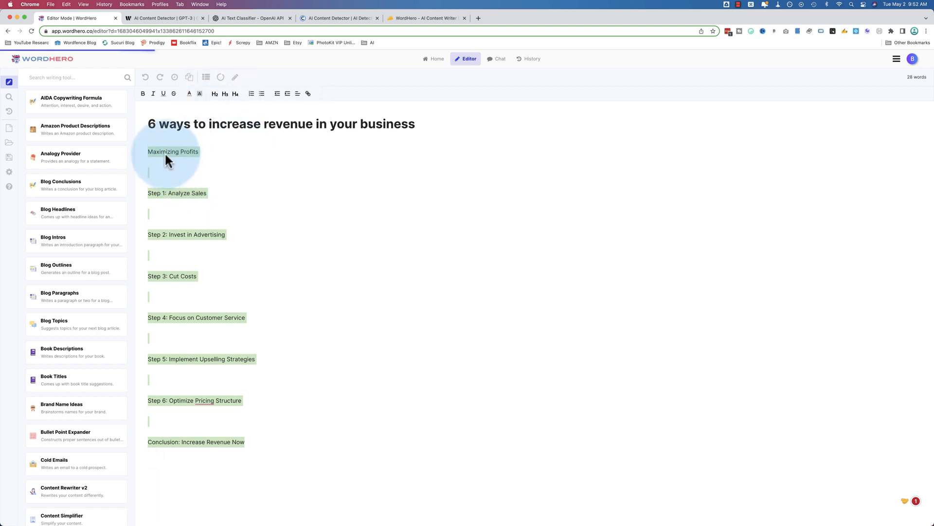
{"action": "mouse_move", "coordinate": [223, 417]}
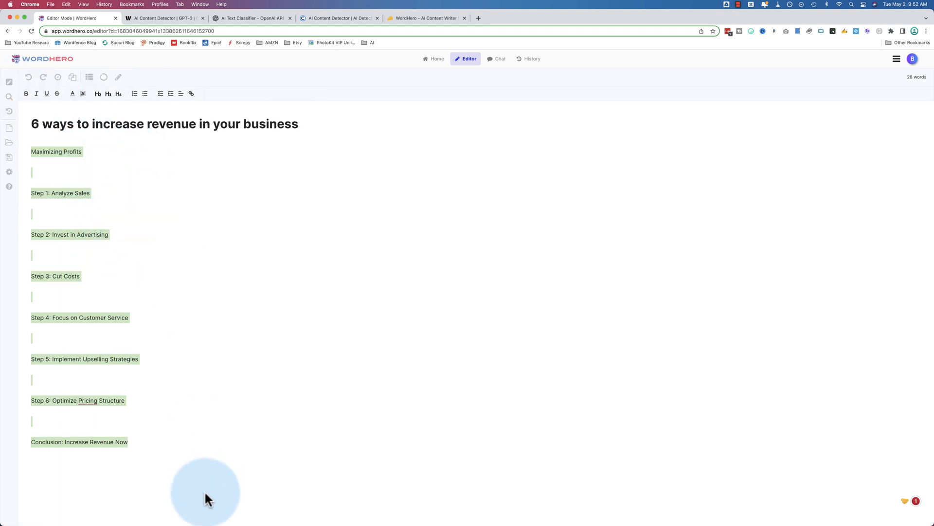
{"action": "mouse_move", "coordinate": [198, 417]}
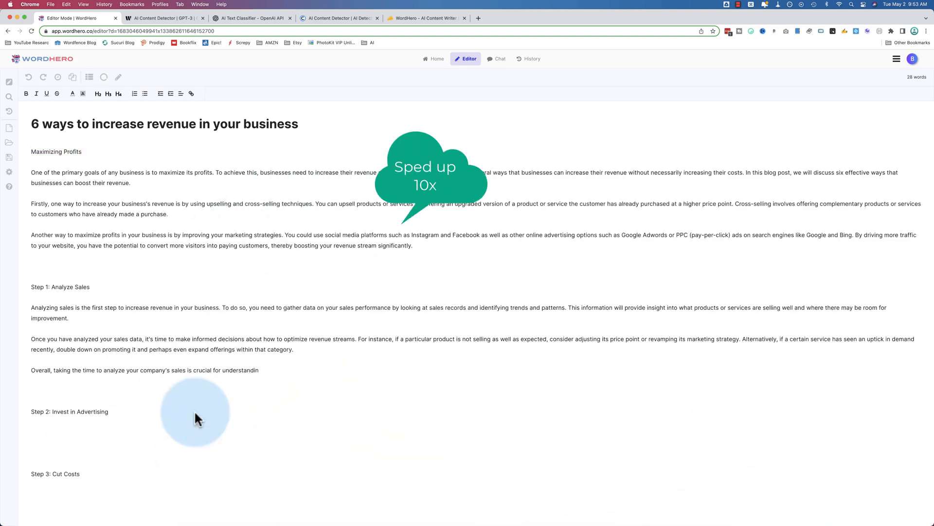
Scroll through the fully generated revenue article, reviewing paragraphs under each heading (1186 words)
{"action": "scroll", "scroll_direction": "down", "scroll_amount": 3}
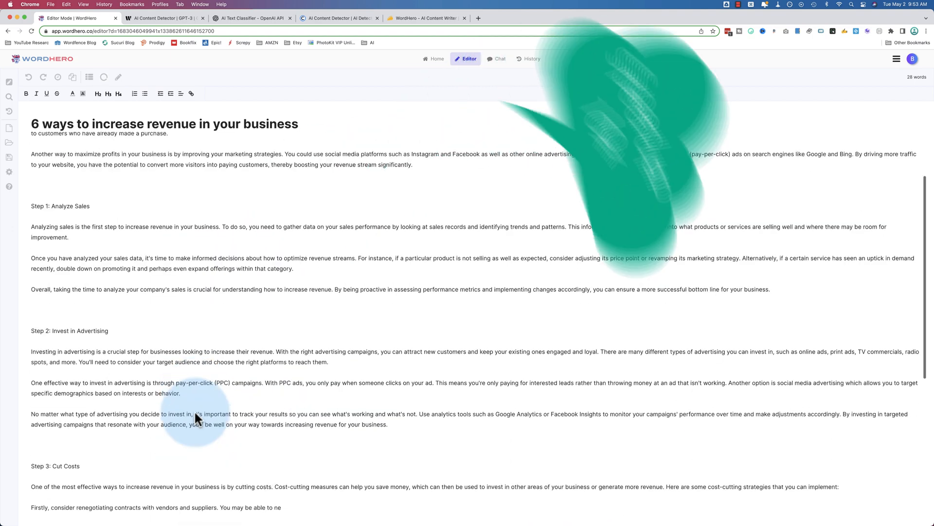
{"action": "scroll", "scroll_direction": "down", "scroll_amount": 3}
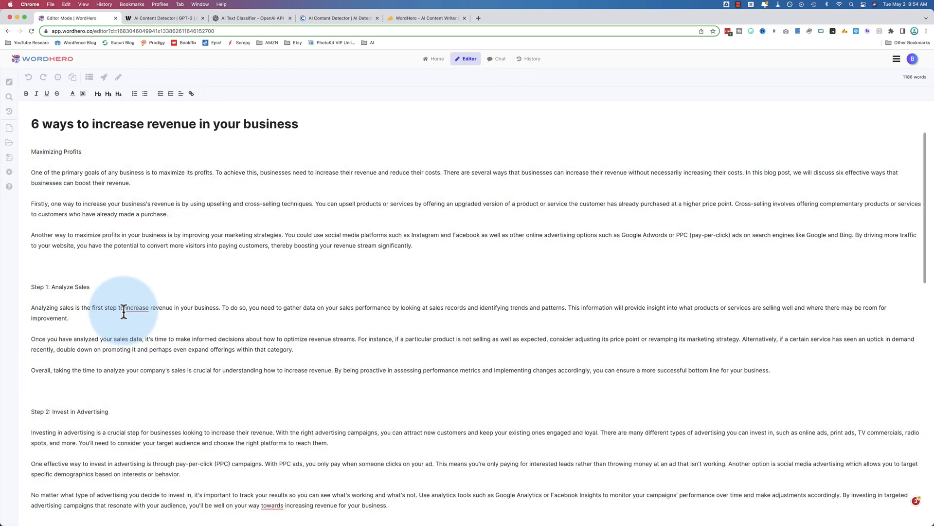
{"action": "scroll", "scroll_direction": "down", "scroll_amount": 3}
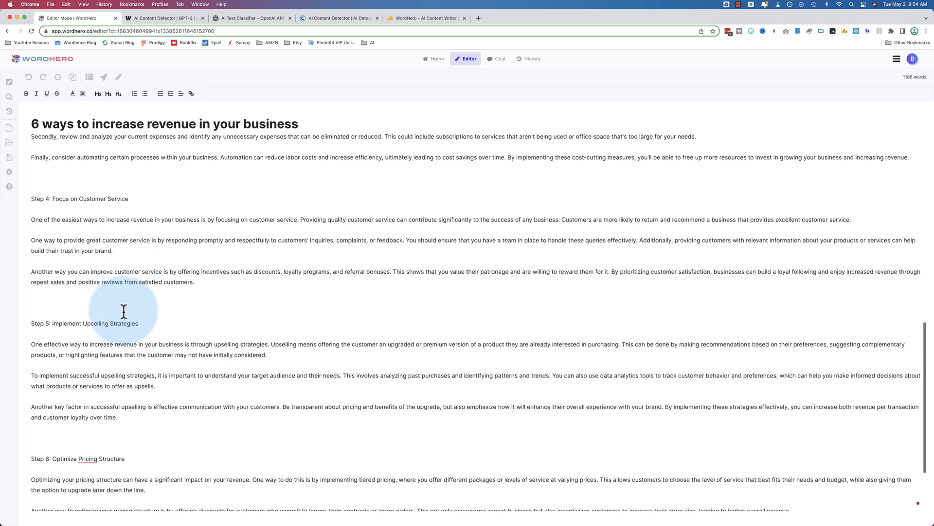
{"action": "scroll", "scroll_direction": "down", "scroll_amount": 3}
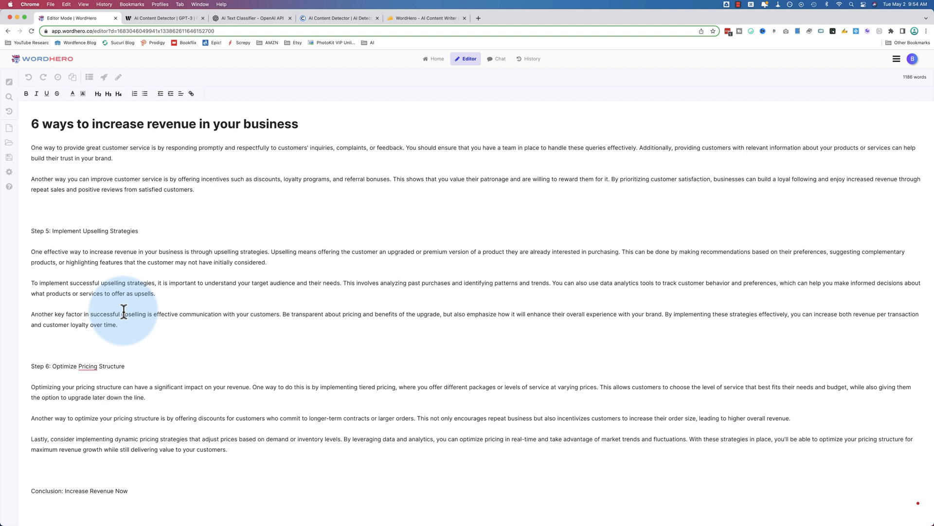
{"action": "mouse_move", "coordinate": [45, 246]}
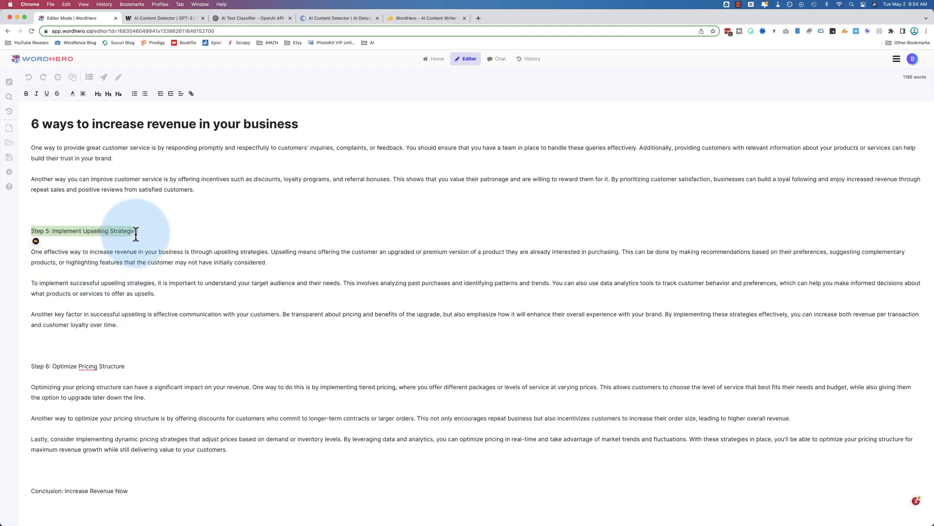
{"action": "mouse_move", "coordinate": [154, 274]}
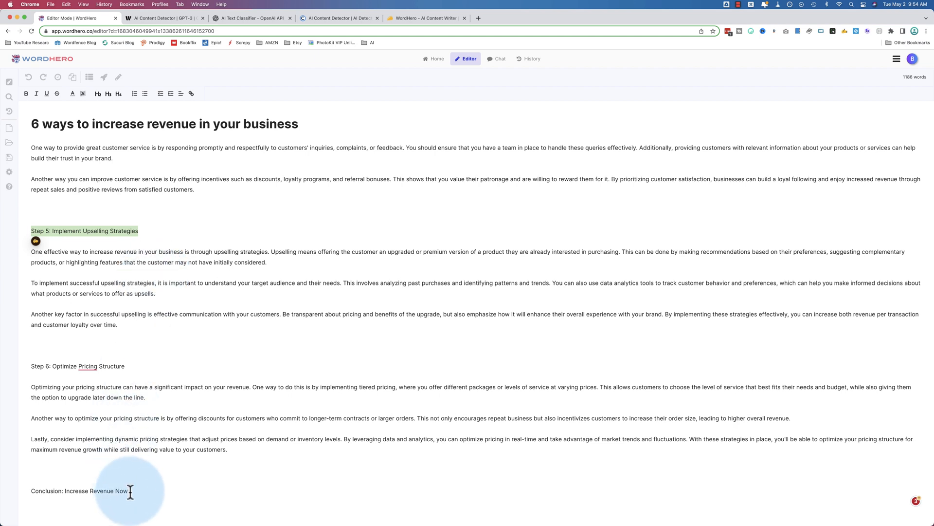
{"action": "mouse_move", "coordinate": [167, 280]}
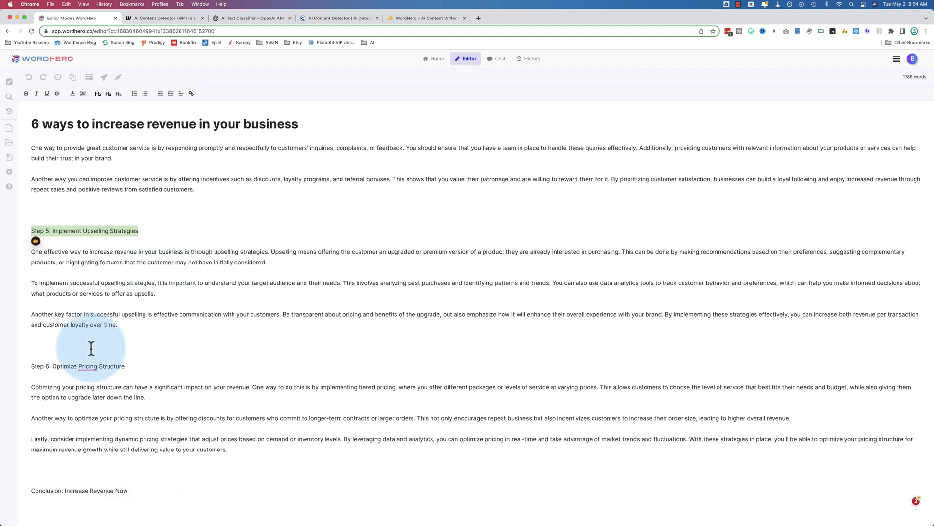
{"action": "left_click", "coordinate": [204, 193]}
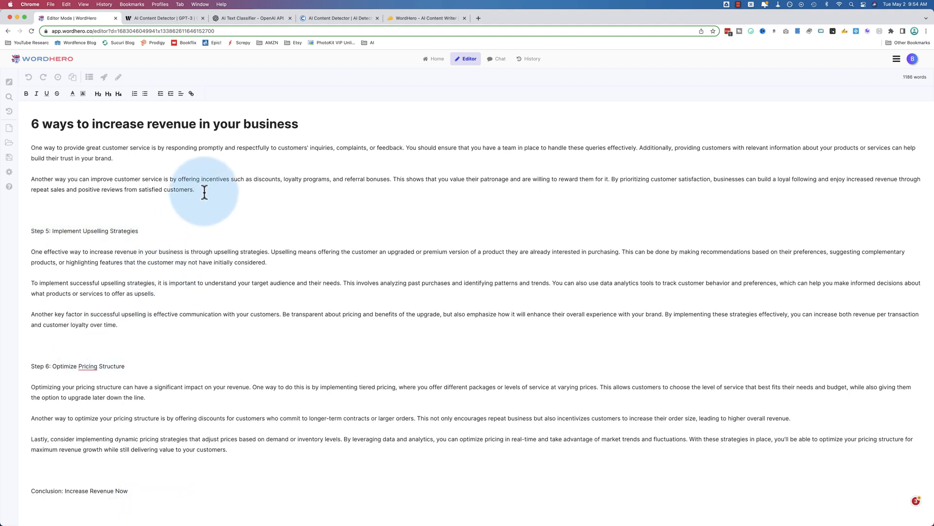
{"action": "scroll", "scroll_direction": "up", "scroll_amount": 3}
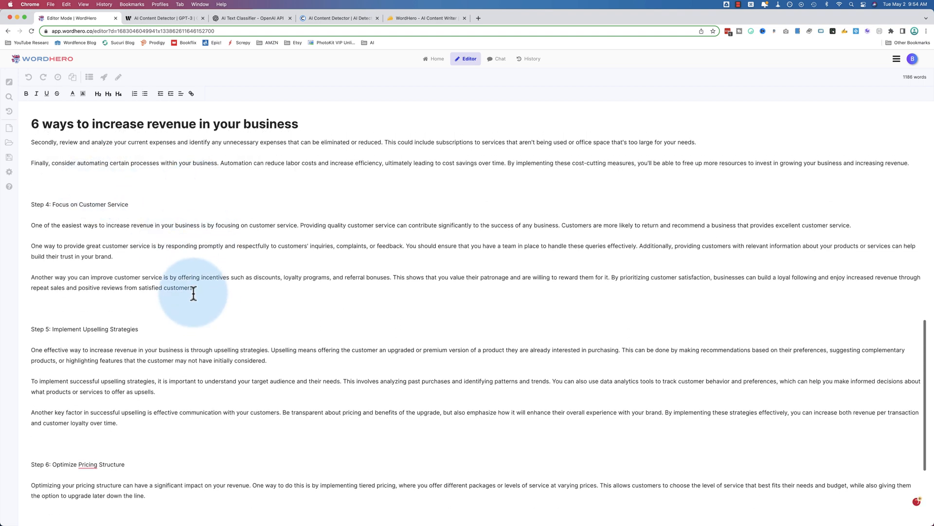
{"action": "mouse_move", "coordinate": [118, 76]}
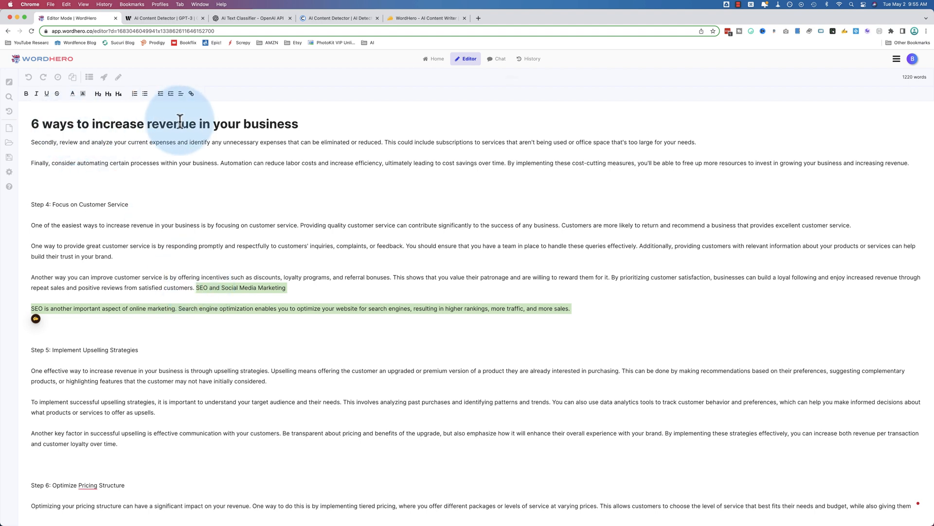
{"action": "mouse_move", "coordinate": [188, 289]}
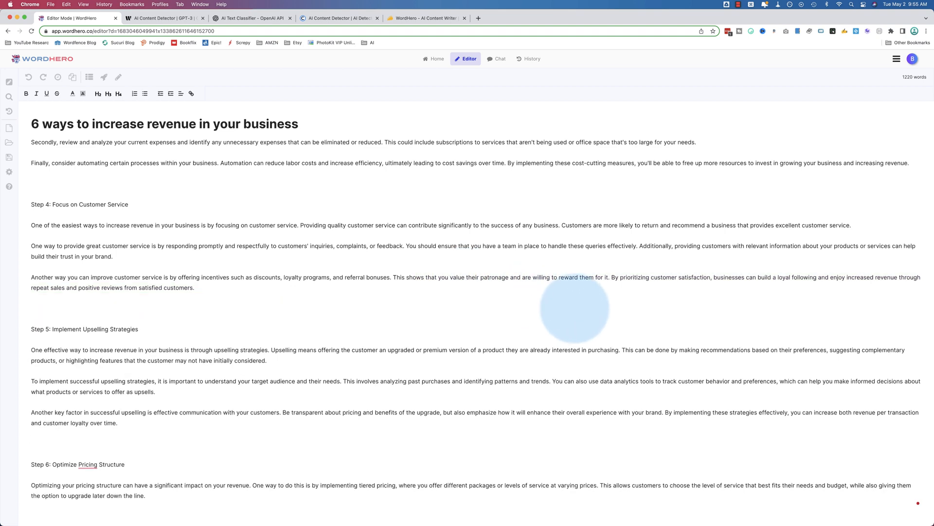
{"action": "scroll", "scroll_direction": "down", "scroll_amount": 3}
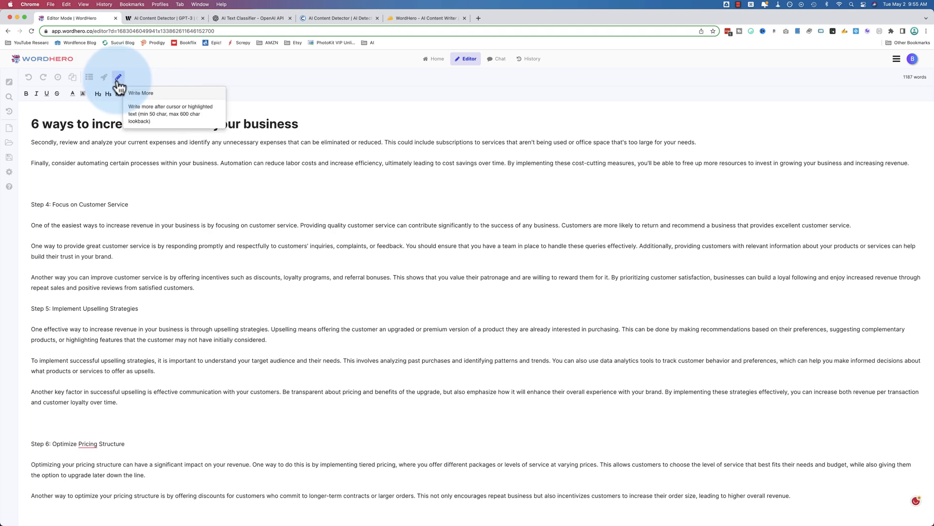
{"action": "left_click", "coordinate": [117, 77]}
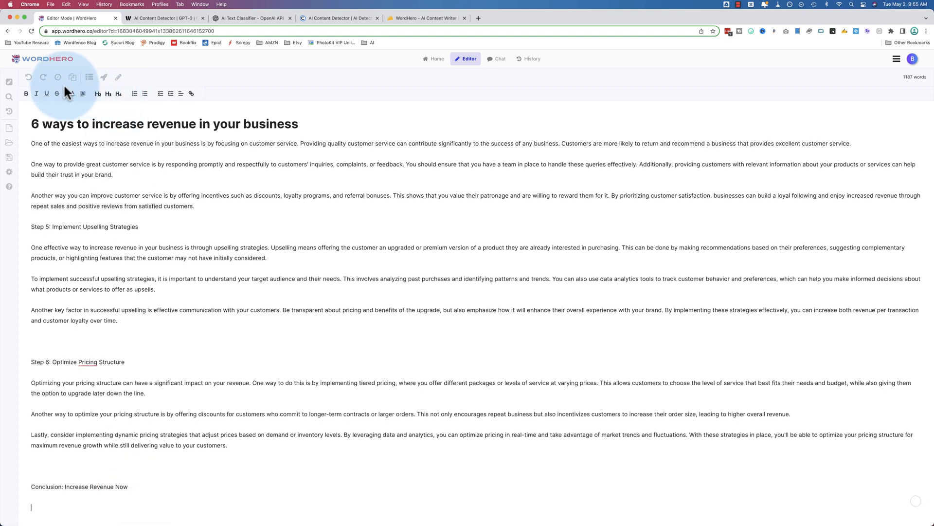
Generate a Blog Conclusions paragraph and insert it under the Conclusion heading (1262 words)
{"action": "left_click", "coordinate": [9, 82]}
{"action": "type", "text": "onclu"}
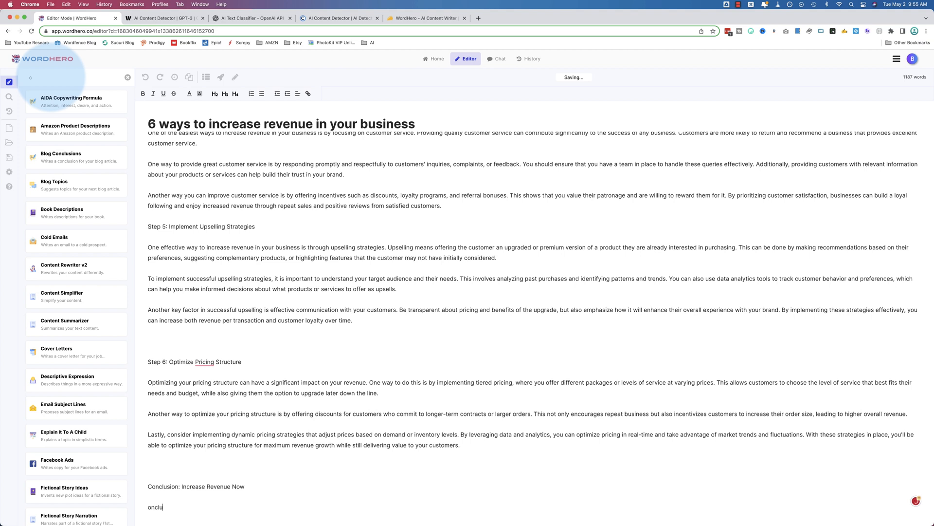
{"action": "left_click", "coordinate": [61, 156]}
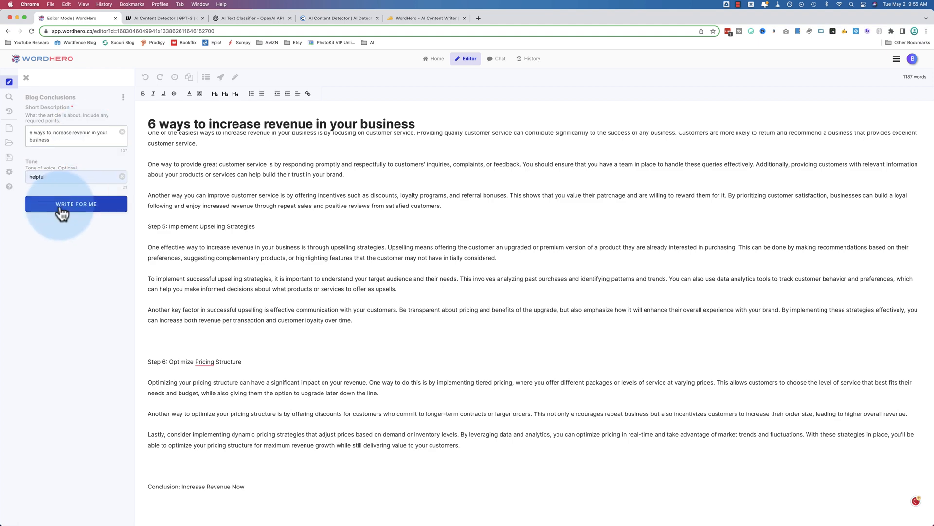
{"action": "left_click", "coordinate": [76, 204]}
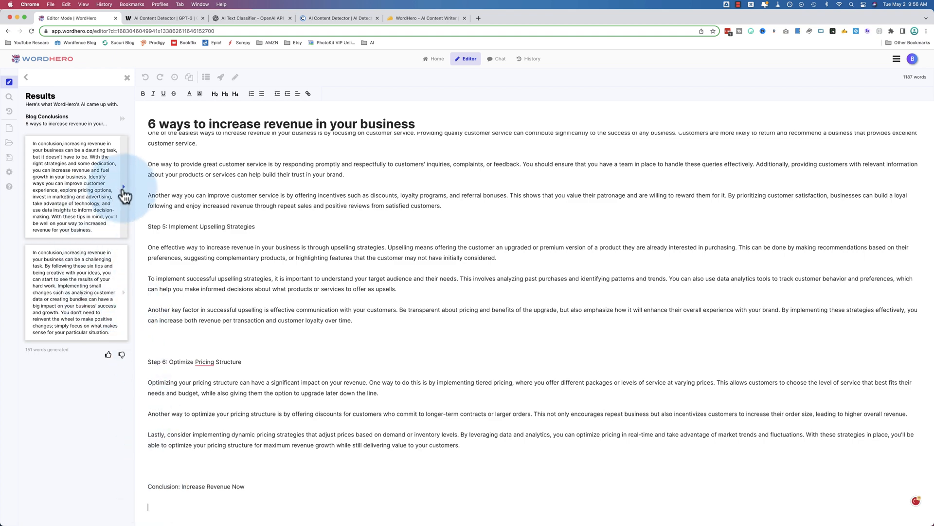
{"action": "left_click", "coordinate": [123, 292]}
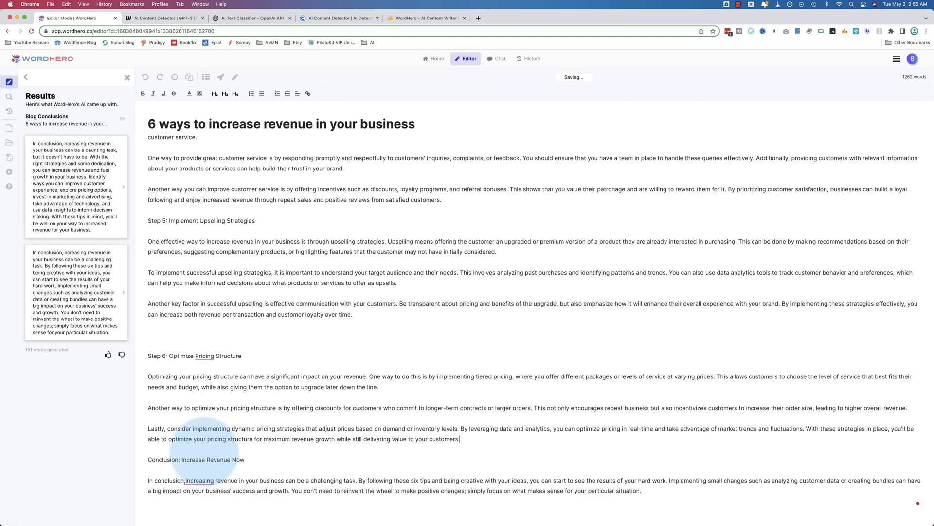
Scroll through the article reviewing Step 1–6 and Conclusion headings formatted as H2
{"action": "scroll", "scroll_direction": "up", "scroll_amount": 3}
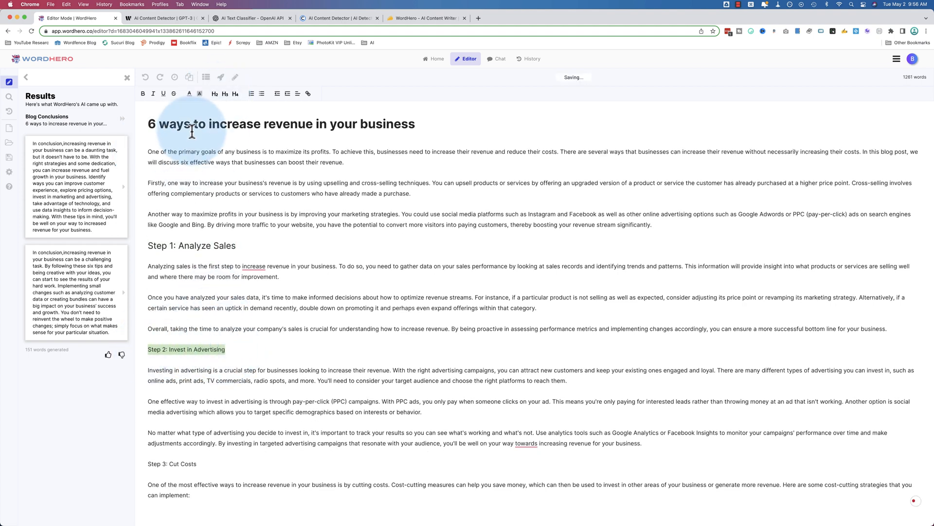
{"action": "scroll", "scroll_direction": "down", "scroll_amount": 3}
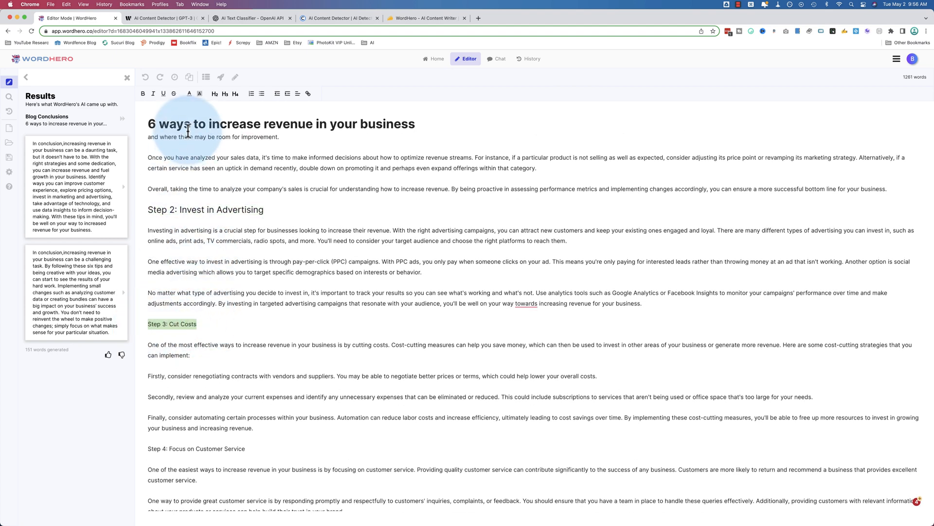
{"action": "scroll", "scroll_direction": "down", "scroll_amount": 3}
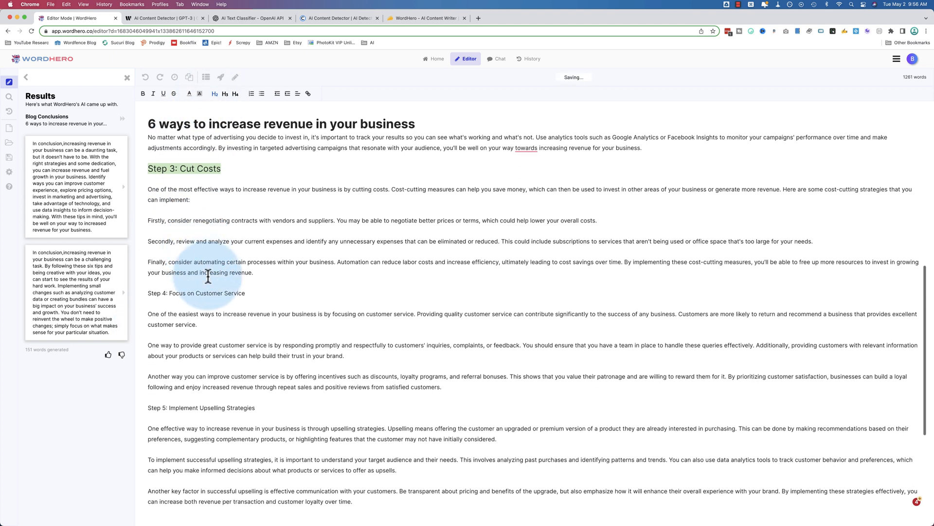
{"action": "scroll", "scroll_direction": "down", "scroll_amount": 3}
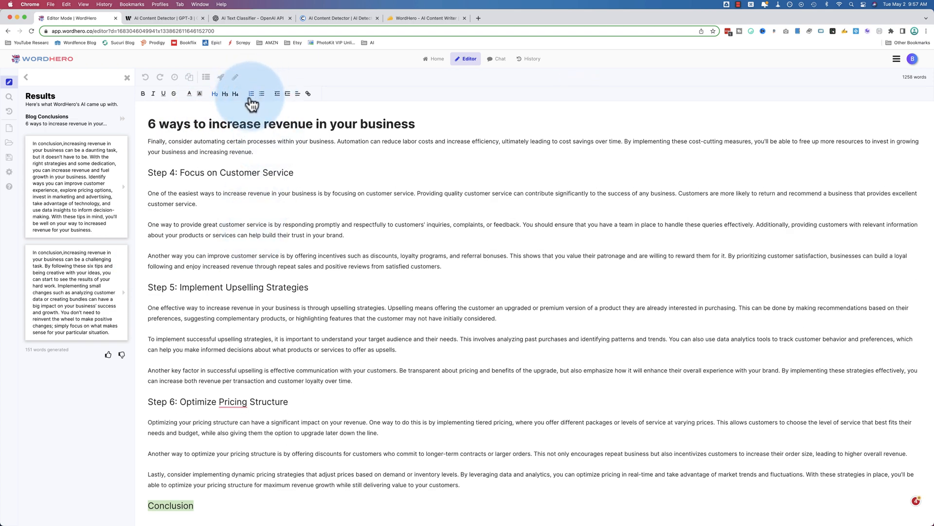
{"action": "mouse_move", "coordinate": [310, 116]}
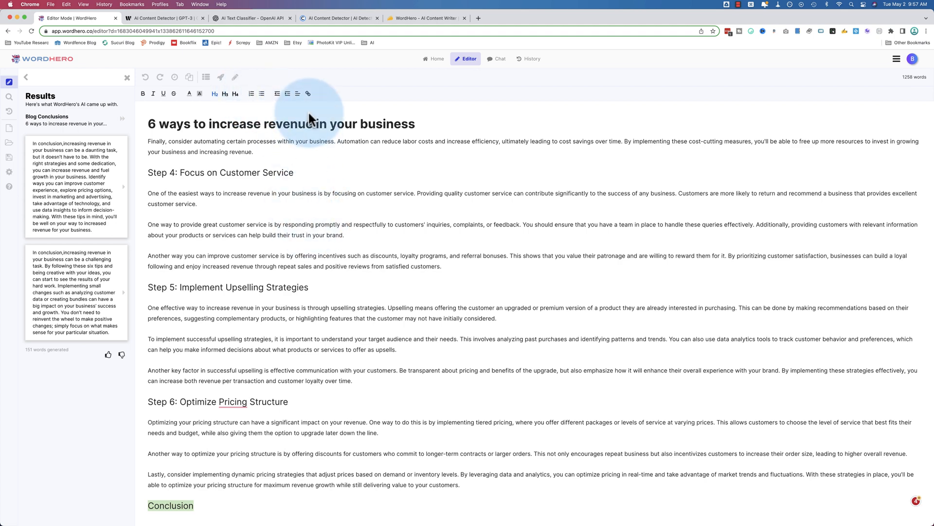
{"action": "mouse_move", "coordinate": [339, 192]}
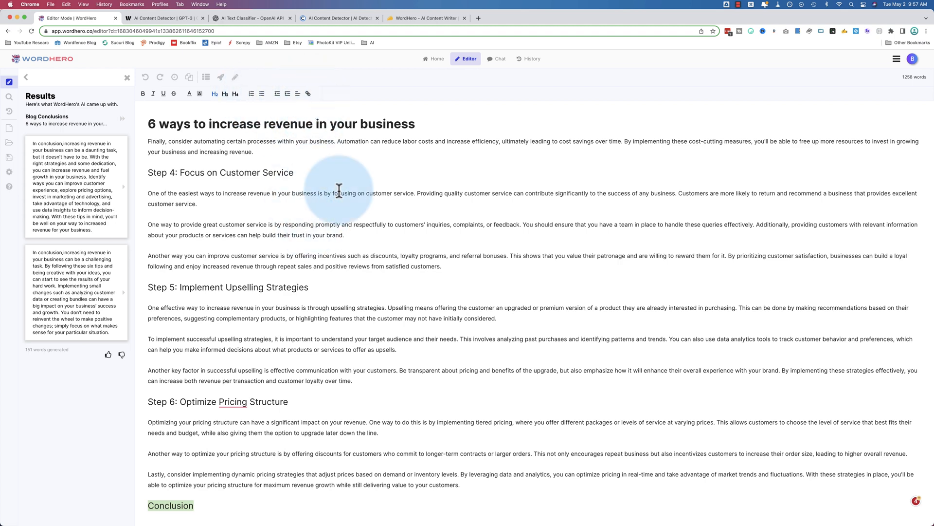
{"action": "mouse_move", "coordinate": [326, 270]}
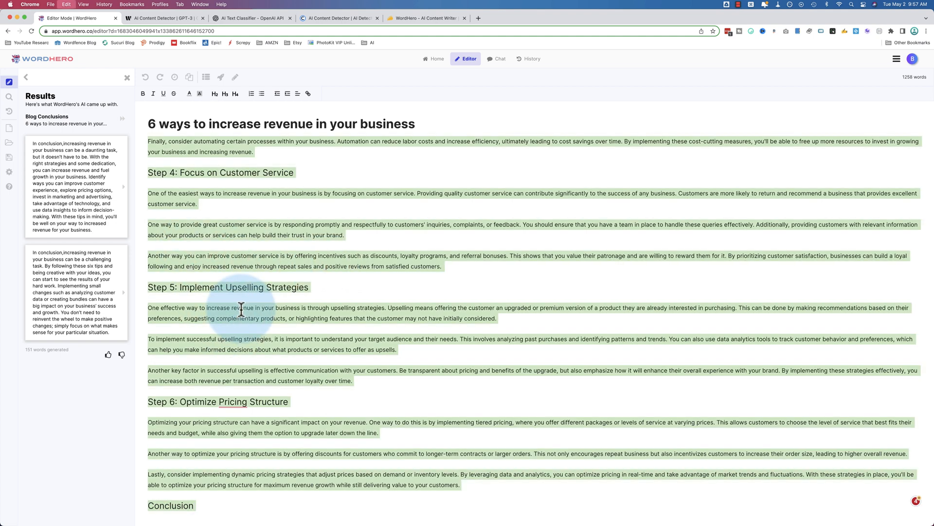
Count the selected post passage with Word Counter Plus (286 words, 8336 characters) and dismiss it
{"action": "right_click", "coordinate": [241, 346]}
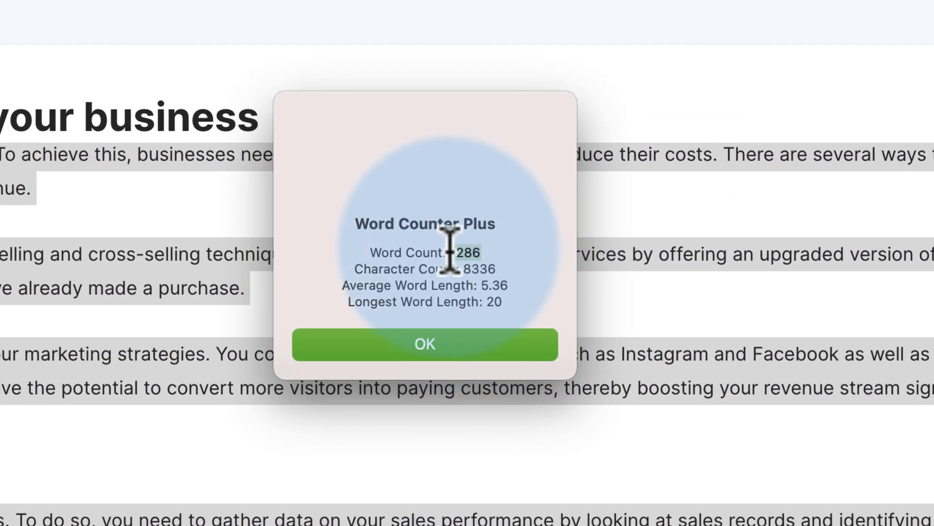
{"action": "left_click", "coordinate": [424, 344]}
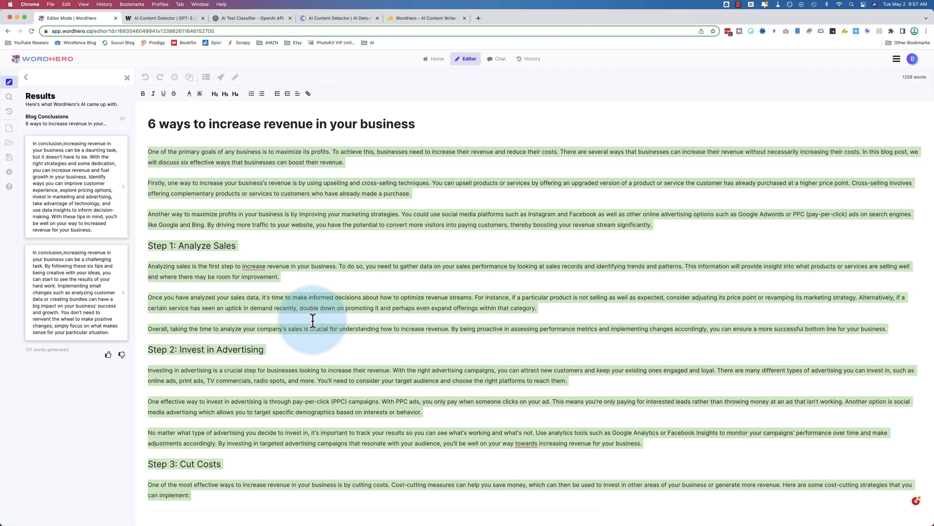
{"action": "mouse_move", "coordinate": [255, 158]}
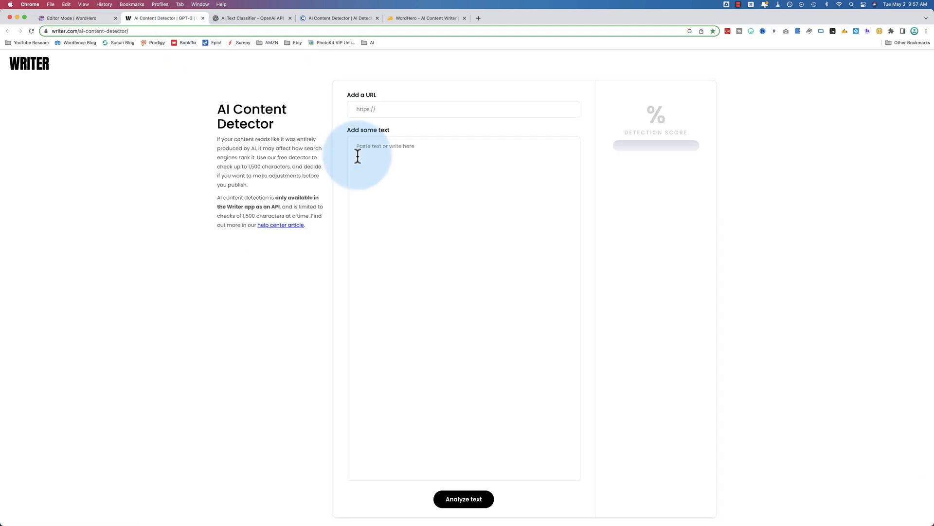
Paste the revenue post into Writer's detector and OpenAI's AI Text Classifier and run both
{"action": "type", "text": "6 ways to increase revenue in your business"}
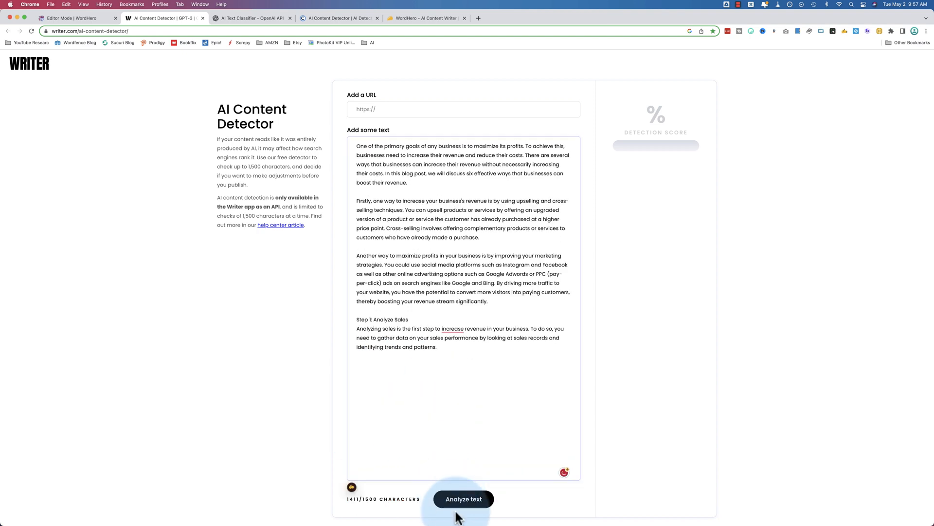
{"action": "left_click", "coordinate": [250, 18]}
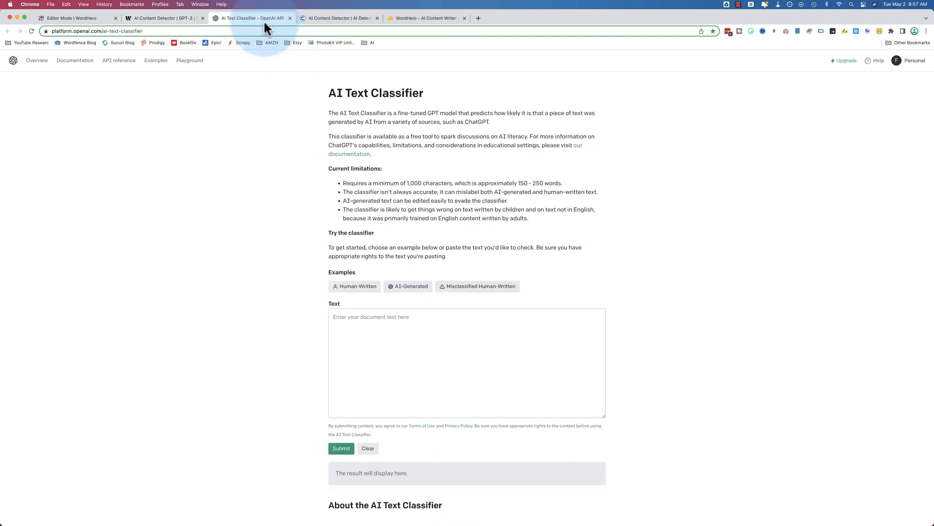
{"action": "left_click", "coordinate": [372, 321]}
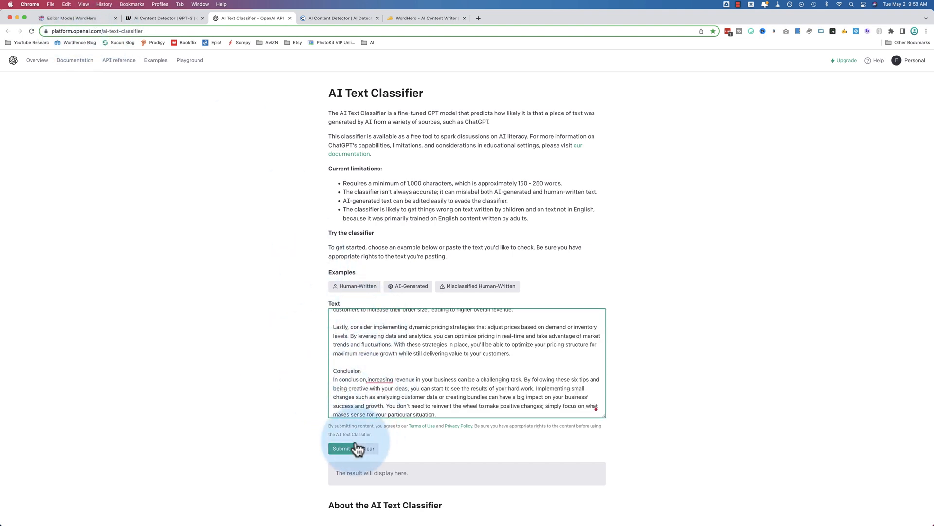
{"action": "left_click", "coordinate": [339, 18]}
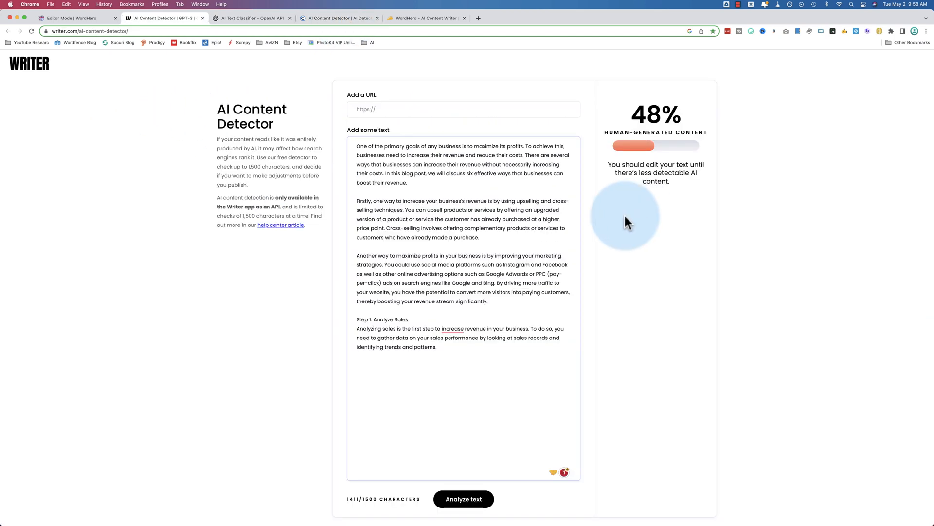
{"action": "mouse_move", "coordinate": [673, 132]}
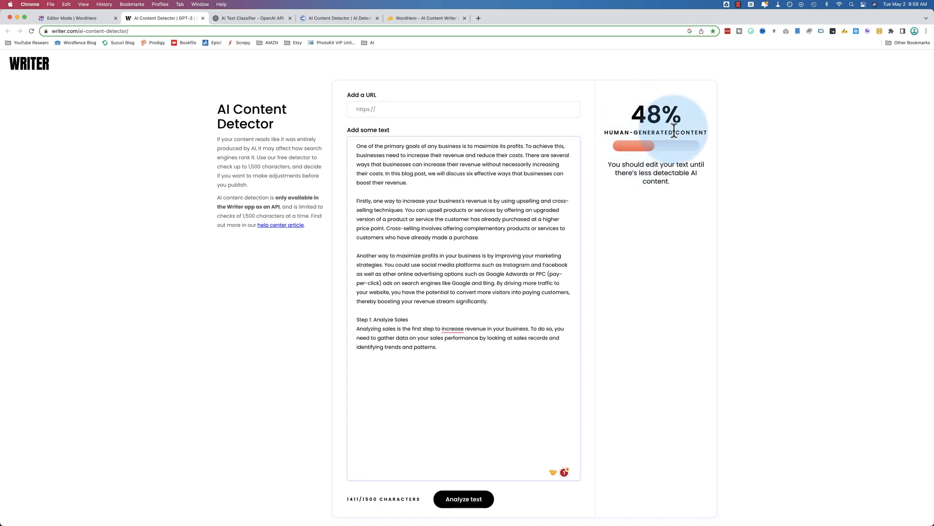
{"action": "mouse_move", "coordinate": [516, 204]}
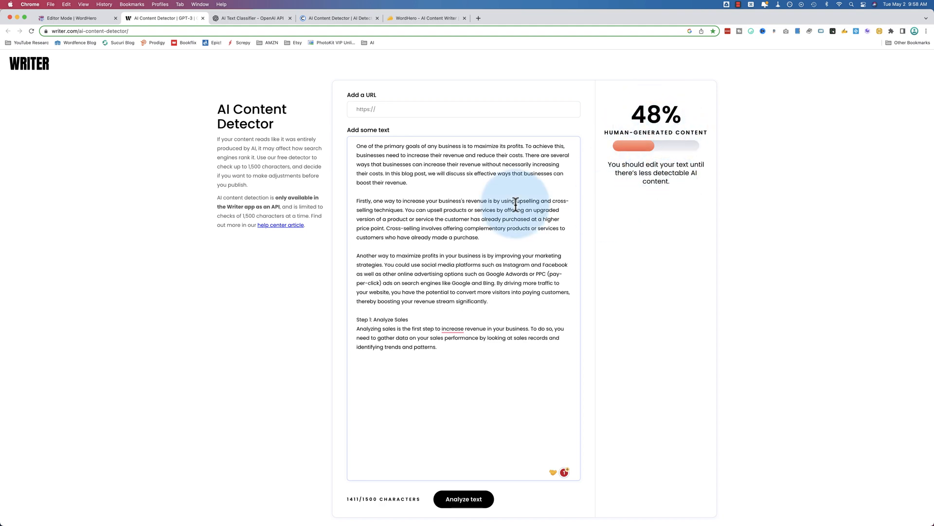
Compare verdicts: OpenAI unlikely AI-generated, Writer 48% human, Copyleaks 95.3% AI
{"action": "left_click", "coordinate": [250, 18]}
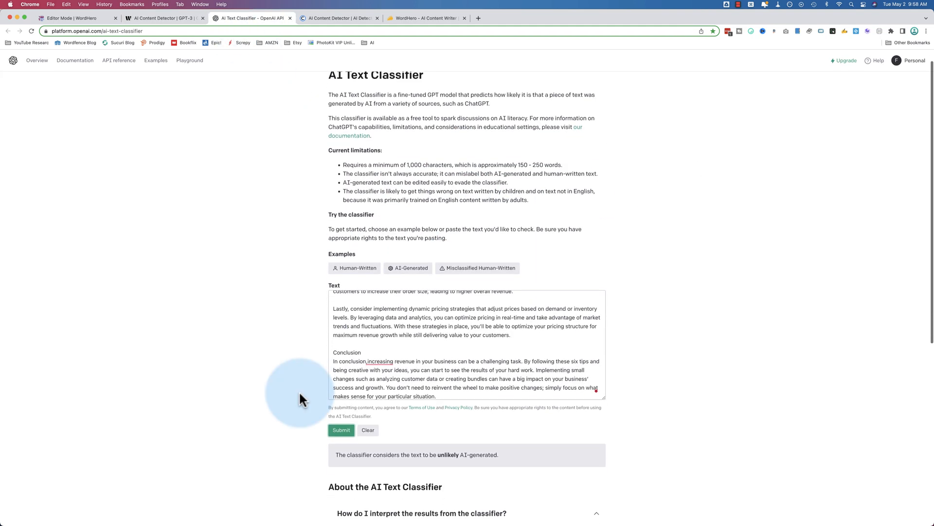
{"action": "scroll", "scroll_direction": "down", "scroll_amount": 3}
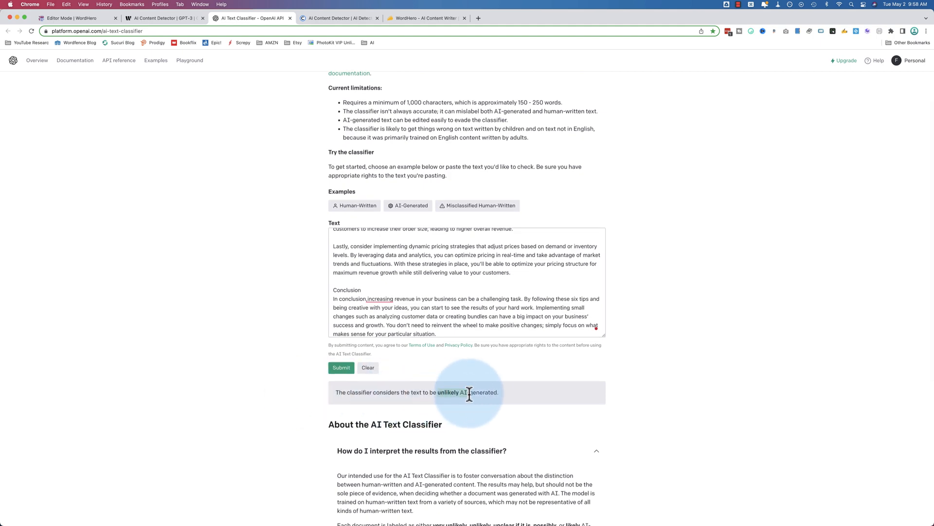
{"action": "left_click", "coordinate": [340, 18]}
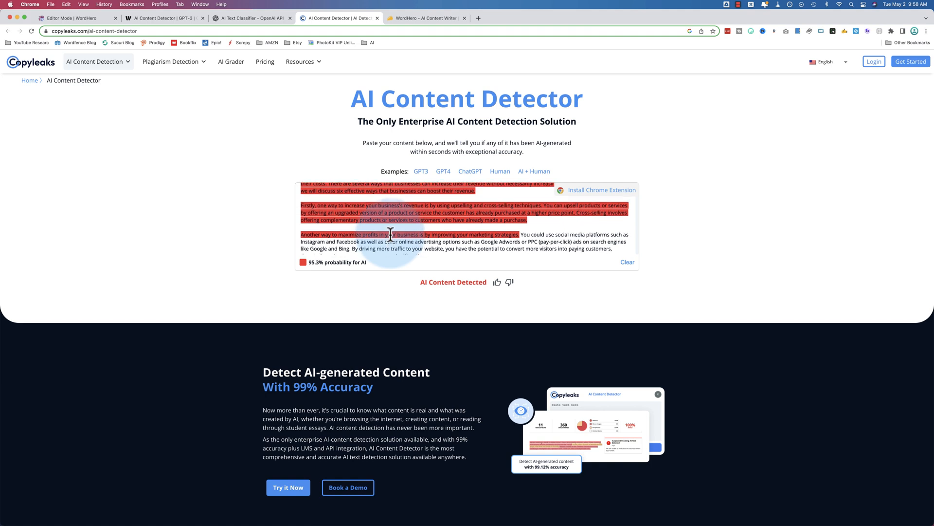
{"action": "scroll", "scroll_direction": "down", "scroll_amount": 3}
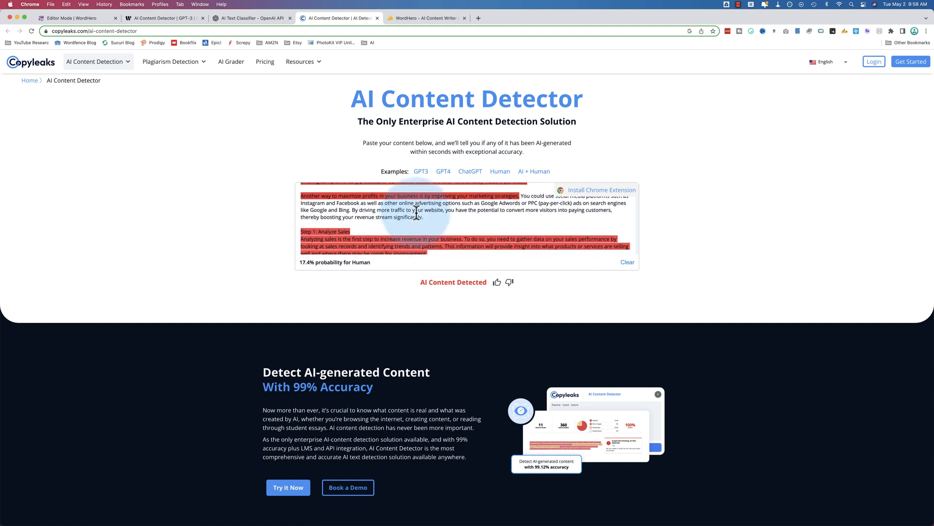
{"action": "scroll", "scroll_direction": "down", "scroll_amount": 3}
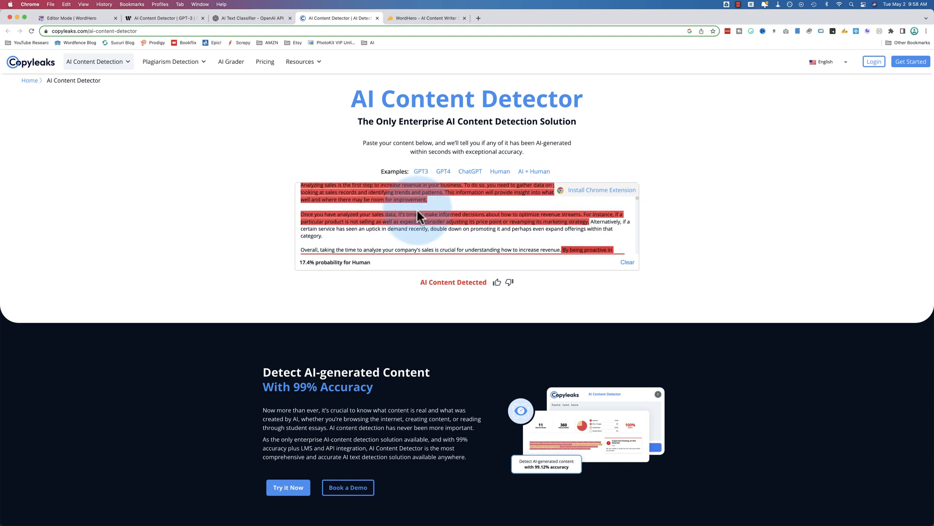
{"action": "scroll", "scroll_direction": "down", "scroll_amount": 3}
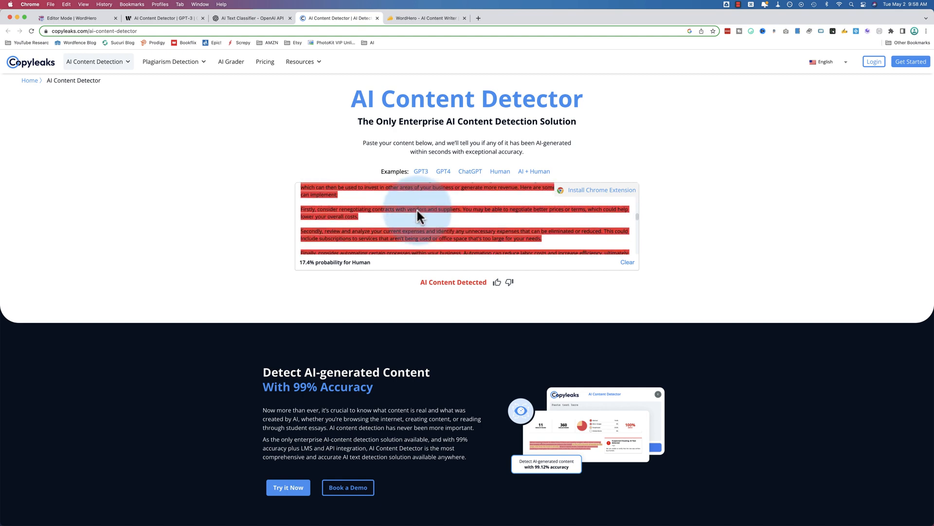
{"action": "scroll", "scroll_direction": "down", "scroll_amount": 3}
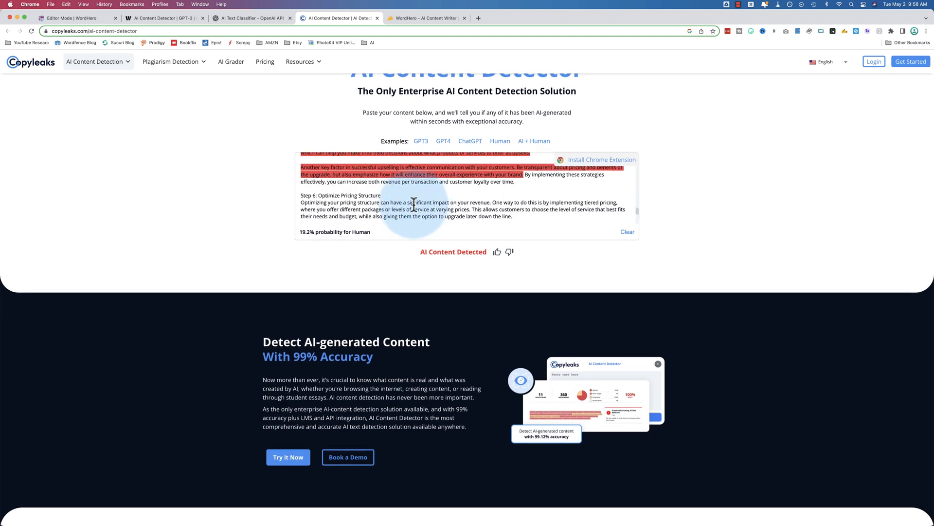
{"action": "scroll", "scroll_direction": "down", "scroll_amount": 3}
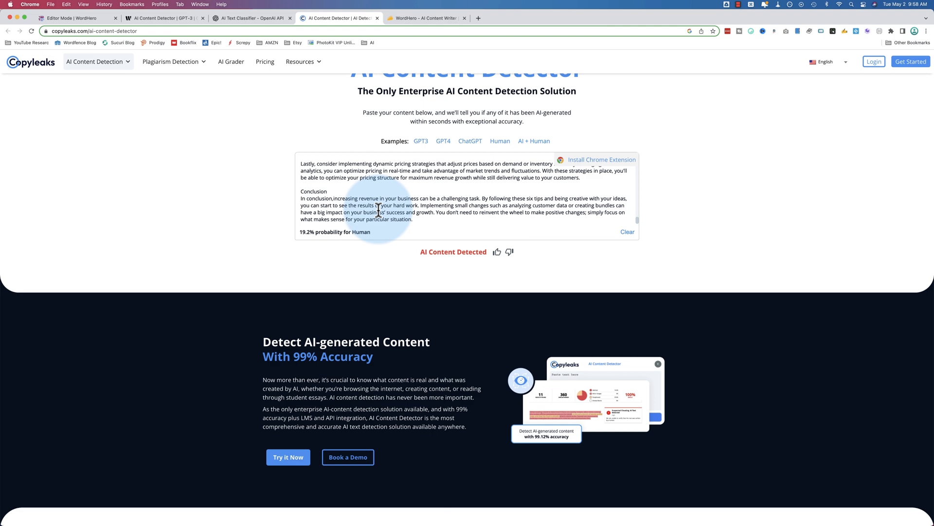
{"action": "mouse_move", "coordinate": [105, 27]}
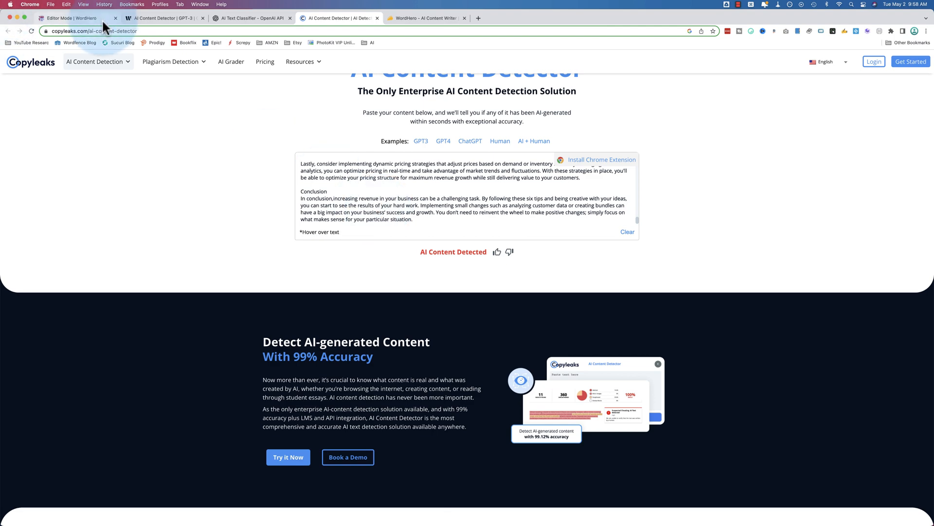
Return to WordHero and bring up the Chat page with the assistant's greeting
{"action": "left_click", "coordinate": [72, 18]}
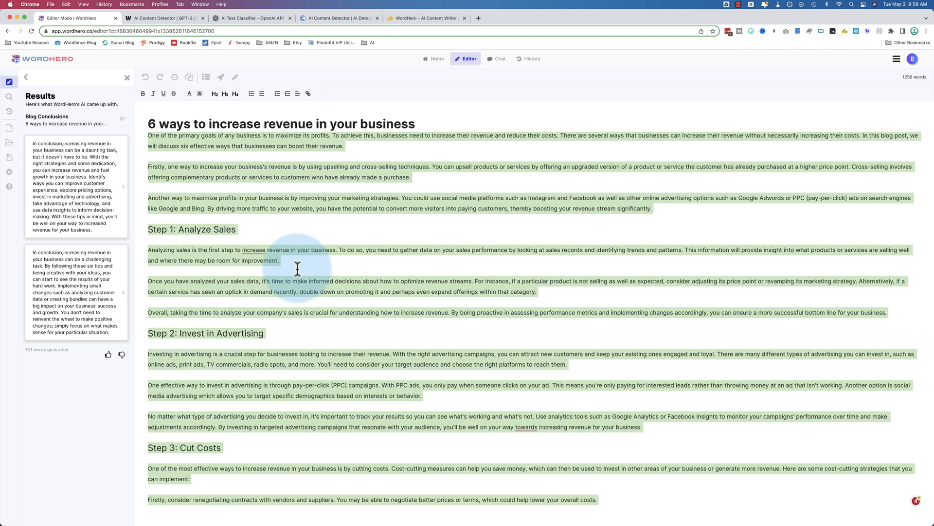
{"action": "mouse_move", "coordinate": [466, 233]}
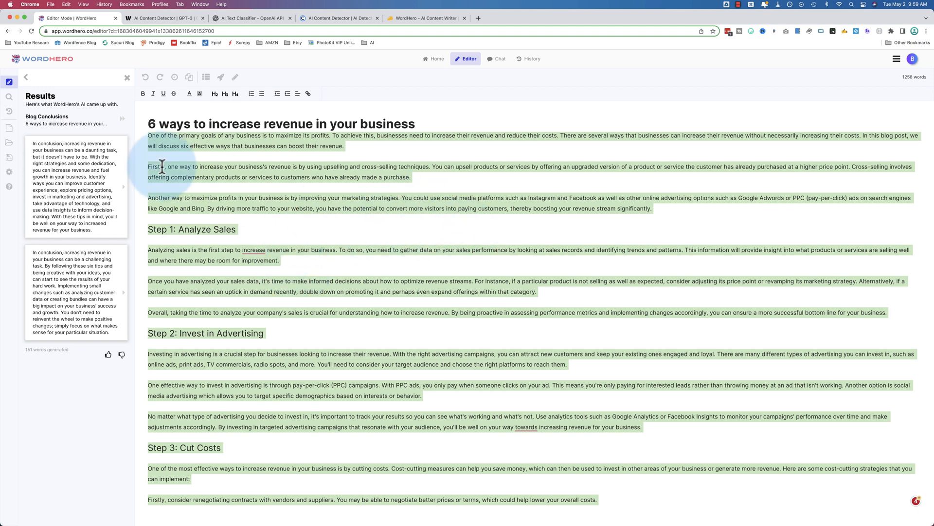
{"action": "mouse_move", "coordinate": [422, 133]}
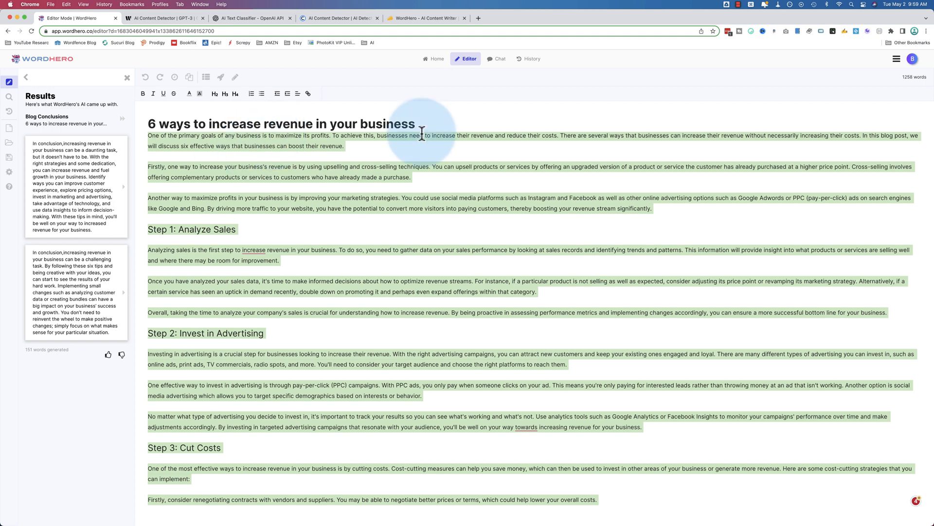
{"action": "left_click", "coordinate": [499, 58]}
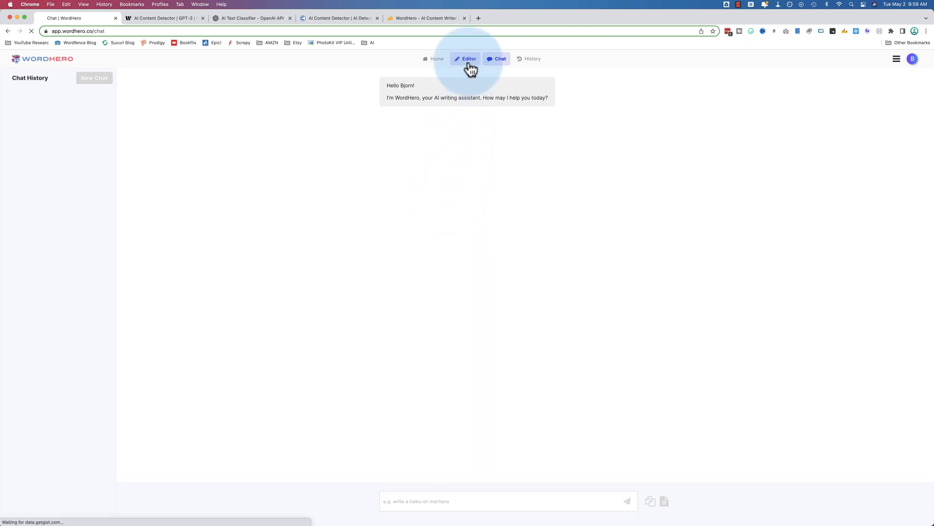
Switch between Editor and Chat, landing on a blank untitled document with no saved versions
{"action": "left_click", "coordinate": [468, 59]}
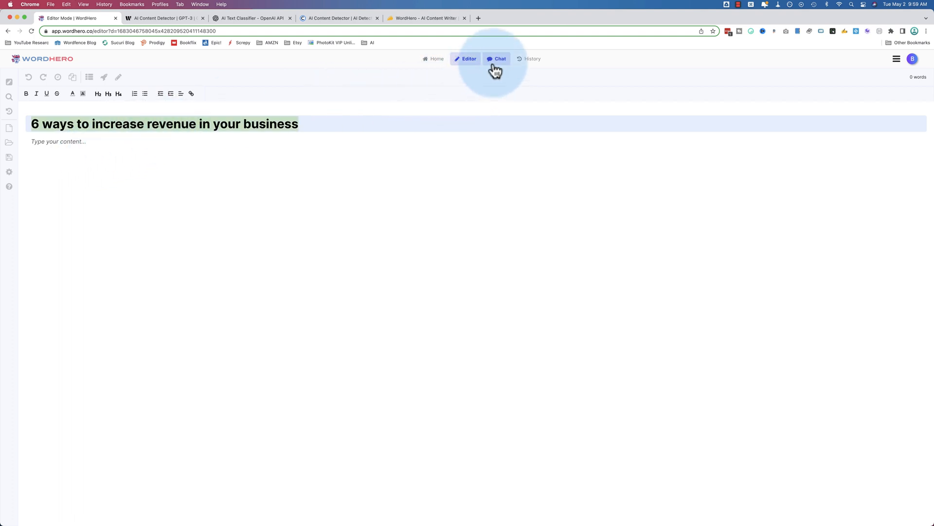
{"action": "left_click", "coordinate": [496, 58]}
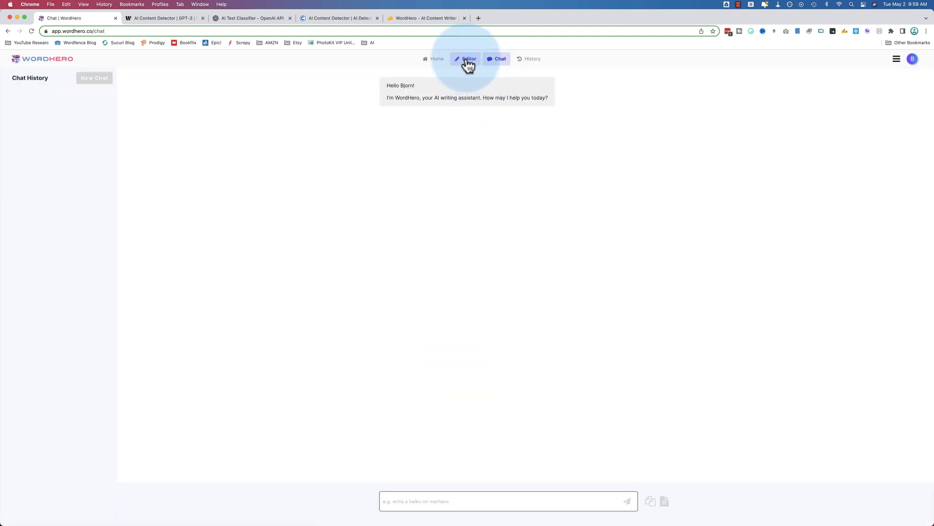
{"action": "left_click", "coordinate": [469, 58]}
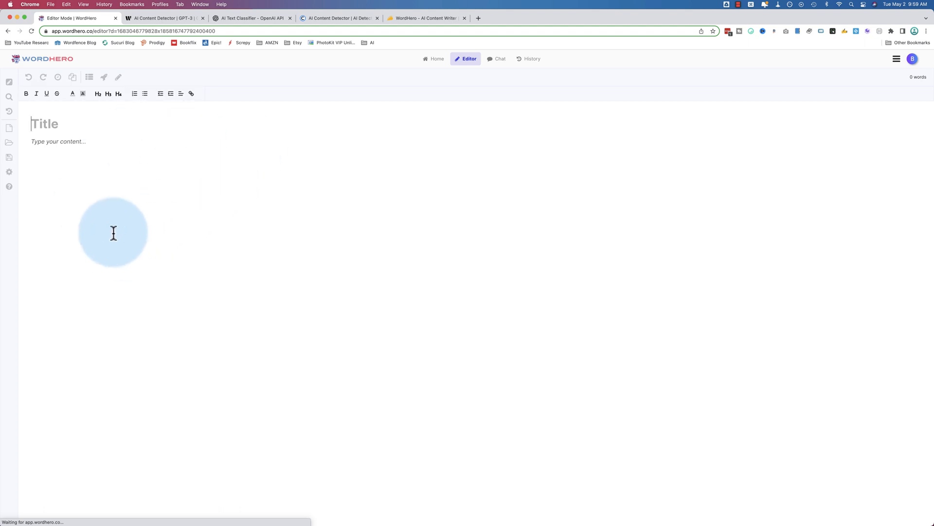
{"action": "mouse_move", "coordinate": [58, 78]}
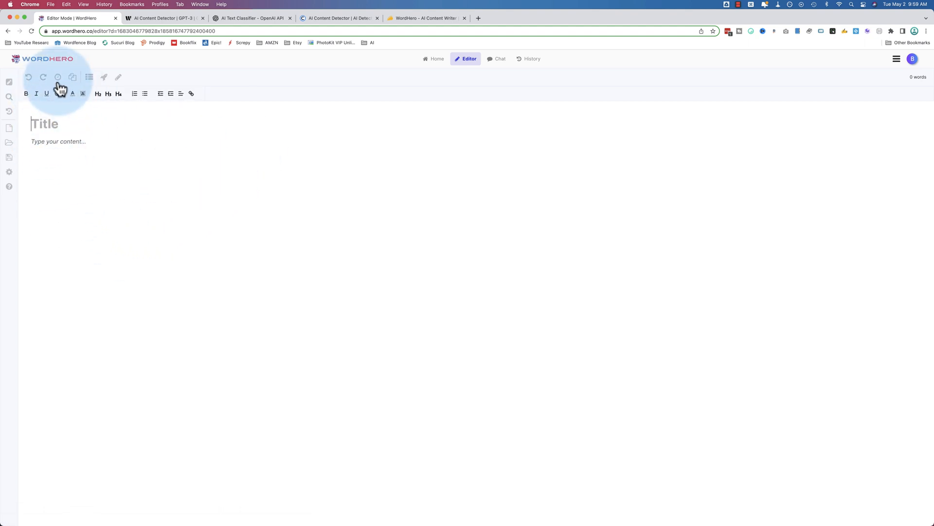
{"action": "left_click", "coordinate": [58, 77]}
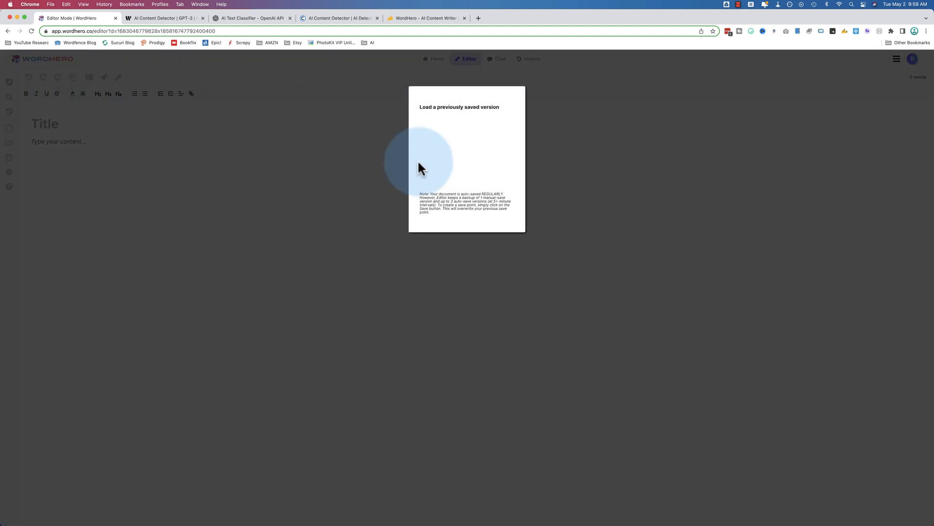
{"action": "mouse_move", "coordinate": [441, 146]}
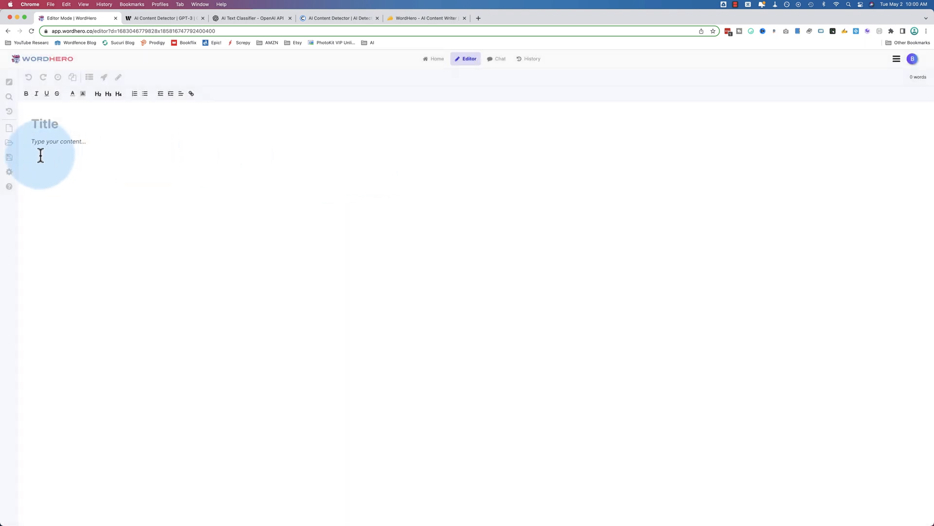
{"action": "mouse_move", "coordinate": [10, 157]}
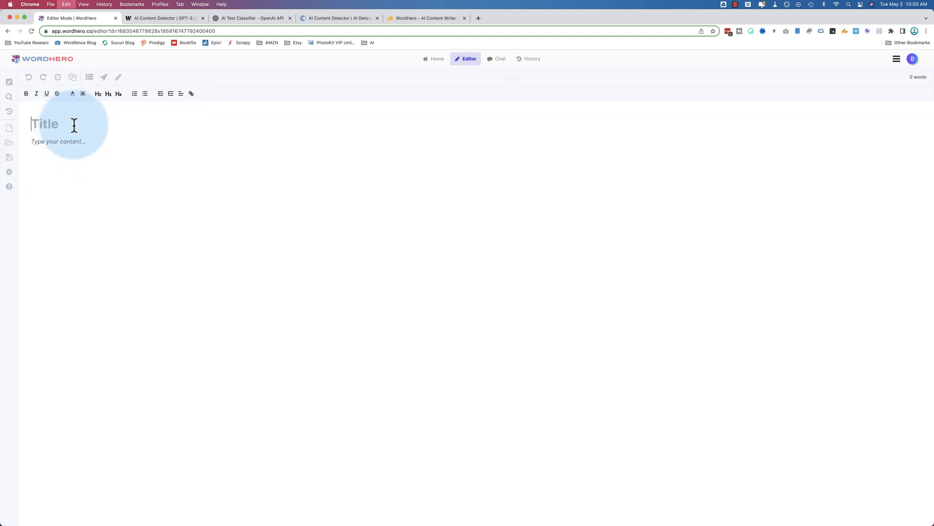
Ask WordHero Chat for a blog post about "6 ways to increase revenue in your business"
{"action": "left_click", "coordinate": [499, 58]}
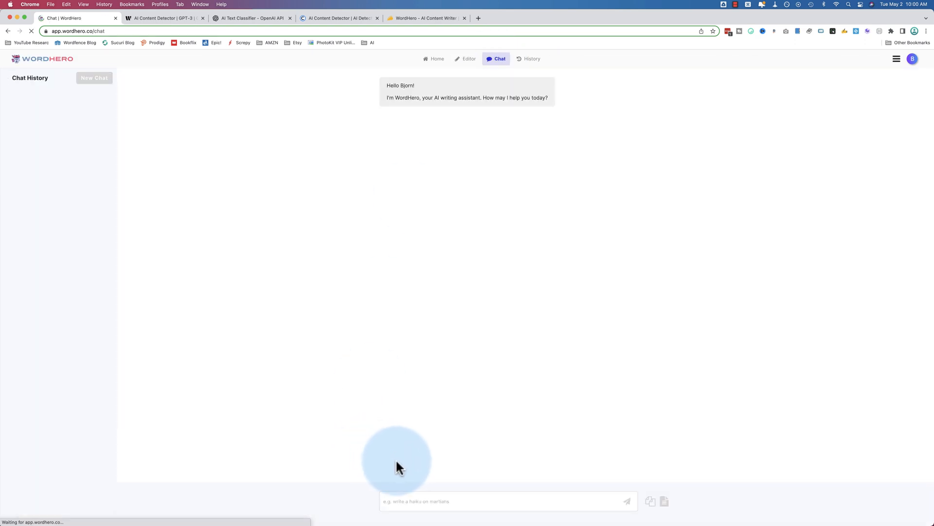
{"action": "type", "text": "please w"}
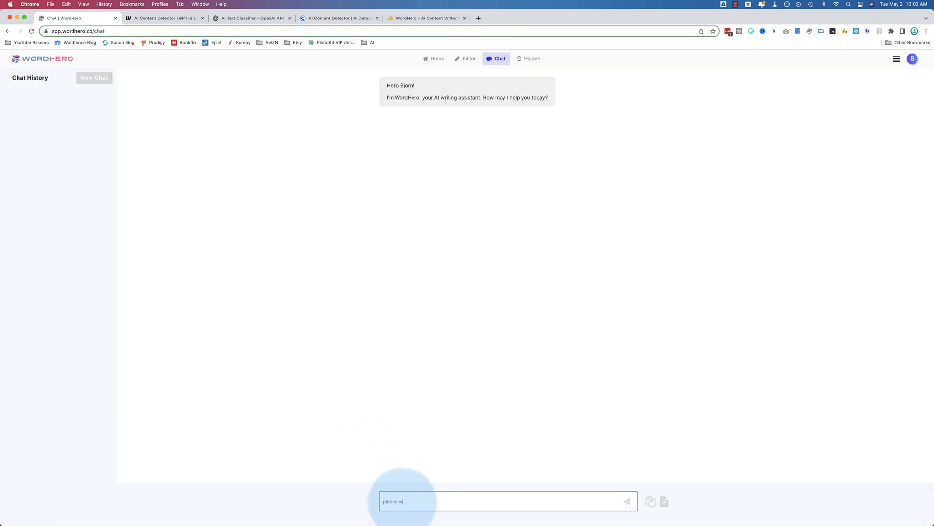
{"action": "type", "text": "rite a blog post"}
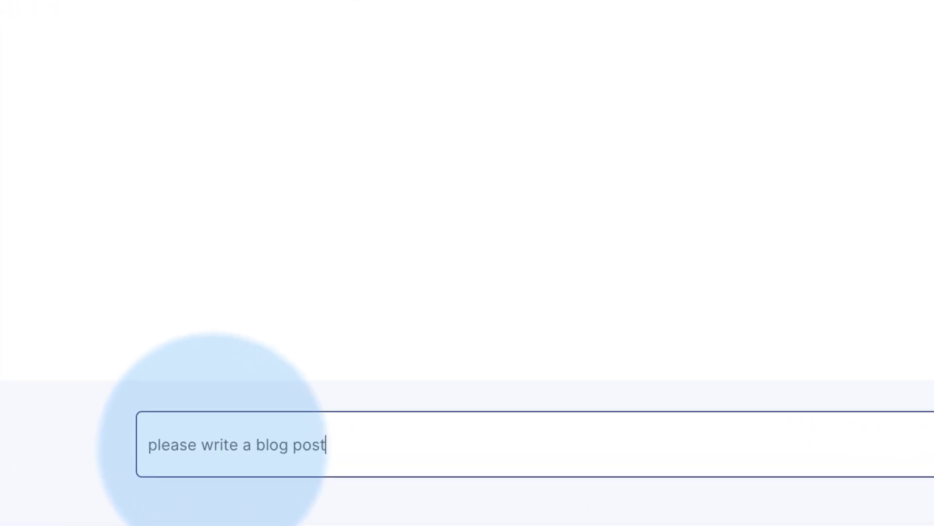
{"action": "type", "text": "about the topic \"6 ways to increase revenue in your business\""}
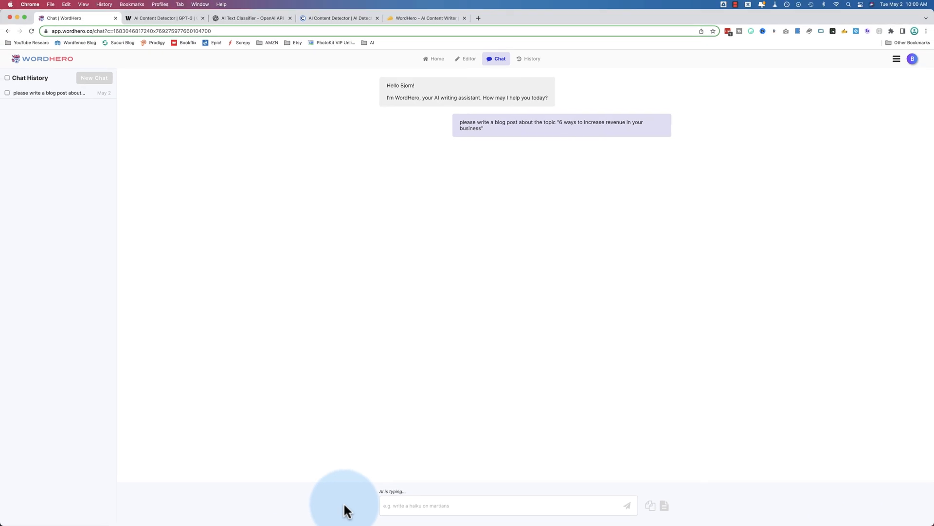
{"action": "mouse_move", "coordinate": [415, 498]}
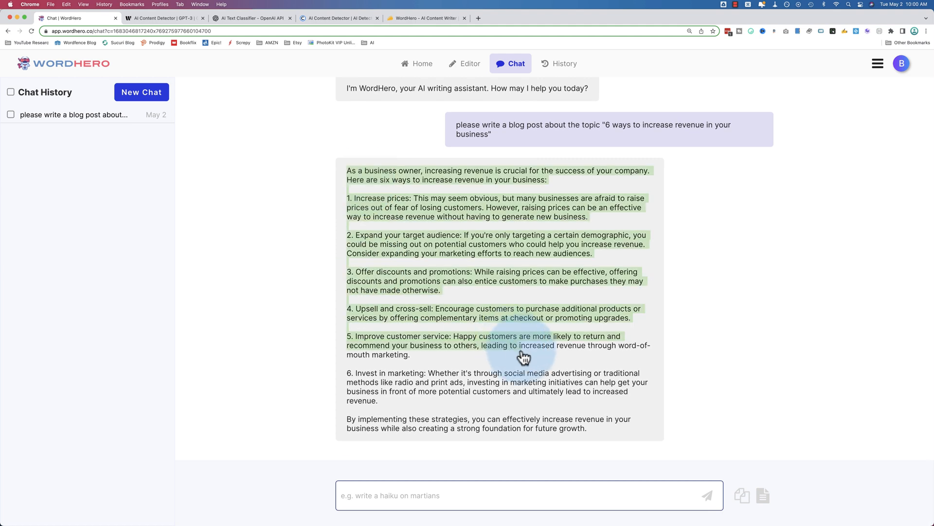
Word-count the WordHero chat answer with Word Counter Plus: 230 words, 1531 characters
{"action": "left_click", "coordinate": [742, 496]}
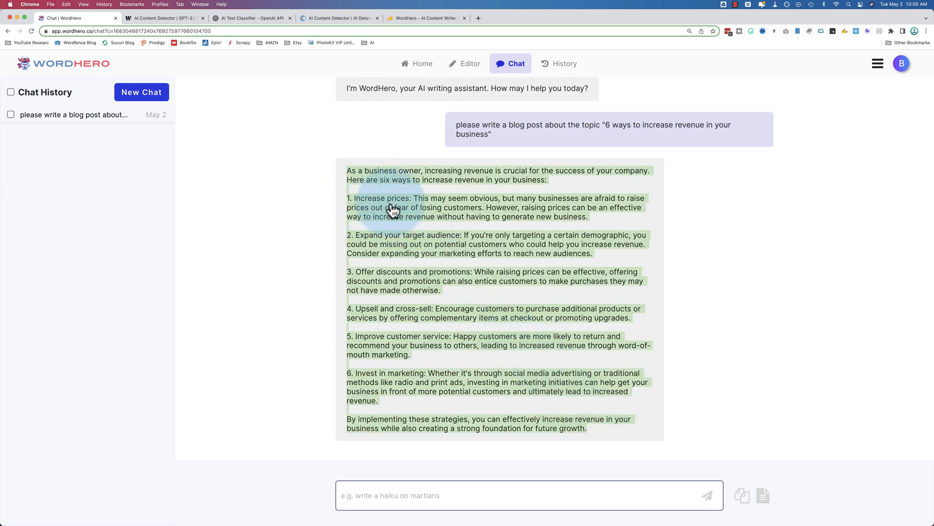
{"action": "mouse_move", "coordinate": [359, 282]}
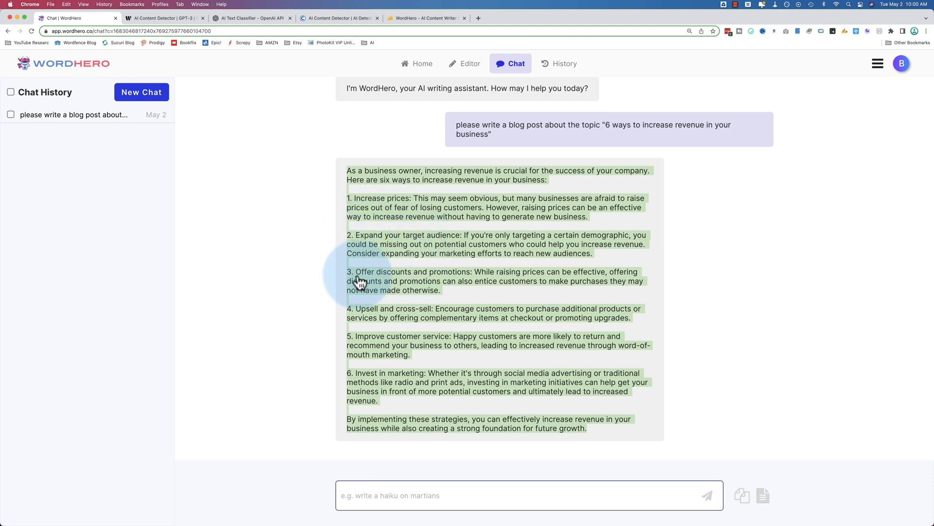
{"action": "mouse_move", "coordinate": [454, 320]}
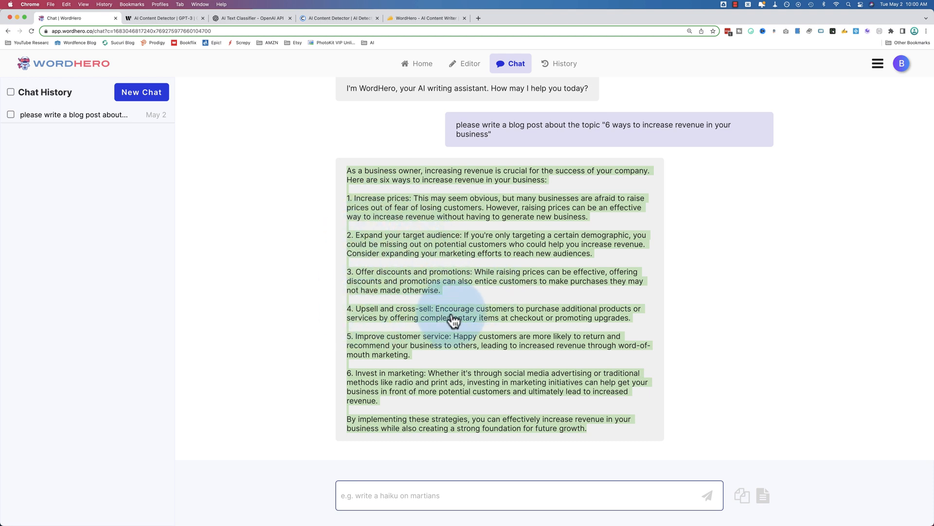
{"action": "mouse_move", "coordinate": [357, 385]}
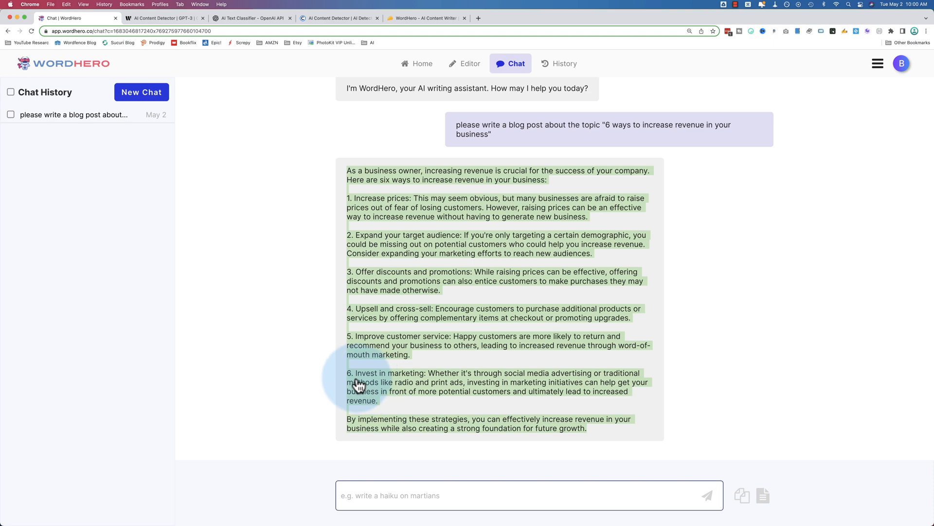
{"action": "left_click", "coordinate": [338, 18]}
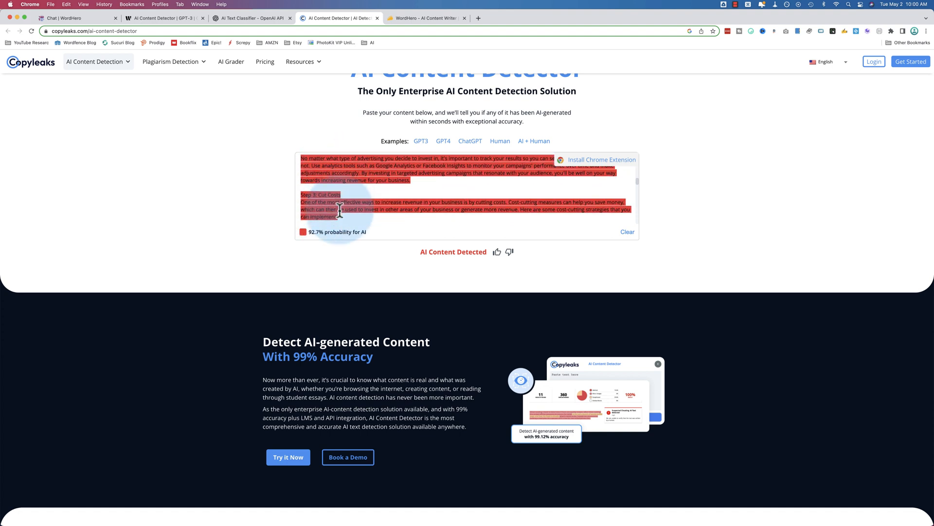
{"action": "scroll", "scroll_direction": "down", "scroll_amount": 3}
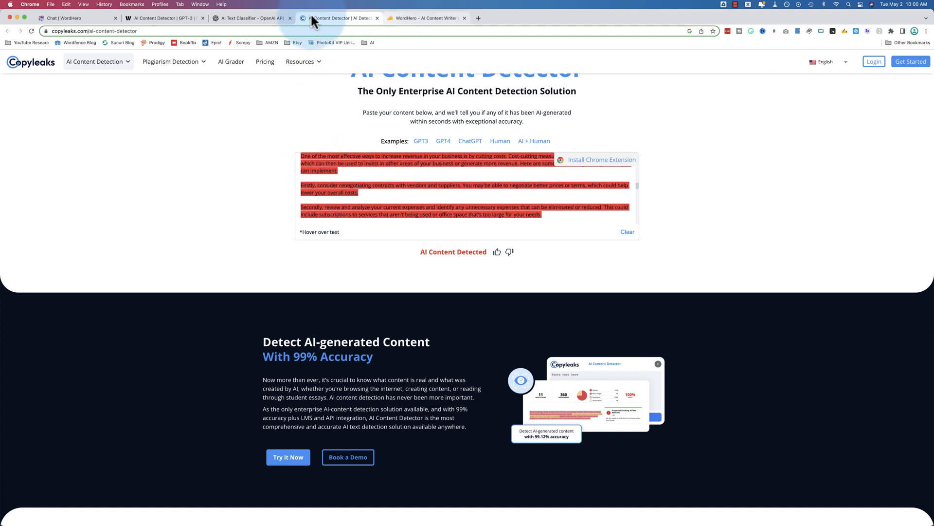
{"action": "left_click", "coordinate": [65, 18]}
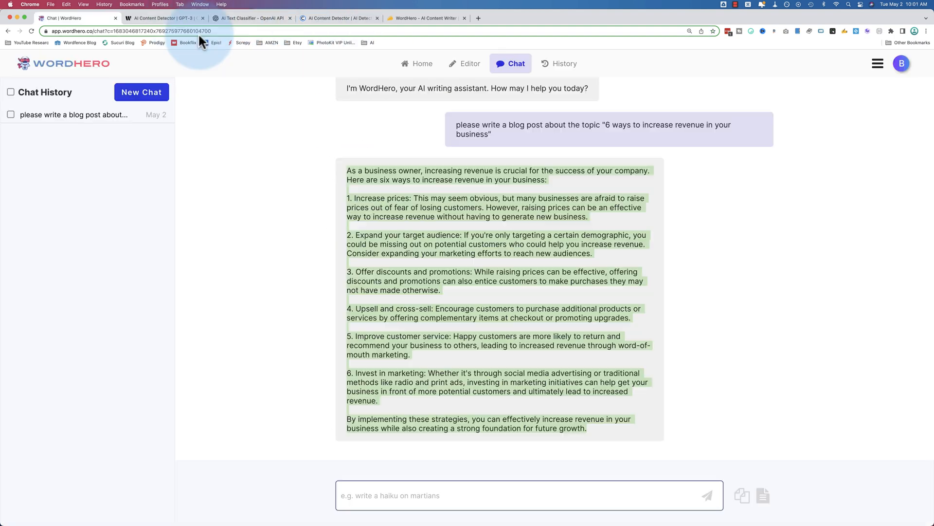
{"action": "mouse_move", "coordinate": [467, 336]}
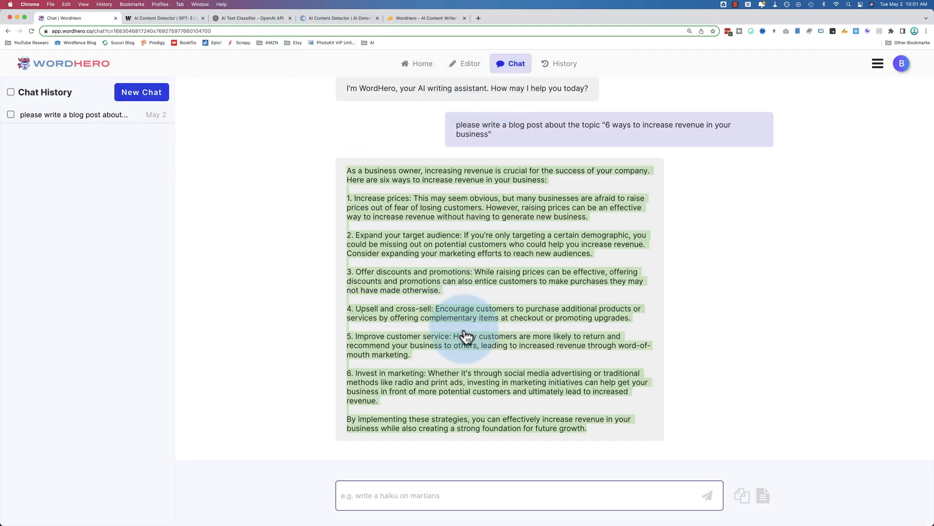
{"action": "right_click", "coordinate": [512, 322]}
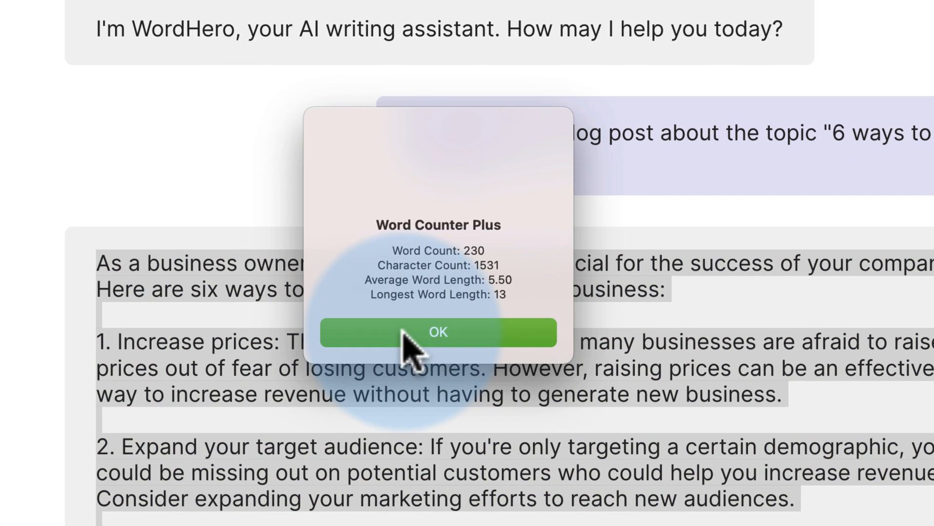
{"action": "left_click", "coordinate": [438, 332]}
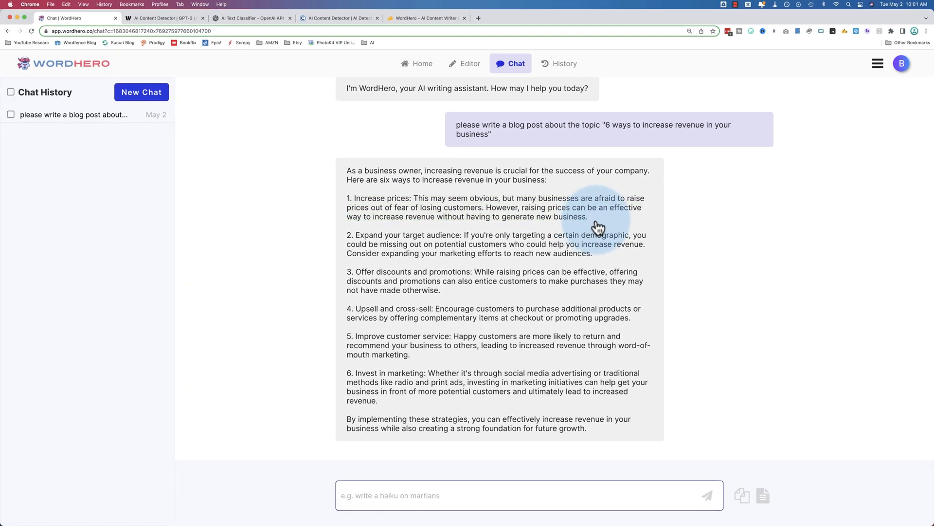
{"action": "mouse_move", "coordinate": [347, 188]}
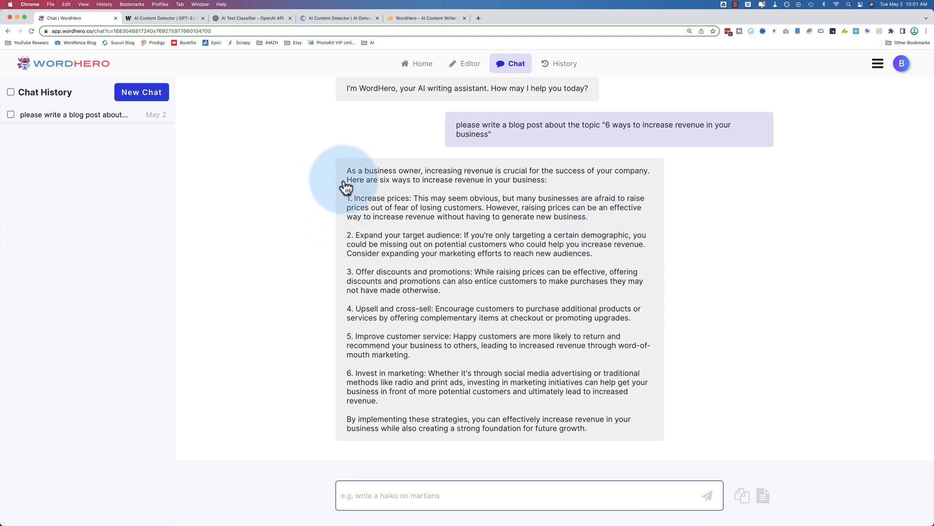
{"action": "mouse_move", "coordinate": [423, 477]}
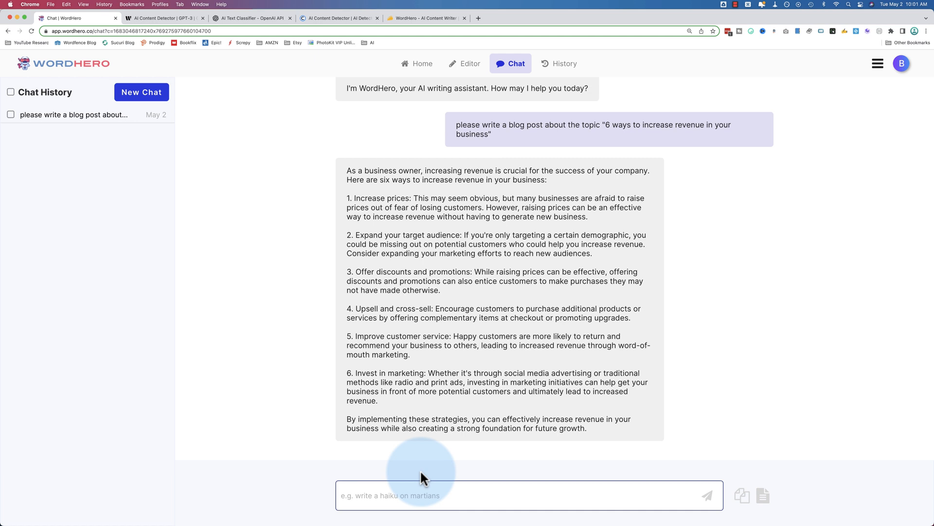
{"action": "mouse_move", "coordinate": [424, 362]}
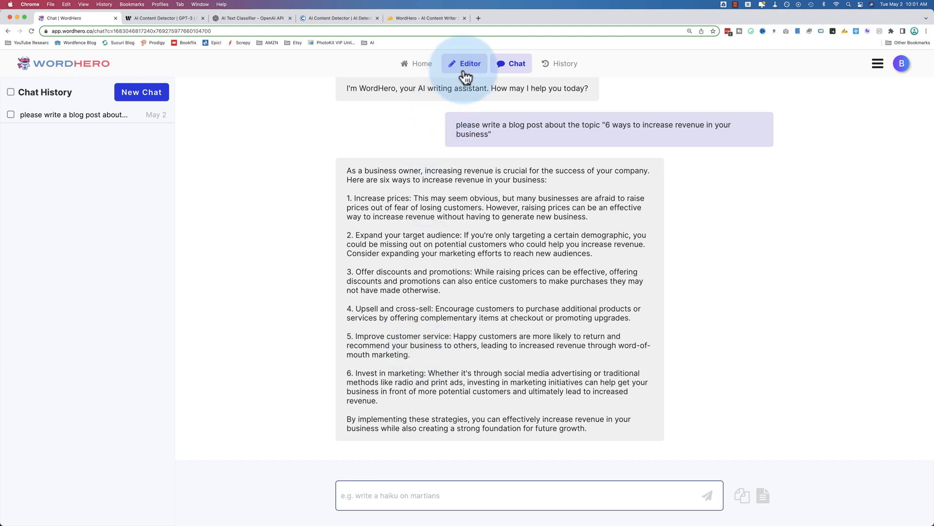
Open the WordHero editor on "6 ways to increase revenue in your business" and enter the empty body
{"action": "left_click", "coordinate": [465, 63]}
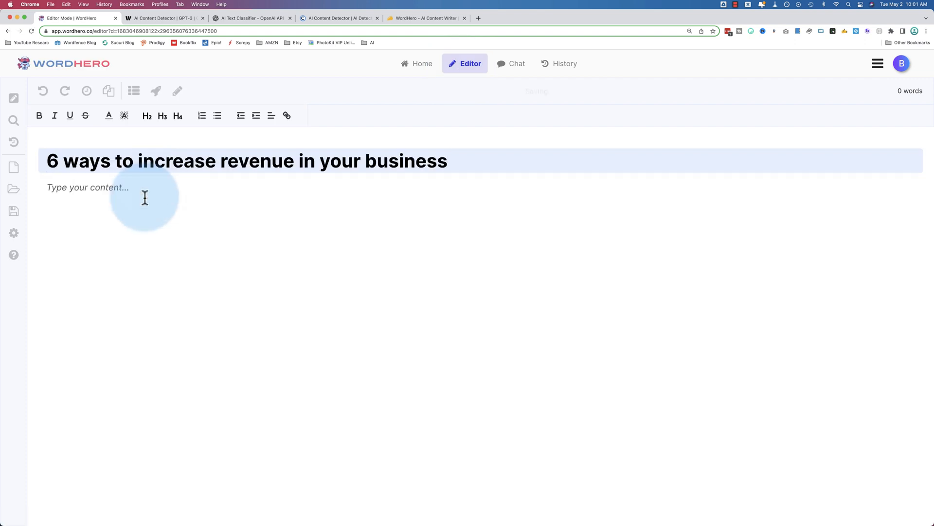
{"action": "left_click", "coordinate": [133, 91]}
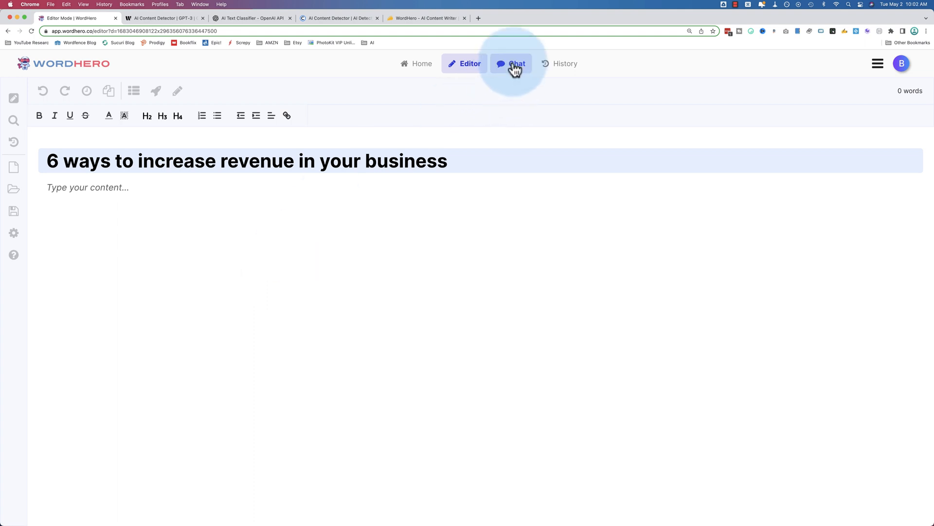
Send the same 6-ways-to-increase-revenue blog post prompt to ChatGPT
{"action": "left_click", "coordinate": [516, 64]}
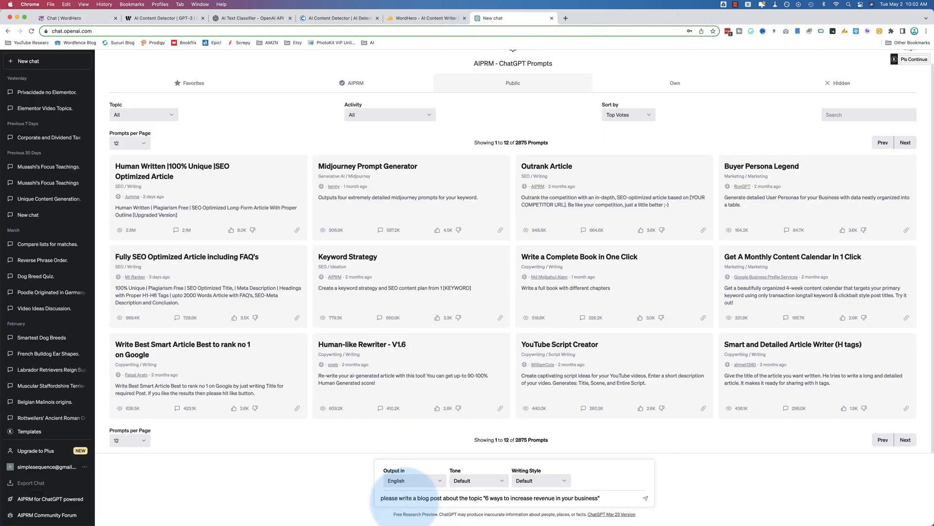
{"action": "left_click", "coordinate": [645, 498]}
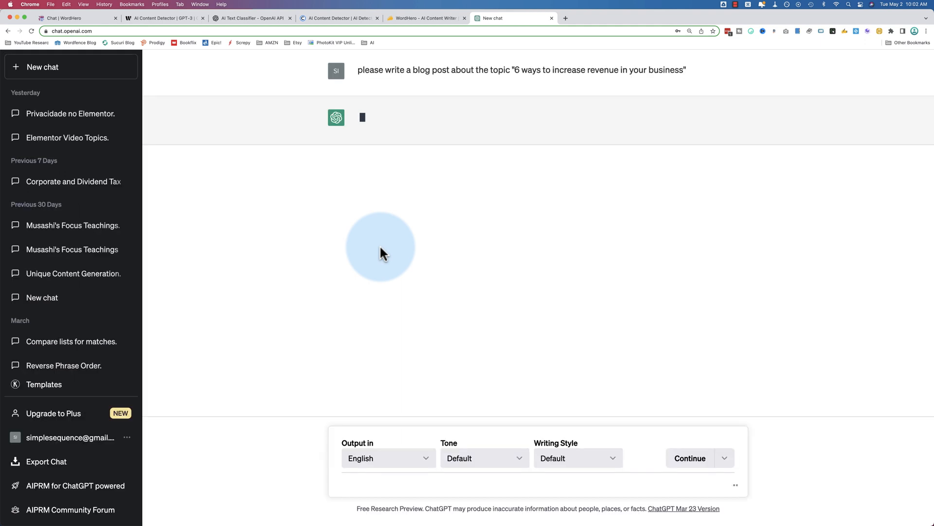
{"action": "mouse_move", "coordinate": [275, 198]}
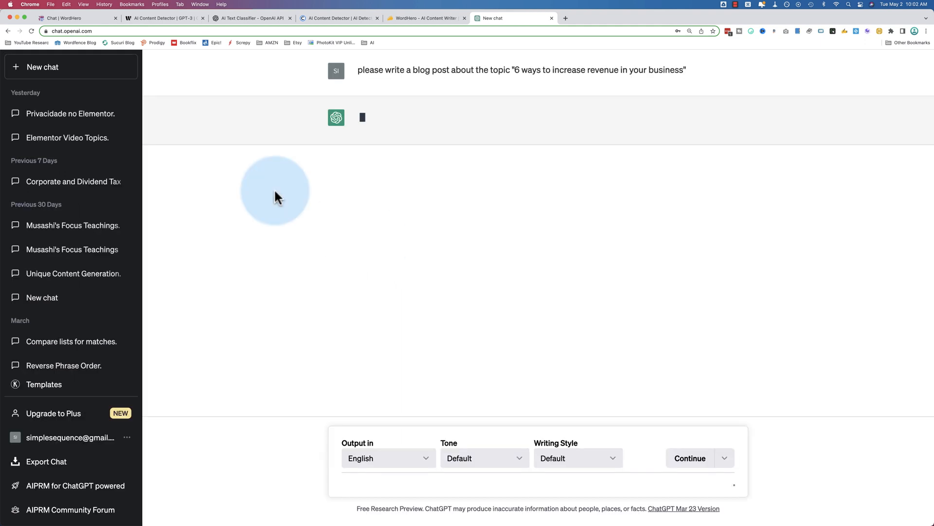
{"action": "mouse_move", "coordinate": [456, 141]}
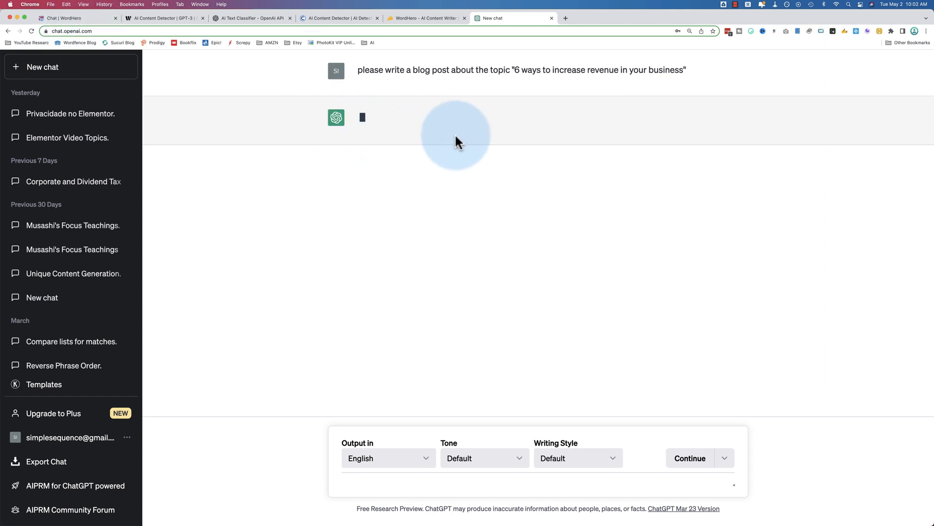
{"action": "mouse_move", "coordinate": [413, 181]}
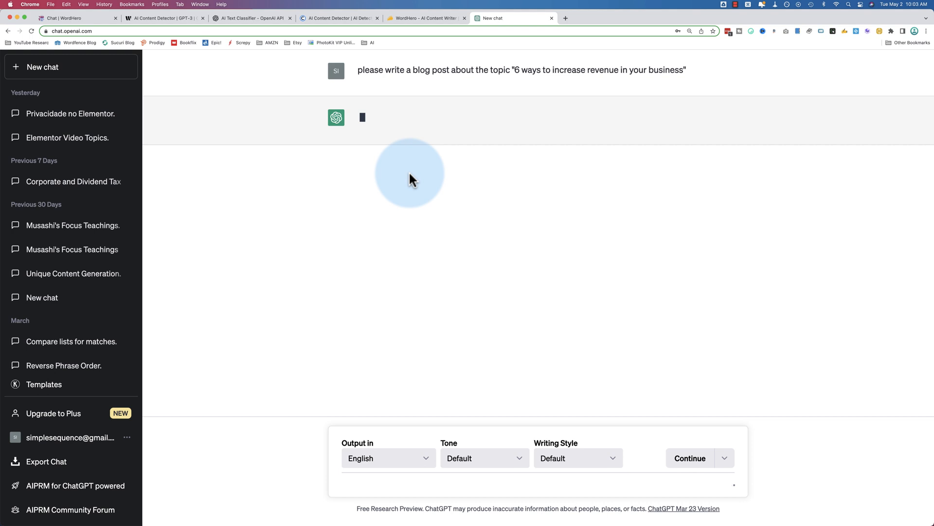
{"action": "mouse_move", "coordinate": [151, 82]}
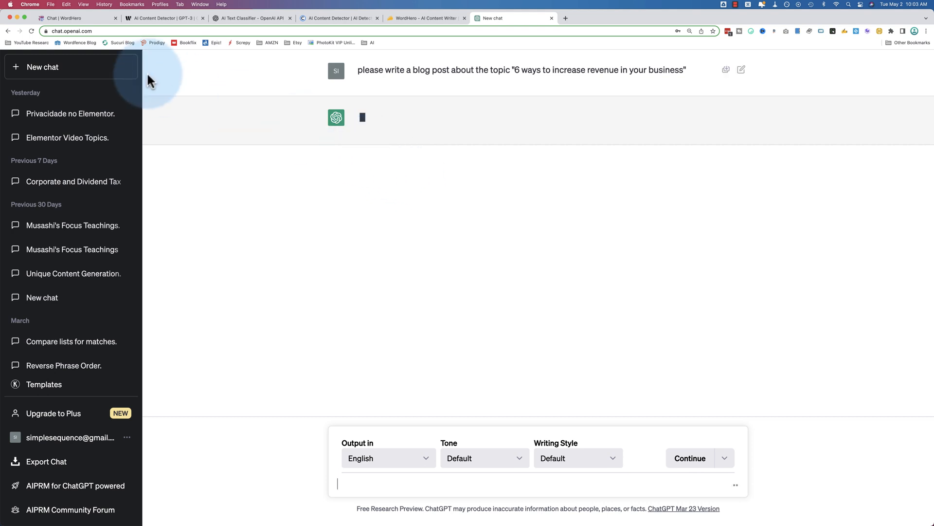
{"action": "mouse_move", "coordinate": [380, 126]}
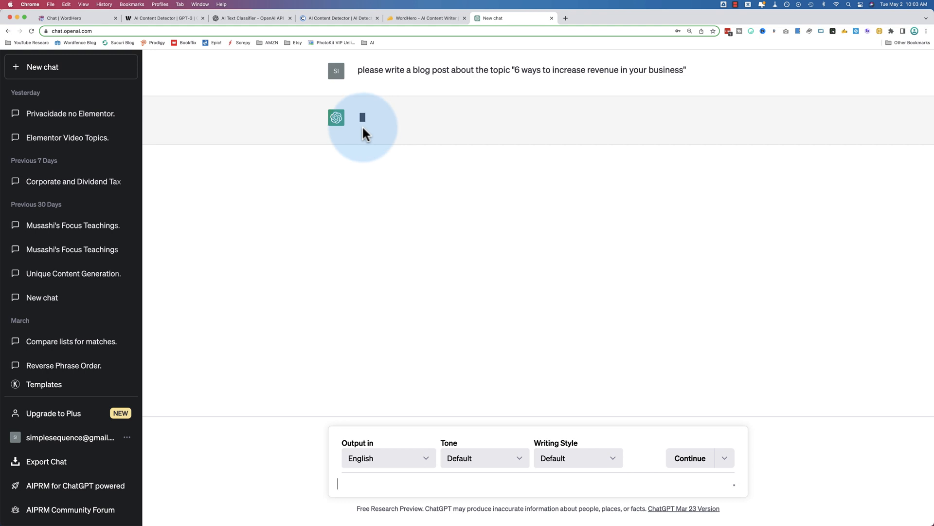
{"action": "mouse_move", "coordinate": [335, 165]}
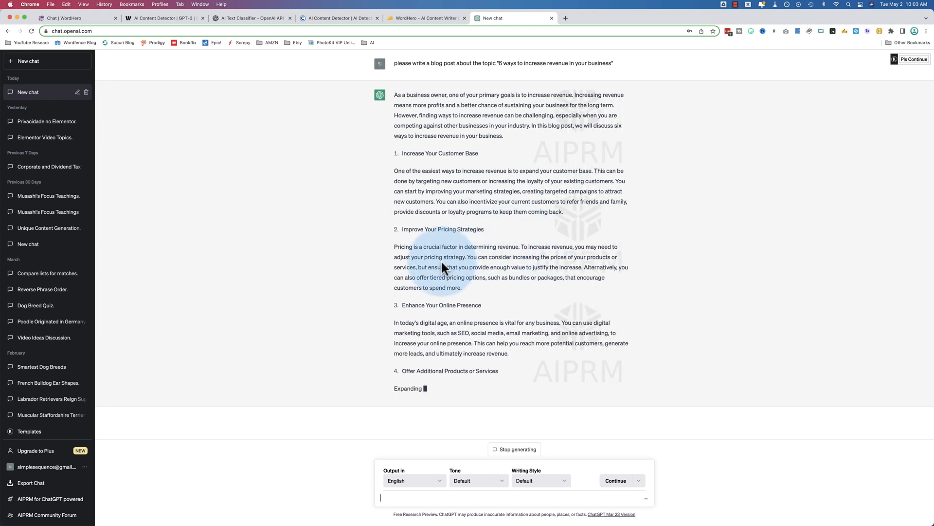
Measure ChatGPT's finished revenue blog post at 467 words and dismiss the count
{"action": "scroll", "scroll_direction": "down", "scroll_amount": 3}
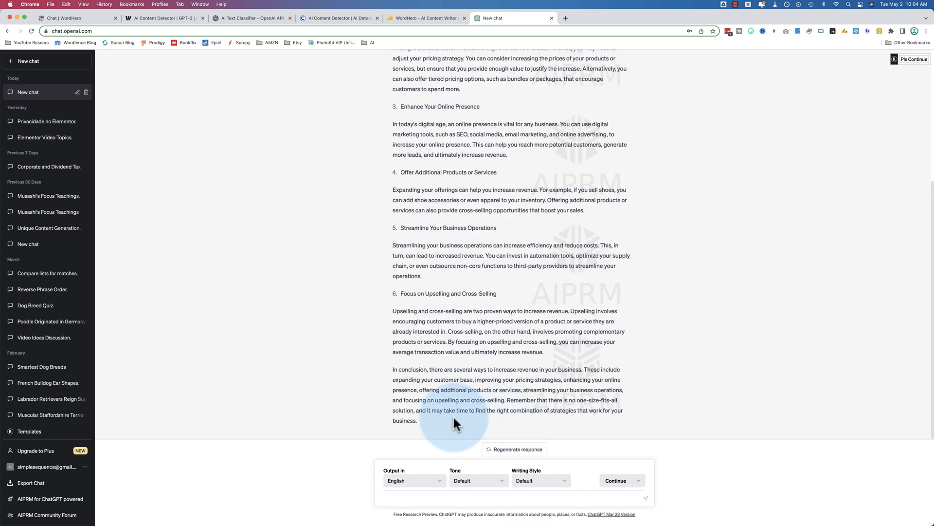
{"action": "scroll", "scroll_direction": "up", "scroll_amount": 3}
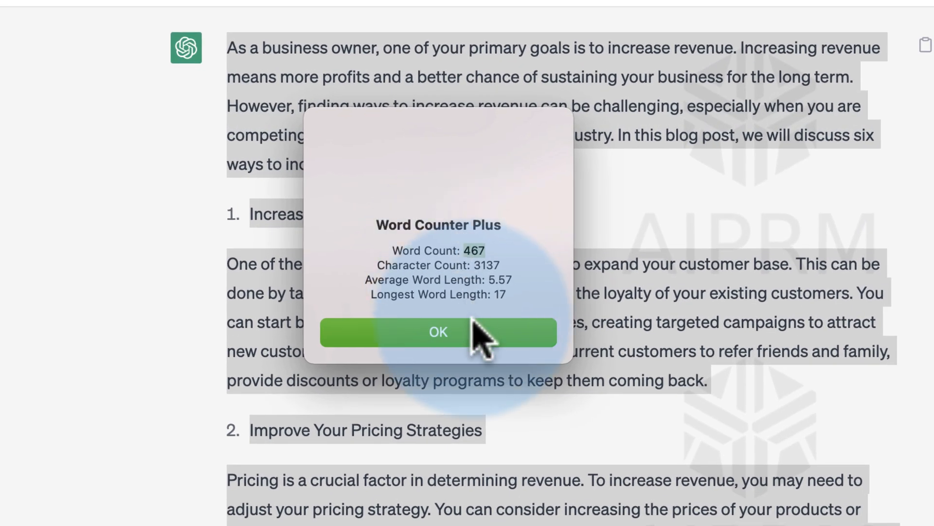
{"action": "mouse_move", "coordinate": [483, 355]}
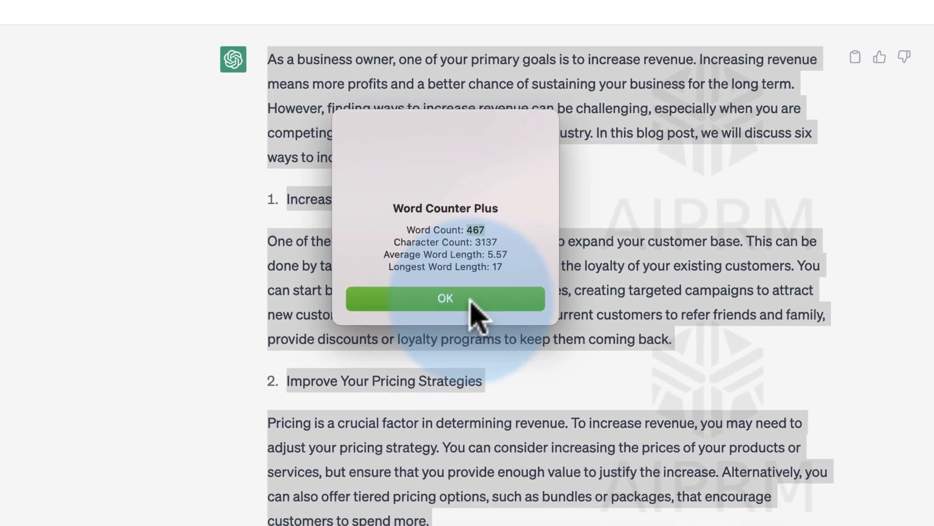
{"action": "left_click", "coordinate": [444, 298]}
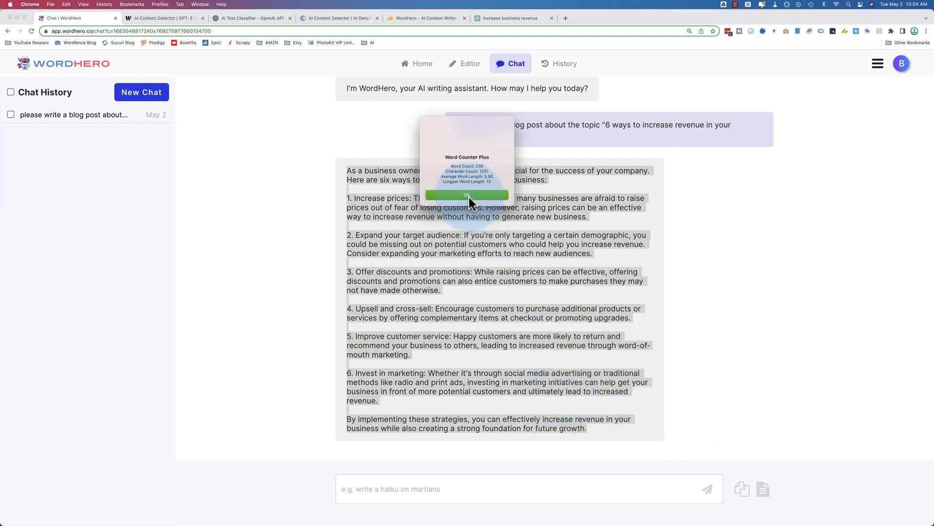
Revisit ChatGPT's post and start a fresh WordHero long-form document showing 0 words
{"action": "left_click", "coordinate": [467, 195]}
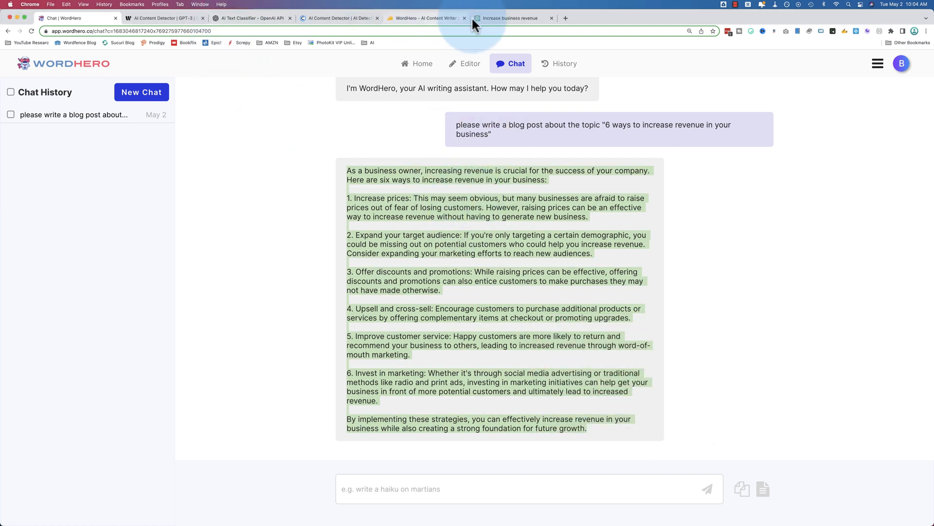
{"action": "left_click", "coordinate": [513, 18]}
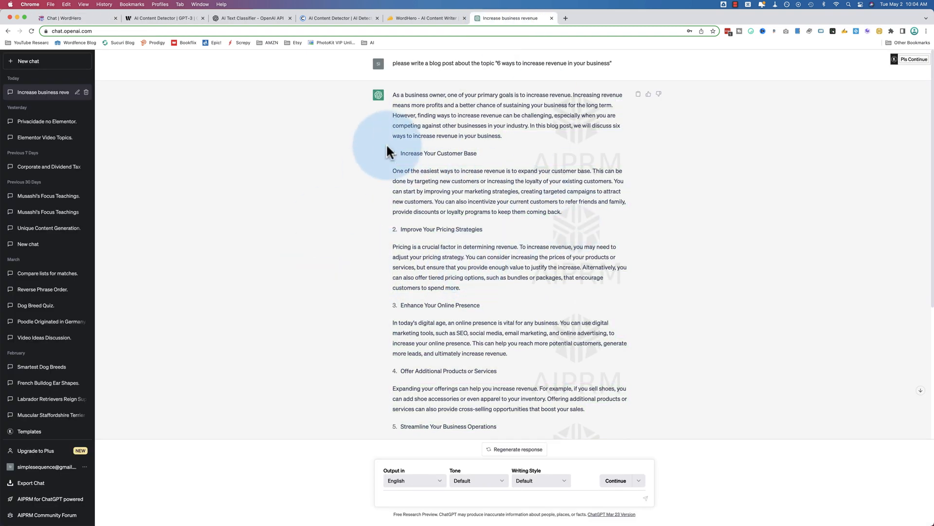
{"action": "mouse_move", "coordinate": [448, 374]}
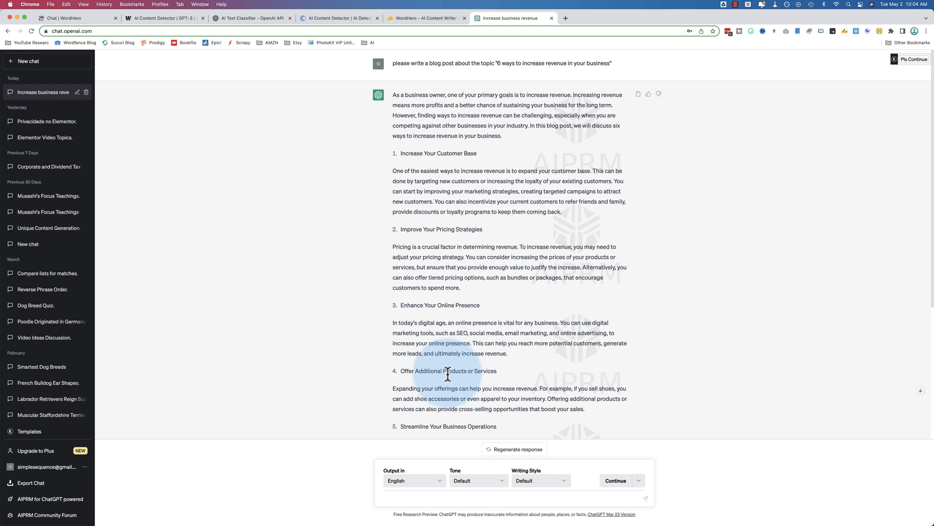
{"action": "mouse_move", "coordinate": [183, 97]}
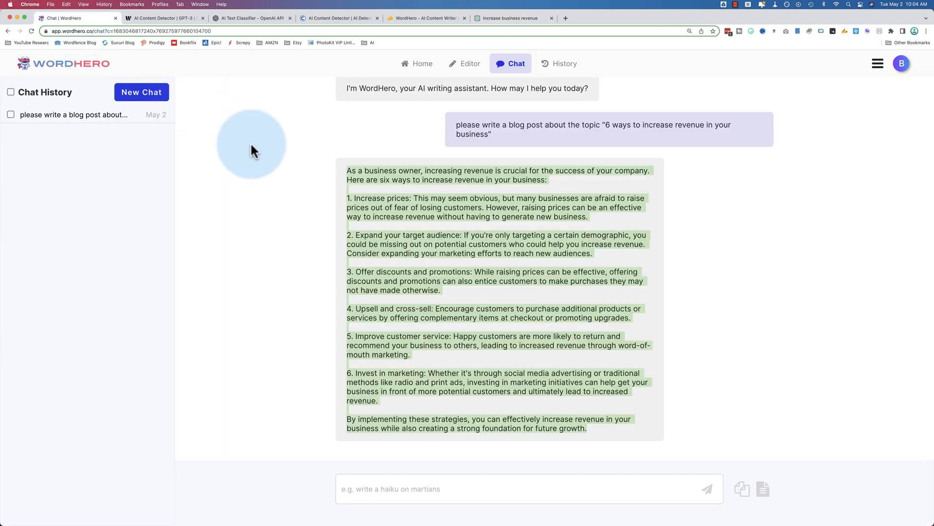
{"action": "left_click", "coordinate": [420, 64]}
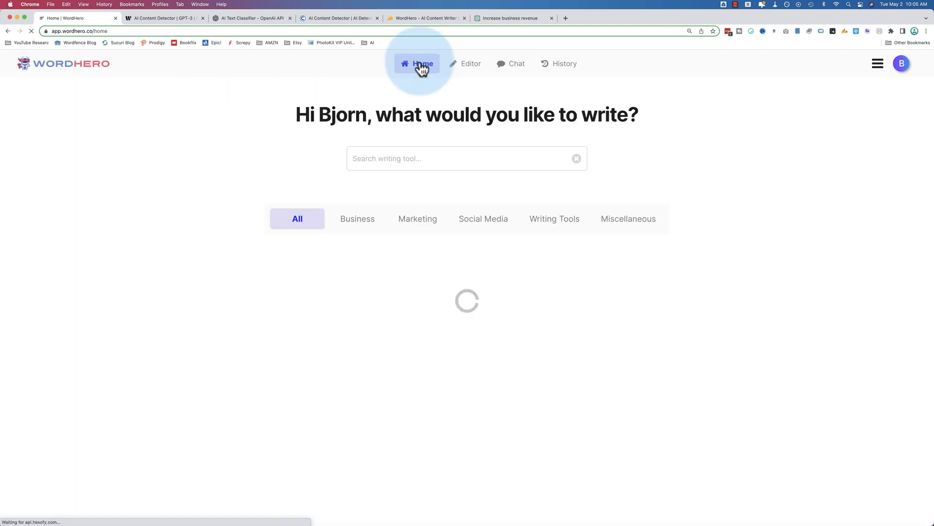
{"action": "mouse_move", "coordinate": [438, 358]}
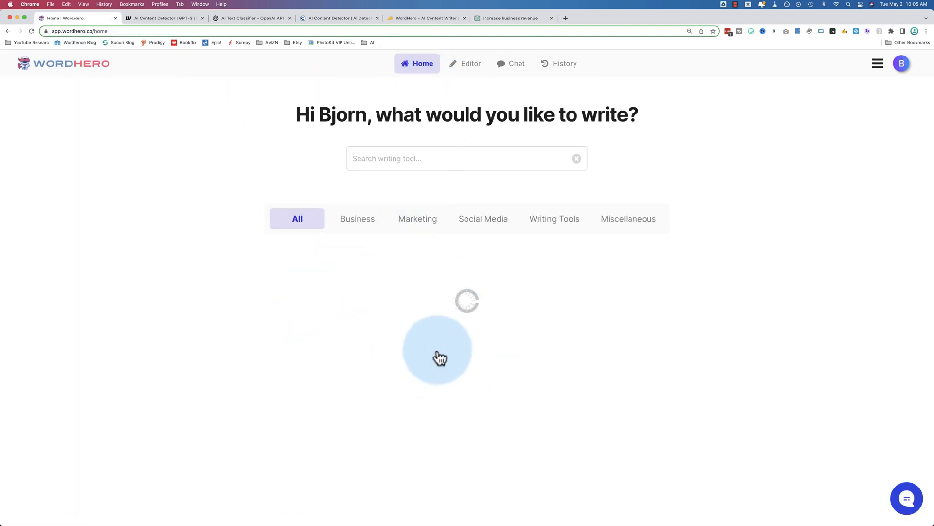
{"action": "mouse_move", "coordinate": [470, 64]}
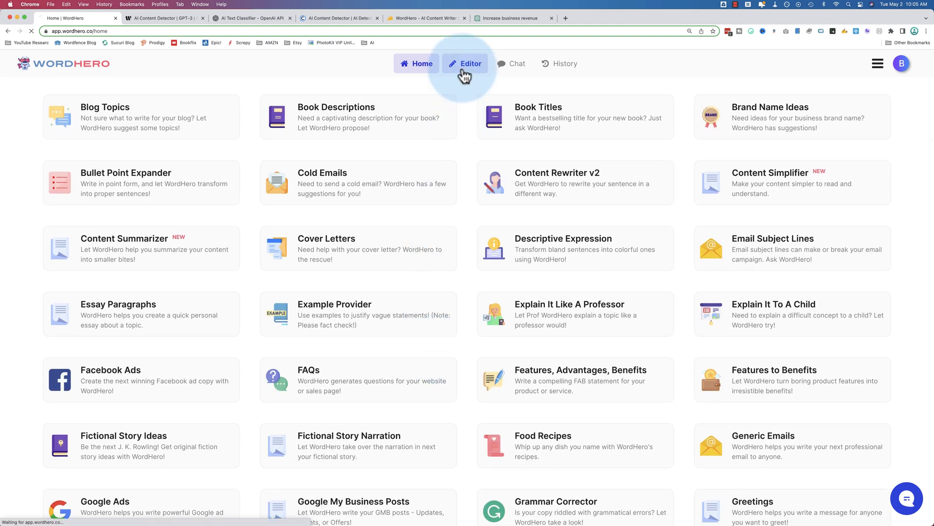
{"action": "left_click", "coordinate": [470, 63]}
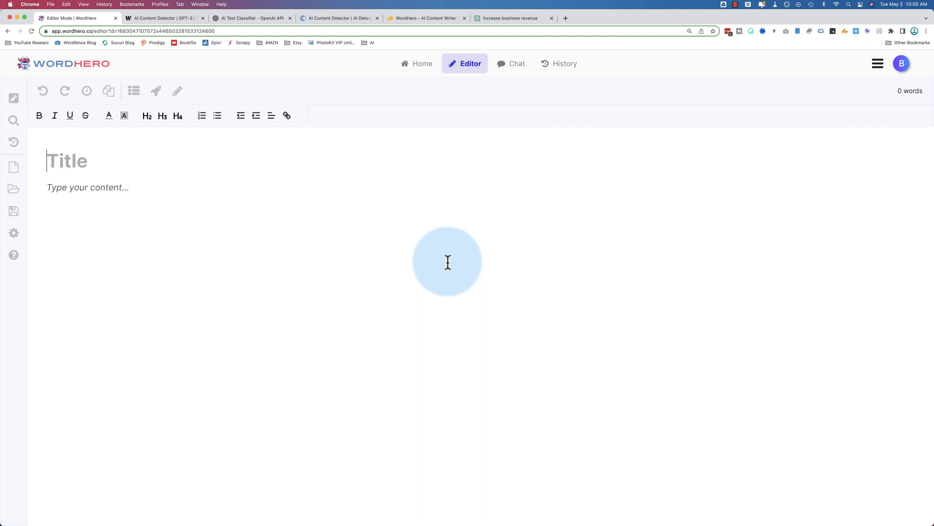
{"action": "mouse_move", "coordinate": [362, 229]}
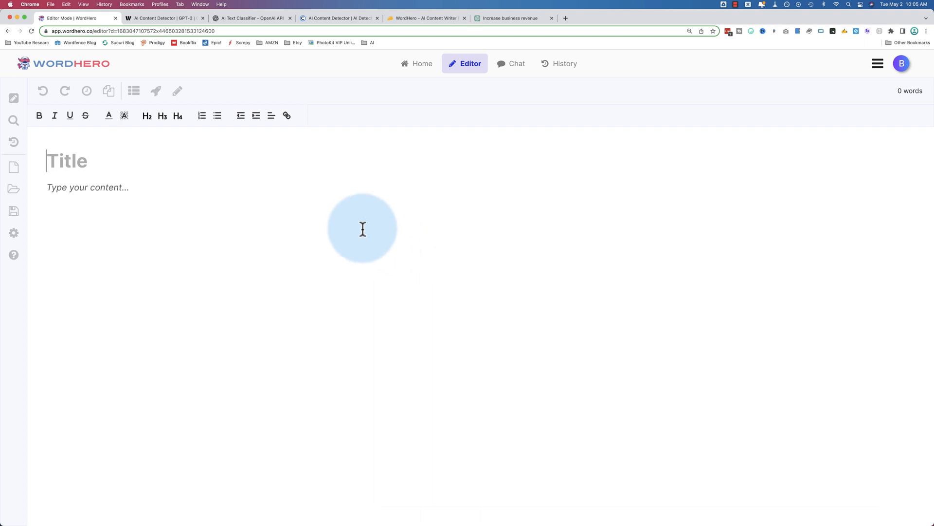
{"action": "mouse_move", "coordinate": [514, 18]}
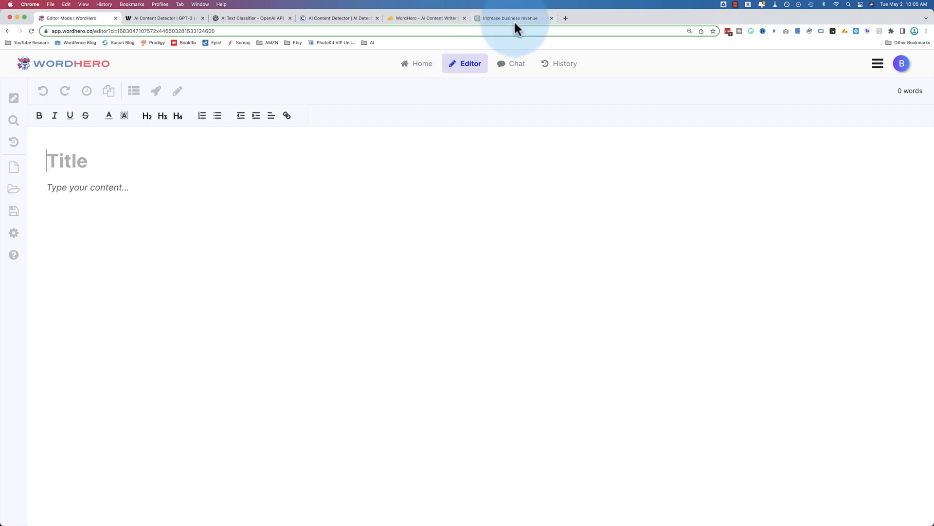
{"action": "left_click", "coordinate": [510, 18]}
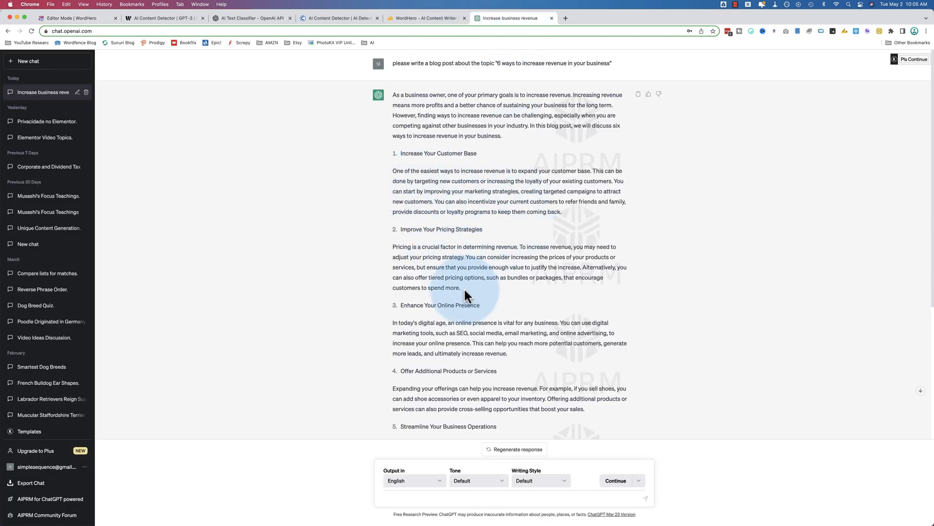
{"action": "mouse_move", "coordinate": [287, 149]}
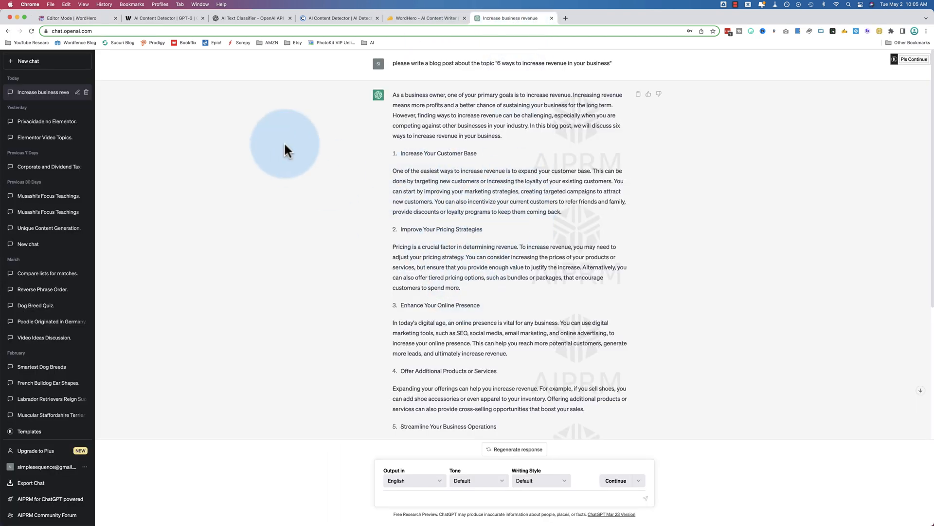
{"action": "left_click", "coordinate": [72, 18]}
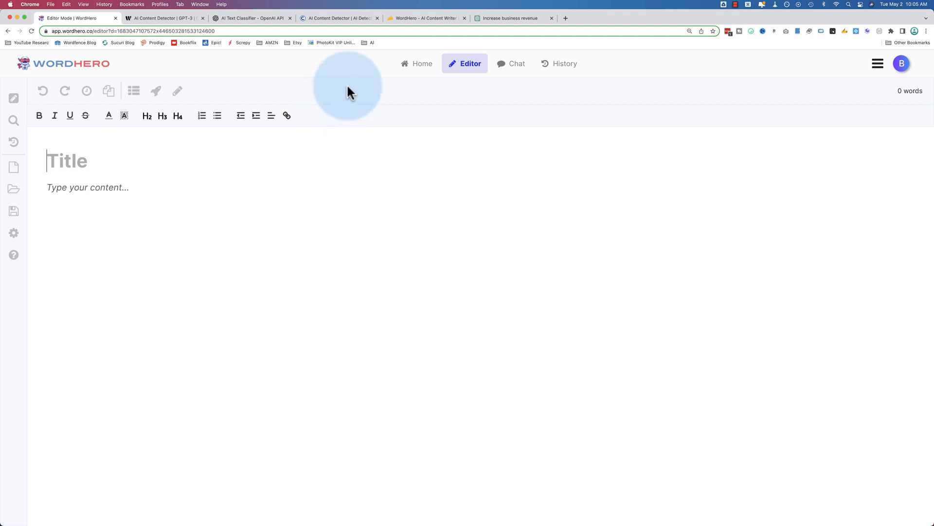
Compare AppSumo's WordHero Plans 1-3 ($89, $178, $267) against the WordHero editor and Chat tabs
{"action": "left_click", "coordinate": [425, 18]}
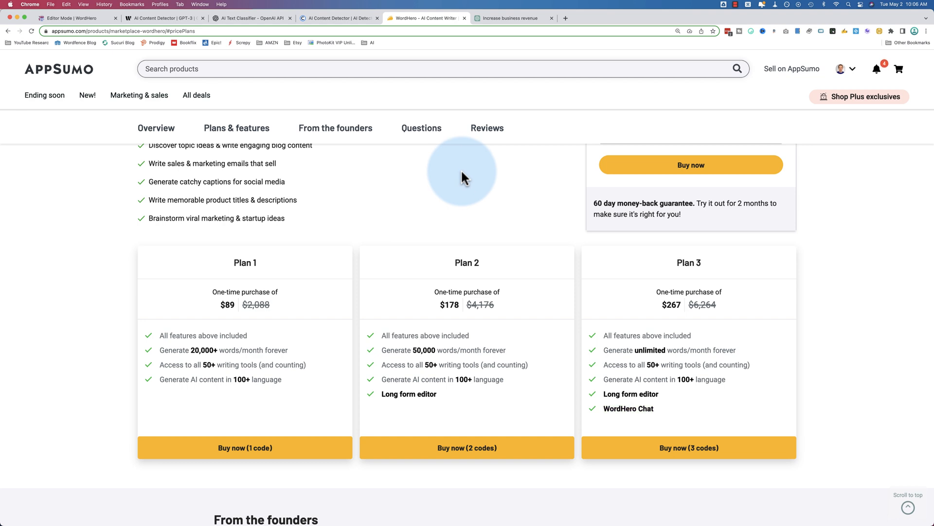
{"action": "scroll", "scroll_direction": "down", "scroll_amount": 3}
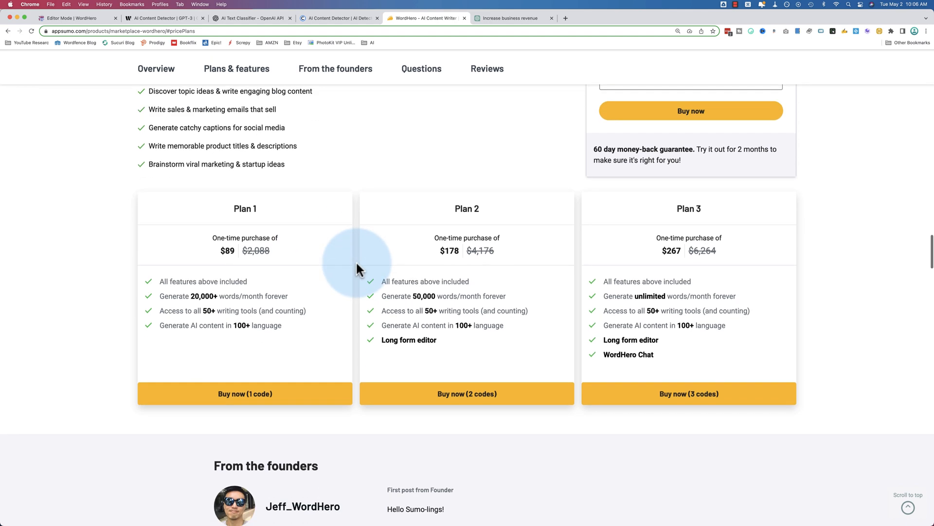
{"action": "mouse_move", "coordinate": [355, 297]}
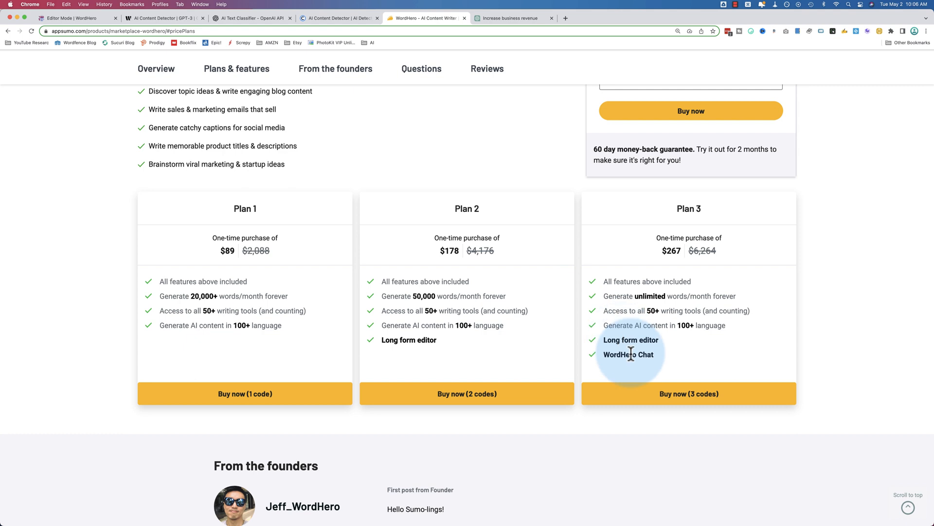
{"action": "mouse_move", "coordinate": [234, 356]}
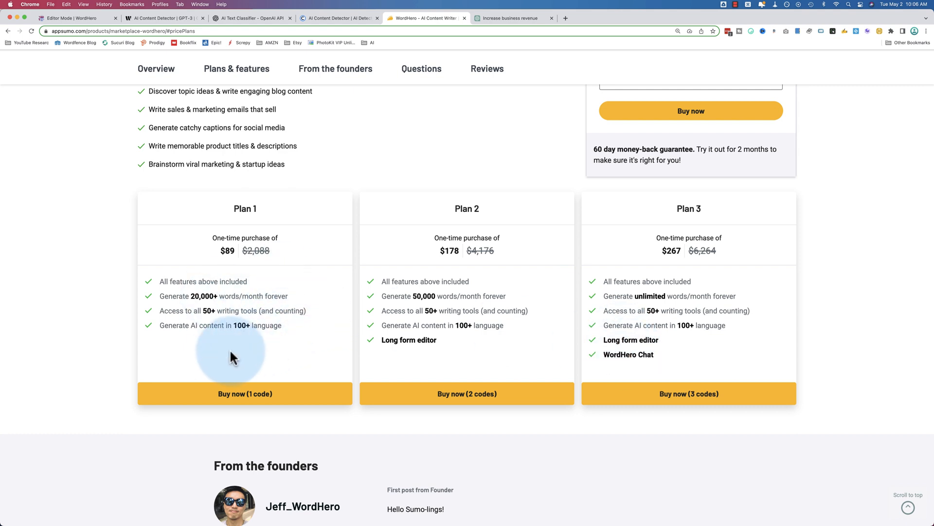
{"action": "mouse_move", "coordinate": [289, 310]}
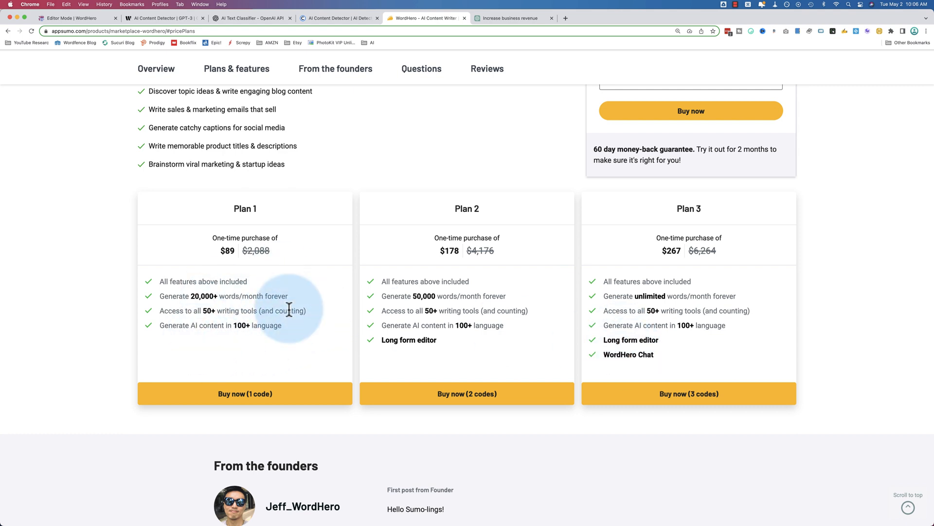
{"action": "mouse_move", "coordinate": [92, 31]}
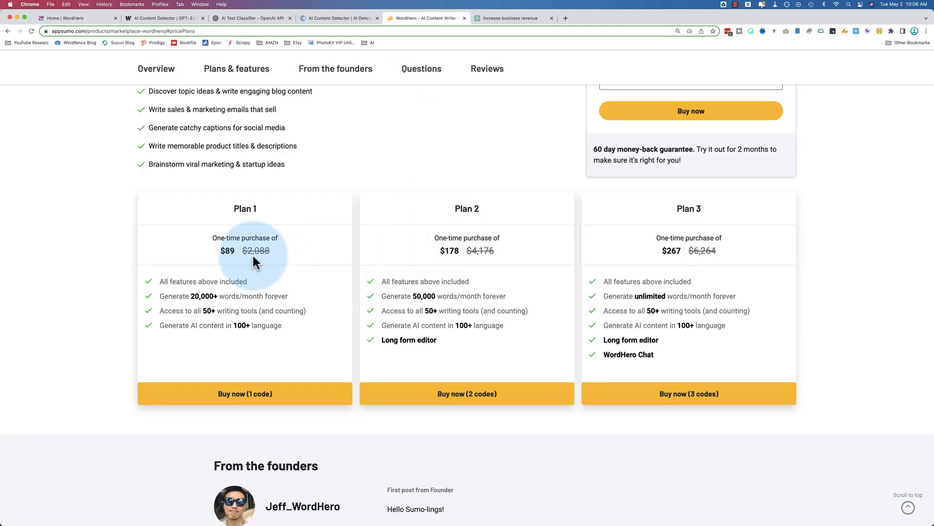
{"action": "mouse_move", "coordinate": [459, 234]}
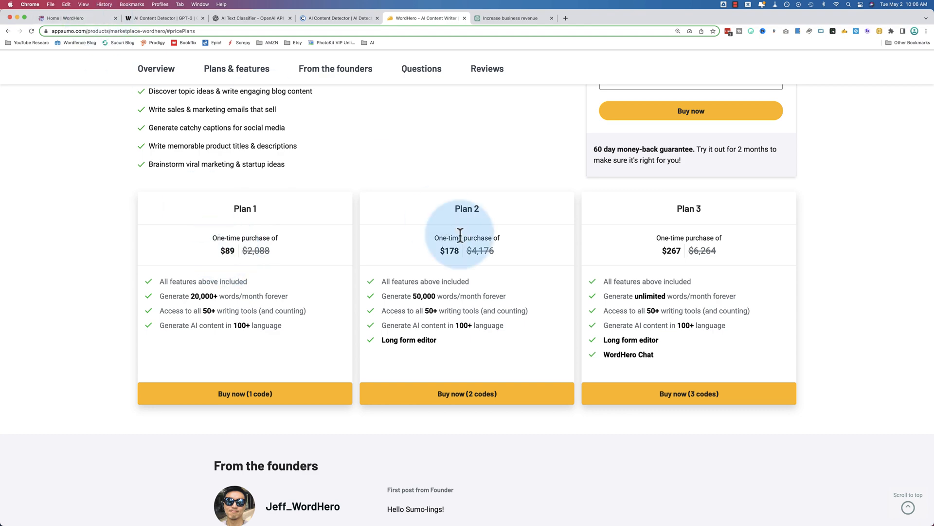
{"action": "left_click", "coordinate": [66, 18]}
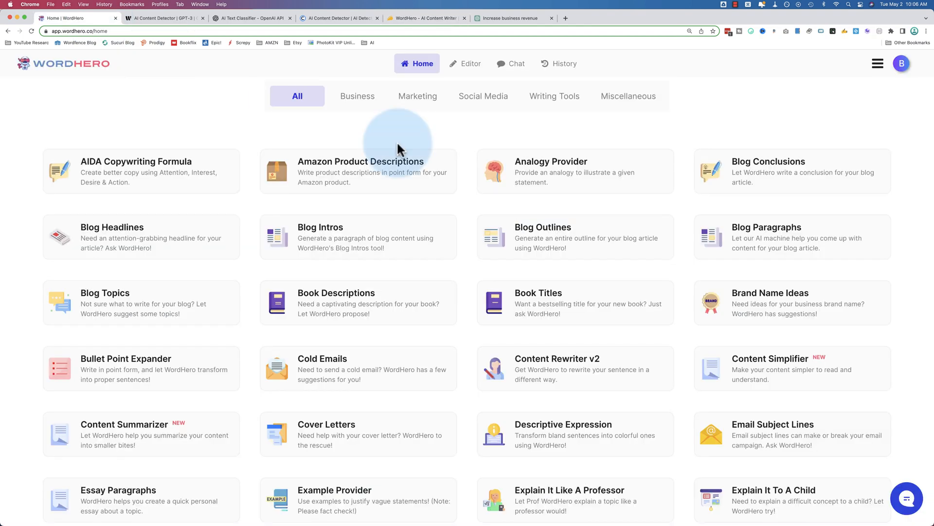
{"action": "left_click", "coordinate": [470, 64]}
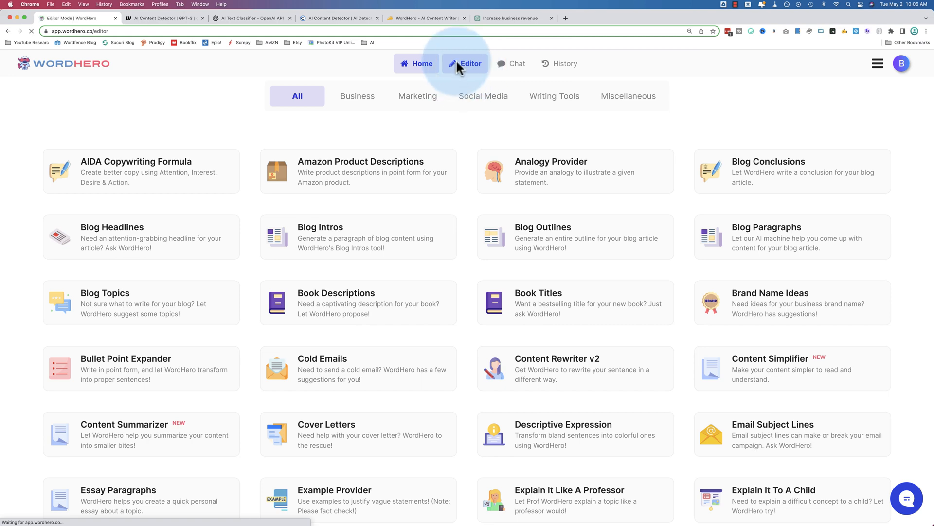
{"action": "left_click", "coordinate": [471, 63]}
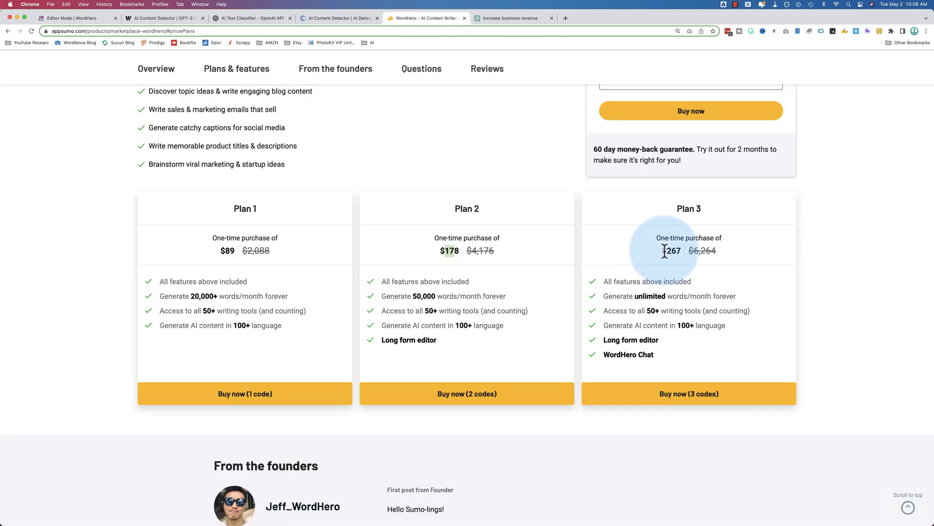
{"action": "left_click", "coordinate": [76, 18]}
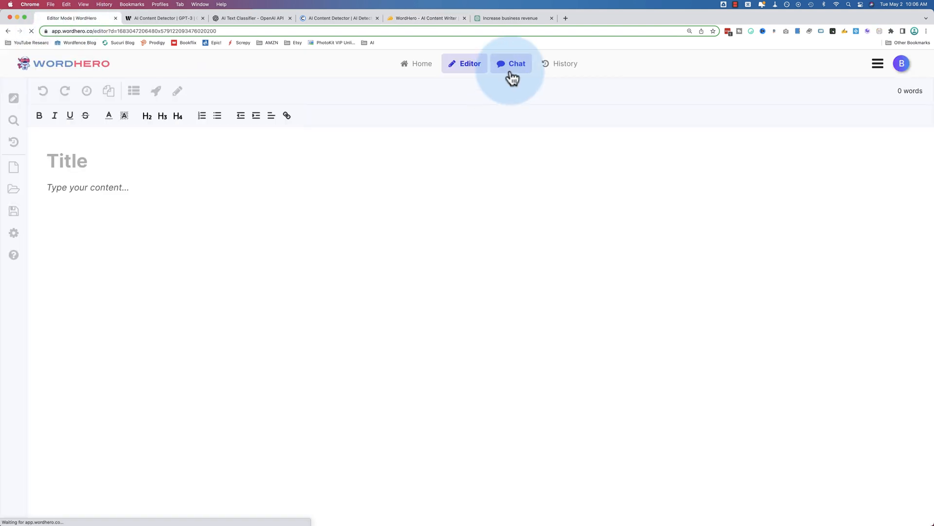
{"action": "left_click", "coordinate": [511, 63]}
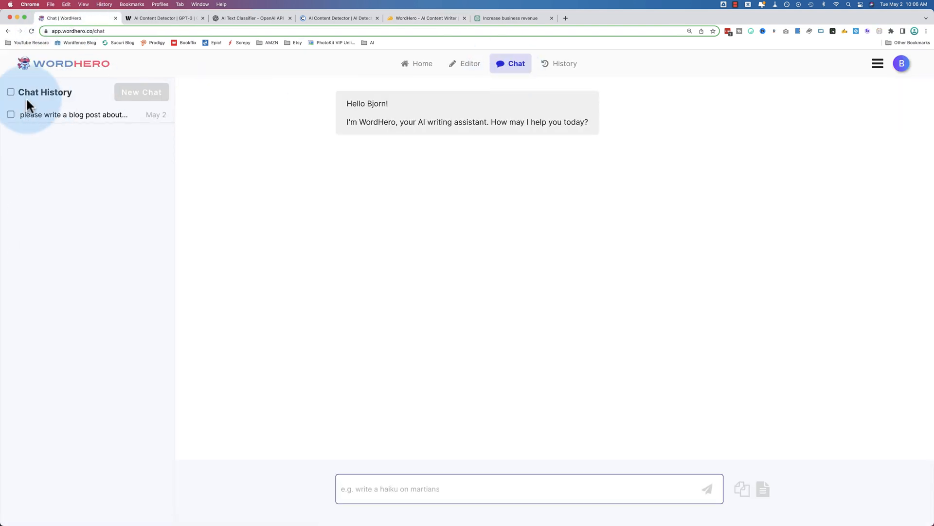
{"action": "mouse_move", "coordinate": [53, 117]}
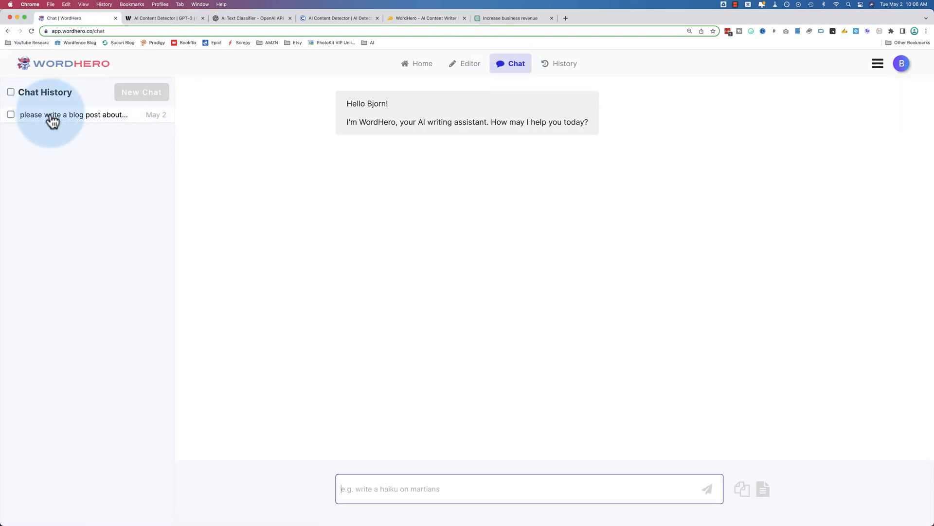
{"action": "left_click", "coordinate": [426, 18]}
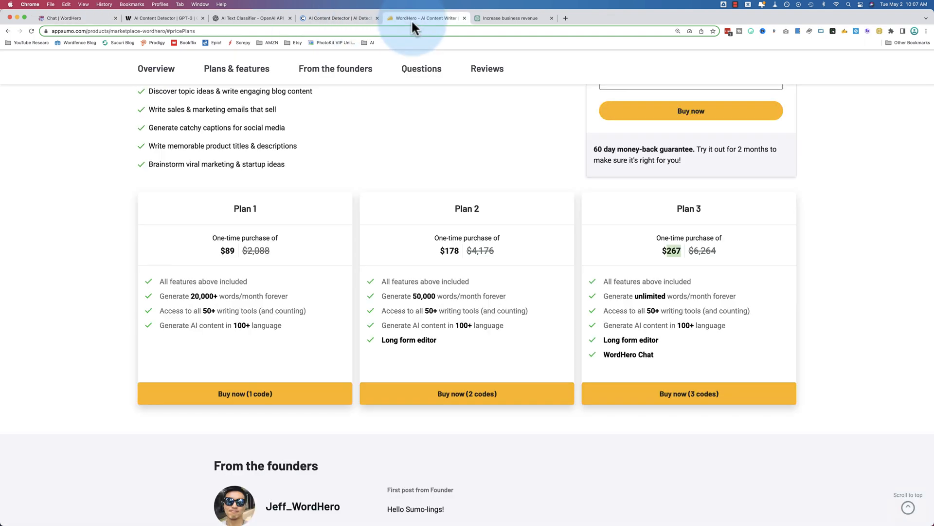
{"action": "mouse_move", "coordinate": [219, 300]}
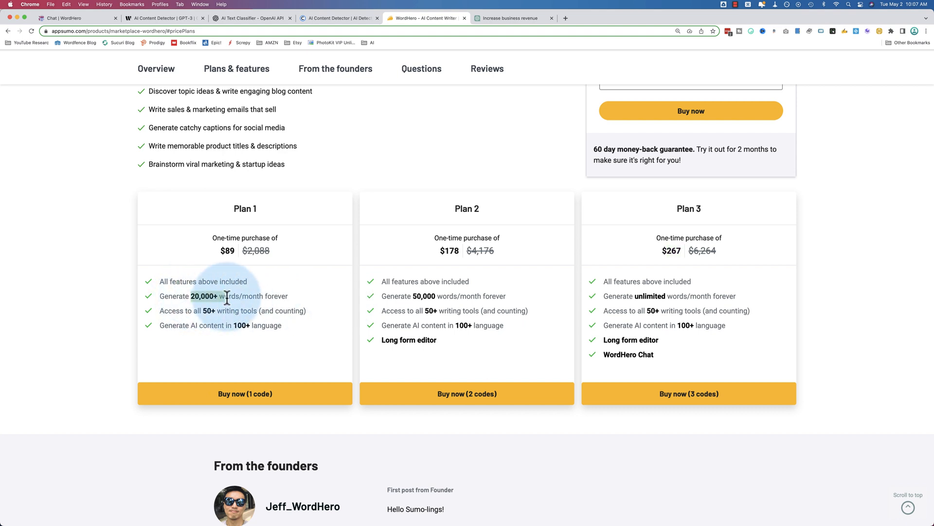
{"action": "mouse_move", "coordinate": [434, 326]}
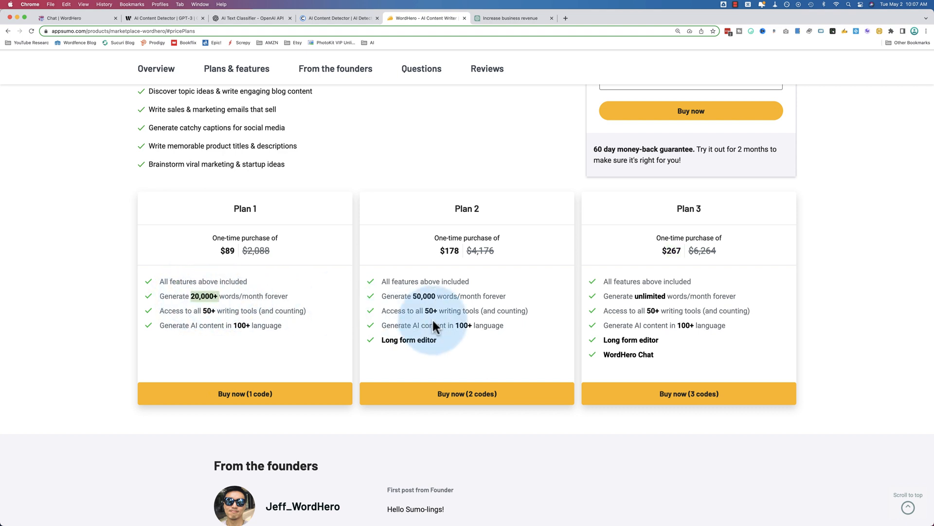
{"action": "mouse_move", "coordinate": [635, 297]}
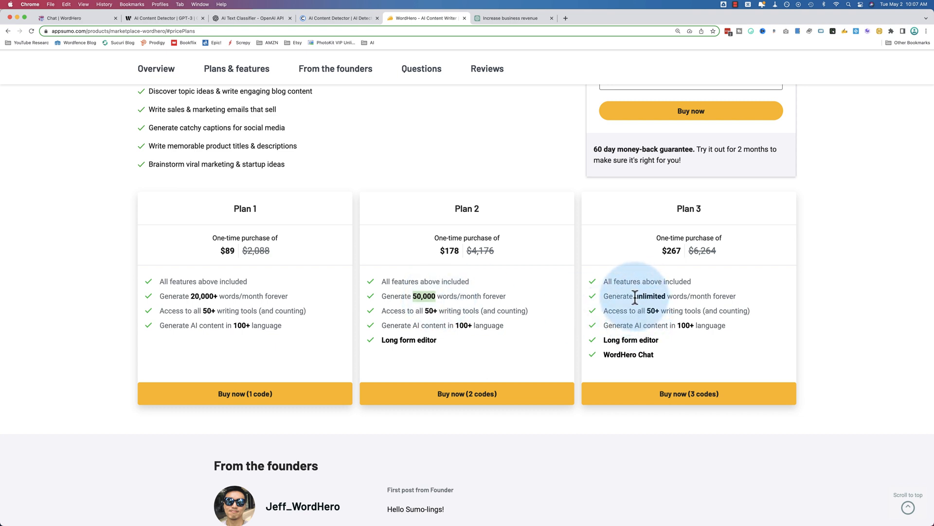